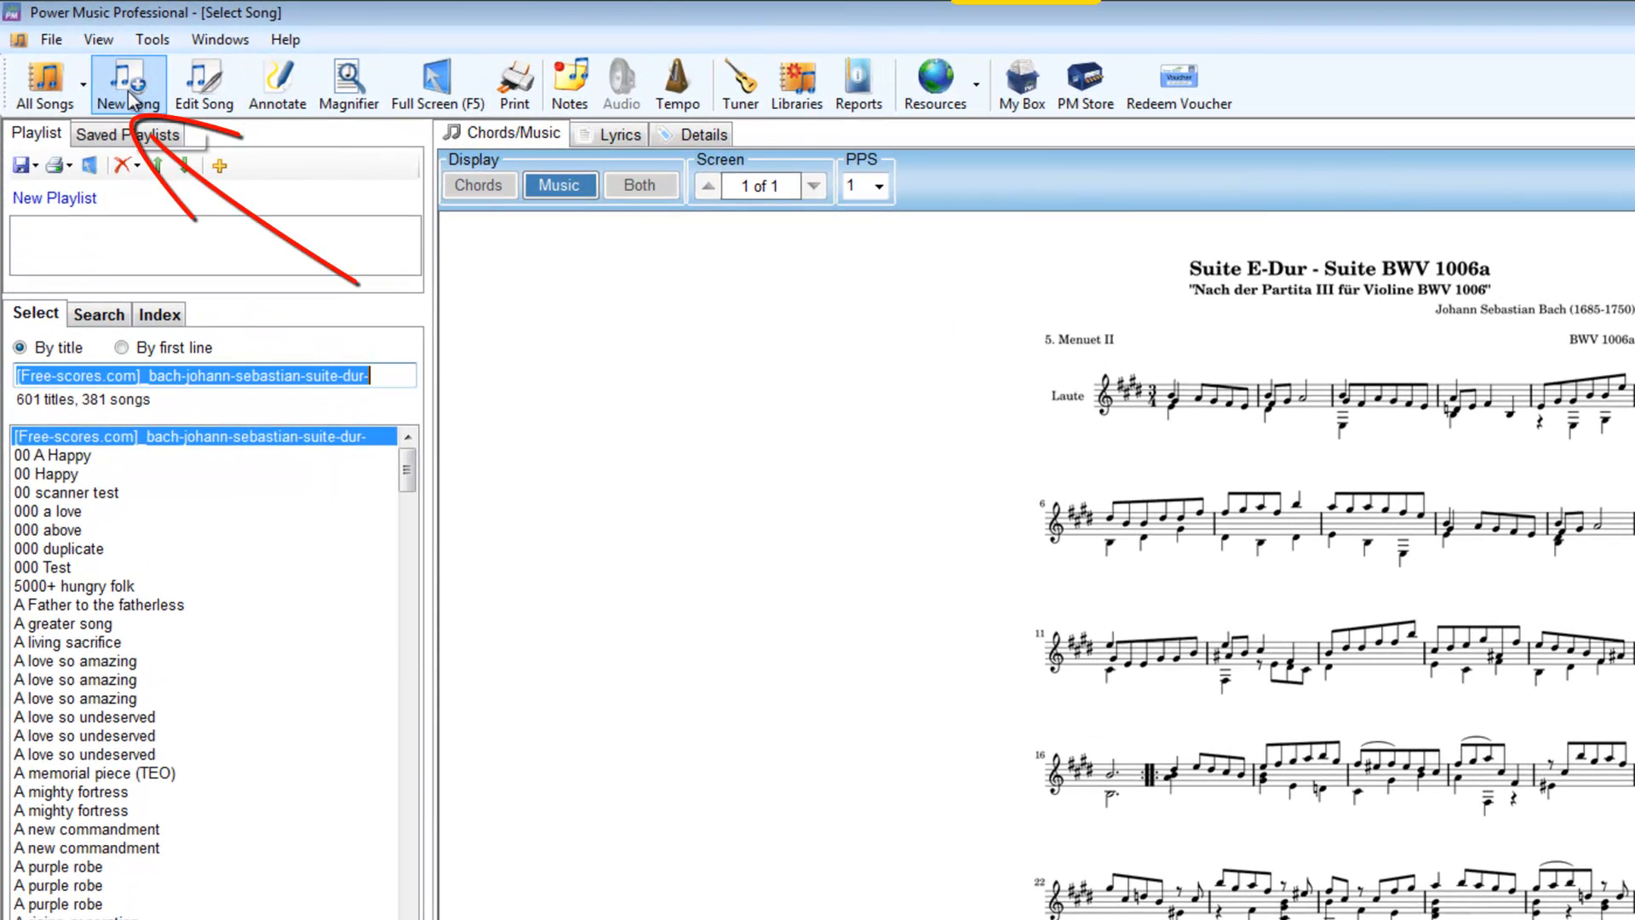
Step: Start a new song and browse through Pictures to the Music scans folder for a single-image import
left_click(121, 76)
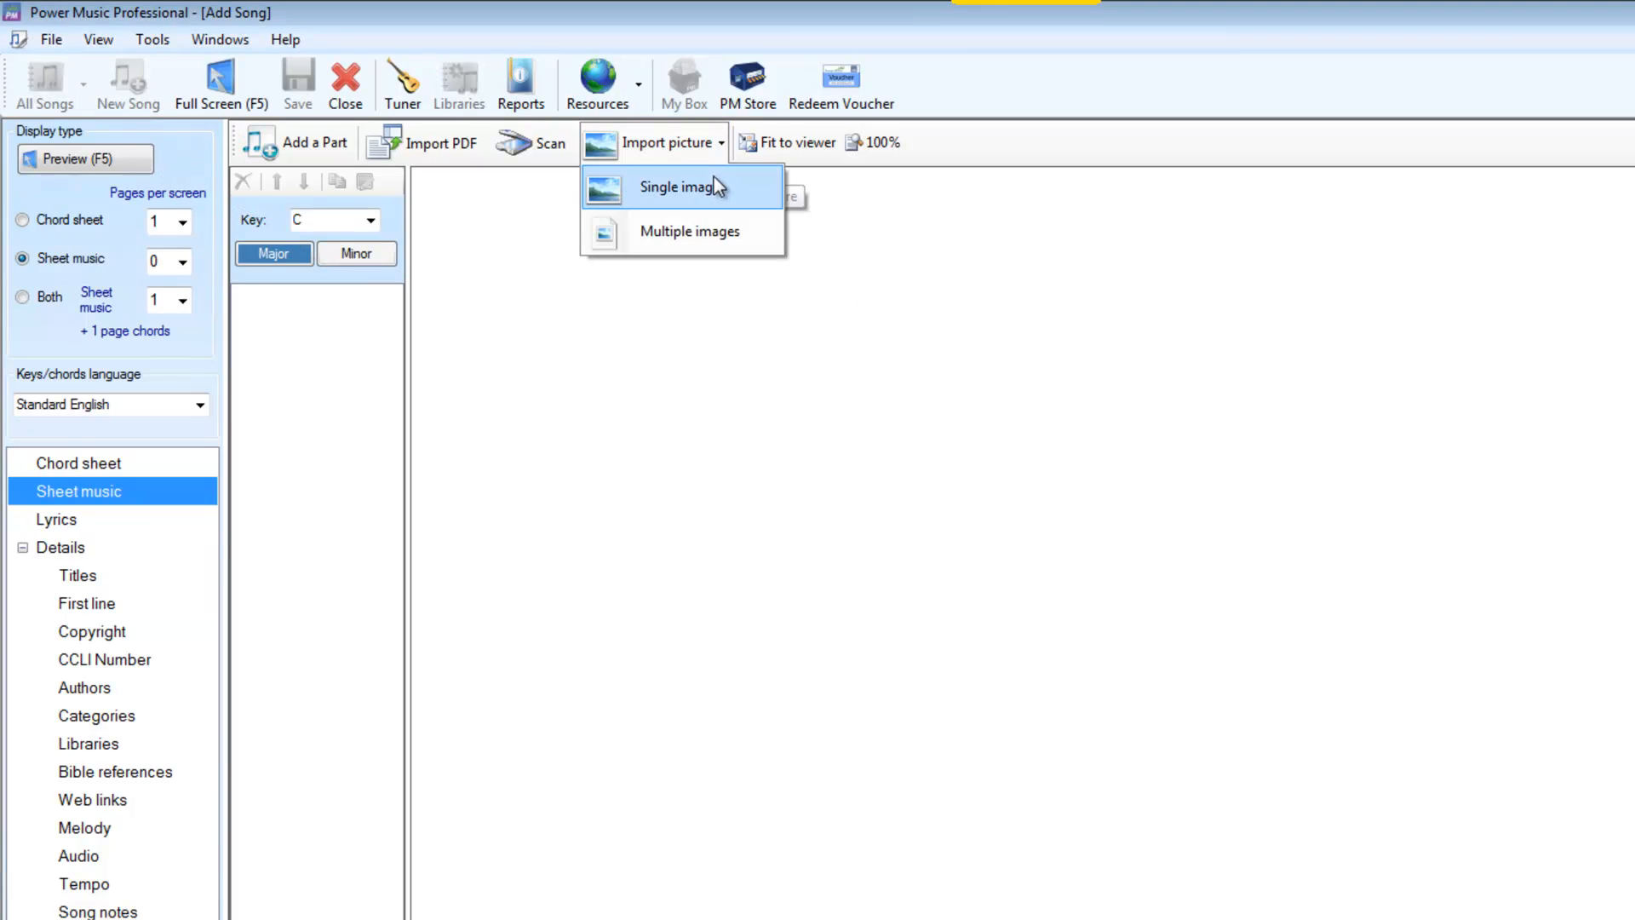
left_click(681, 187)
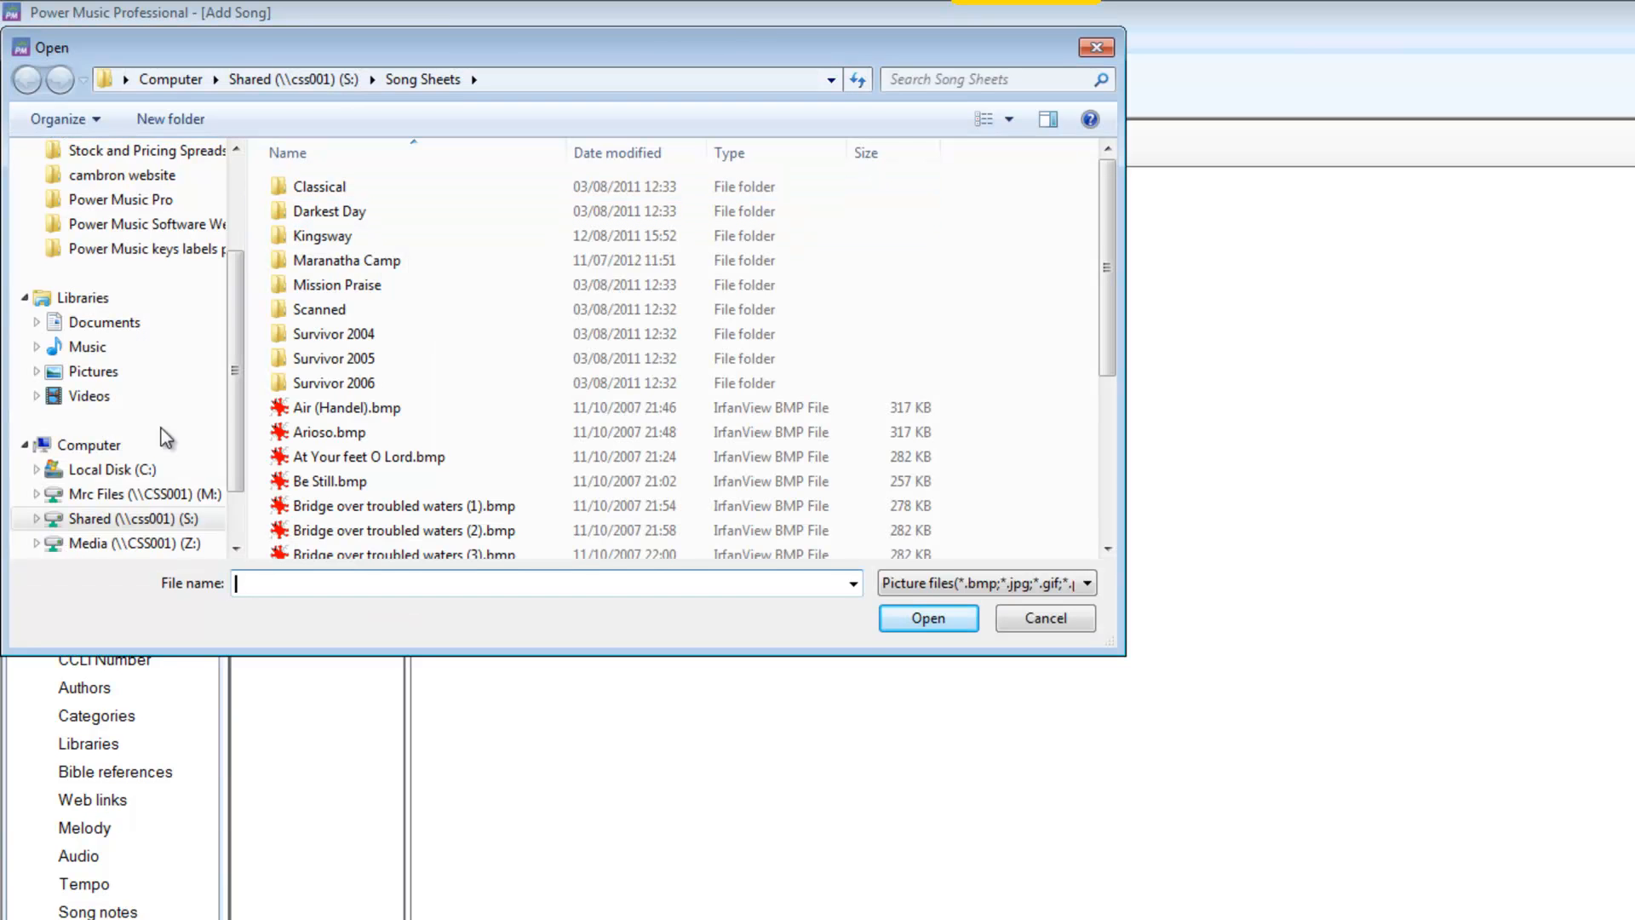
mouse_move(92, 375)
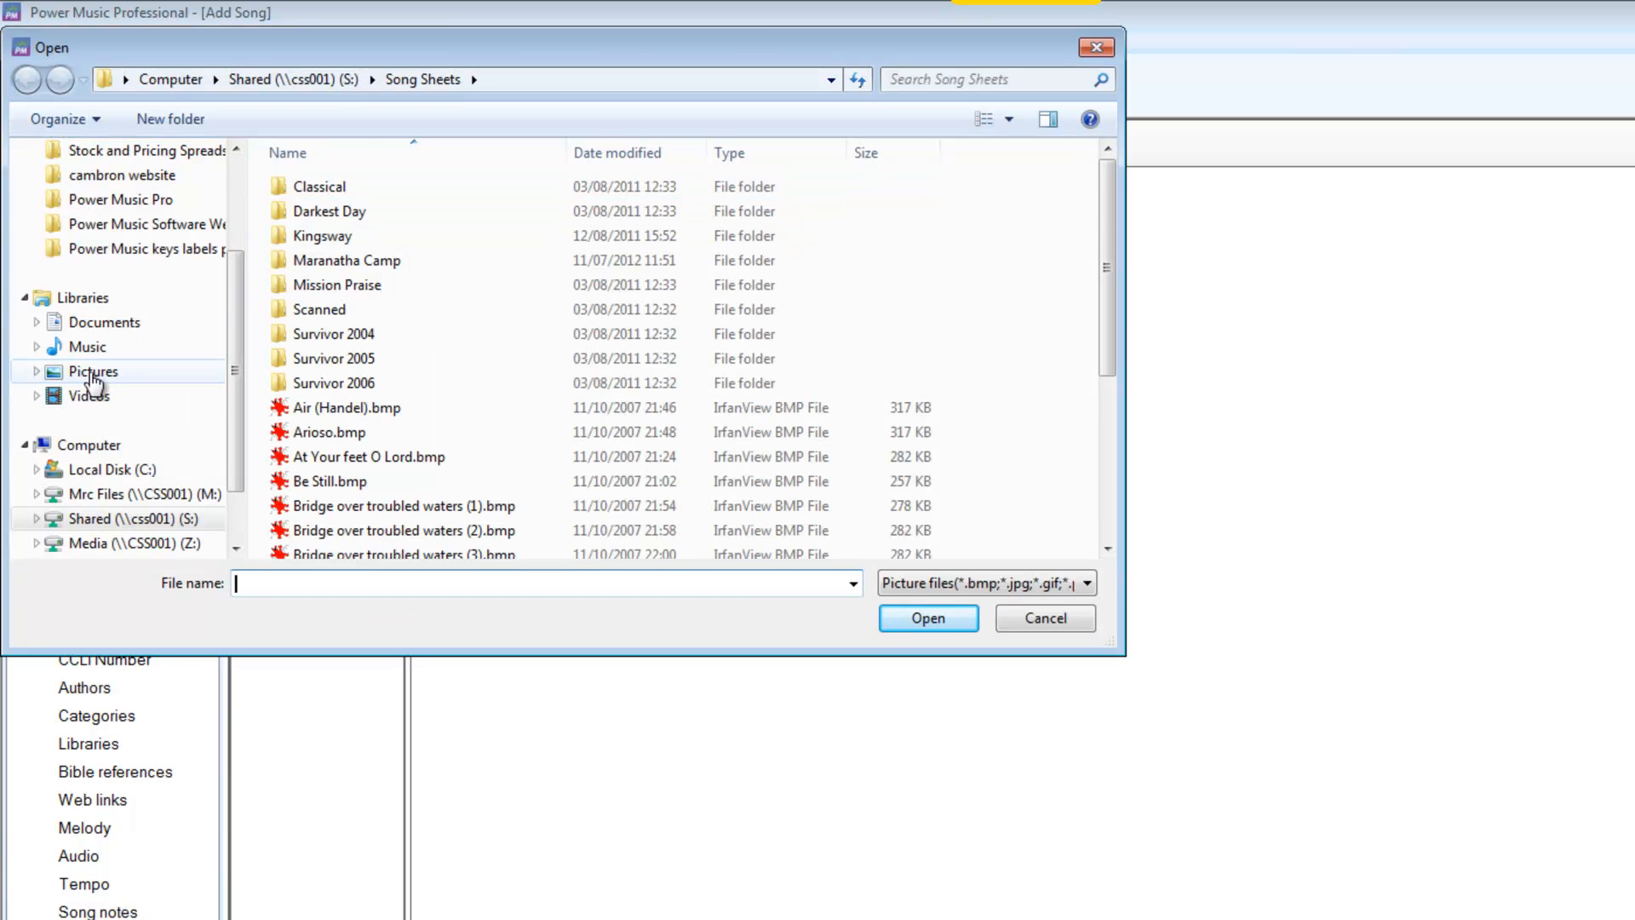
left_click(92, 371)
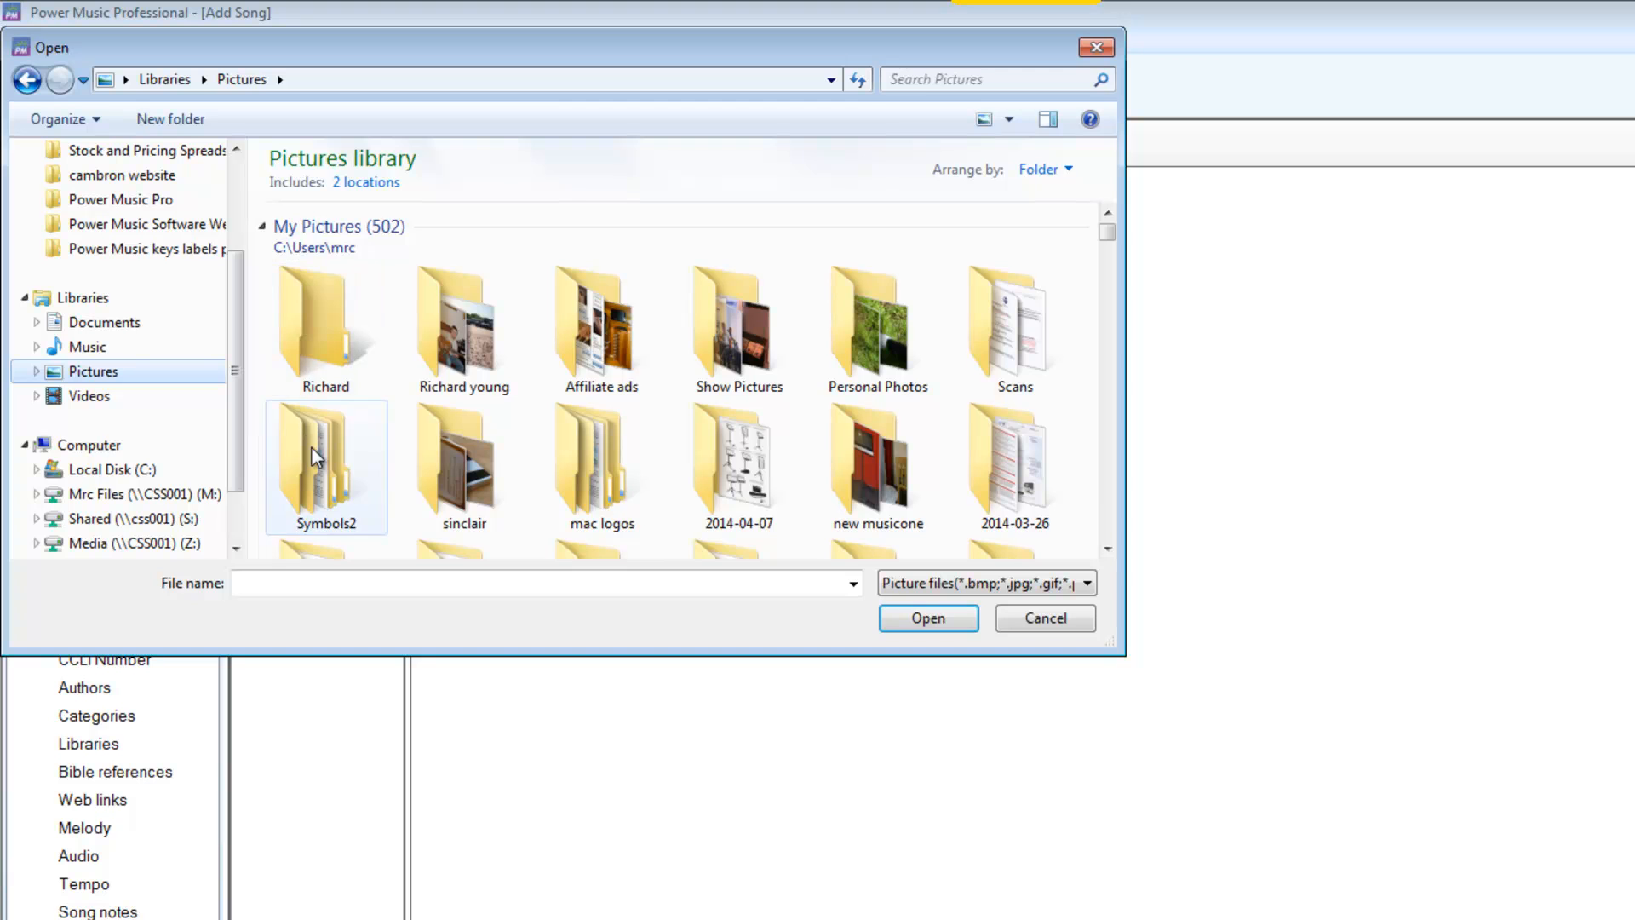
scroll("down", 3)
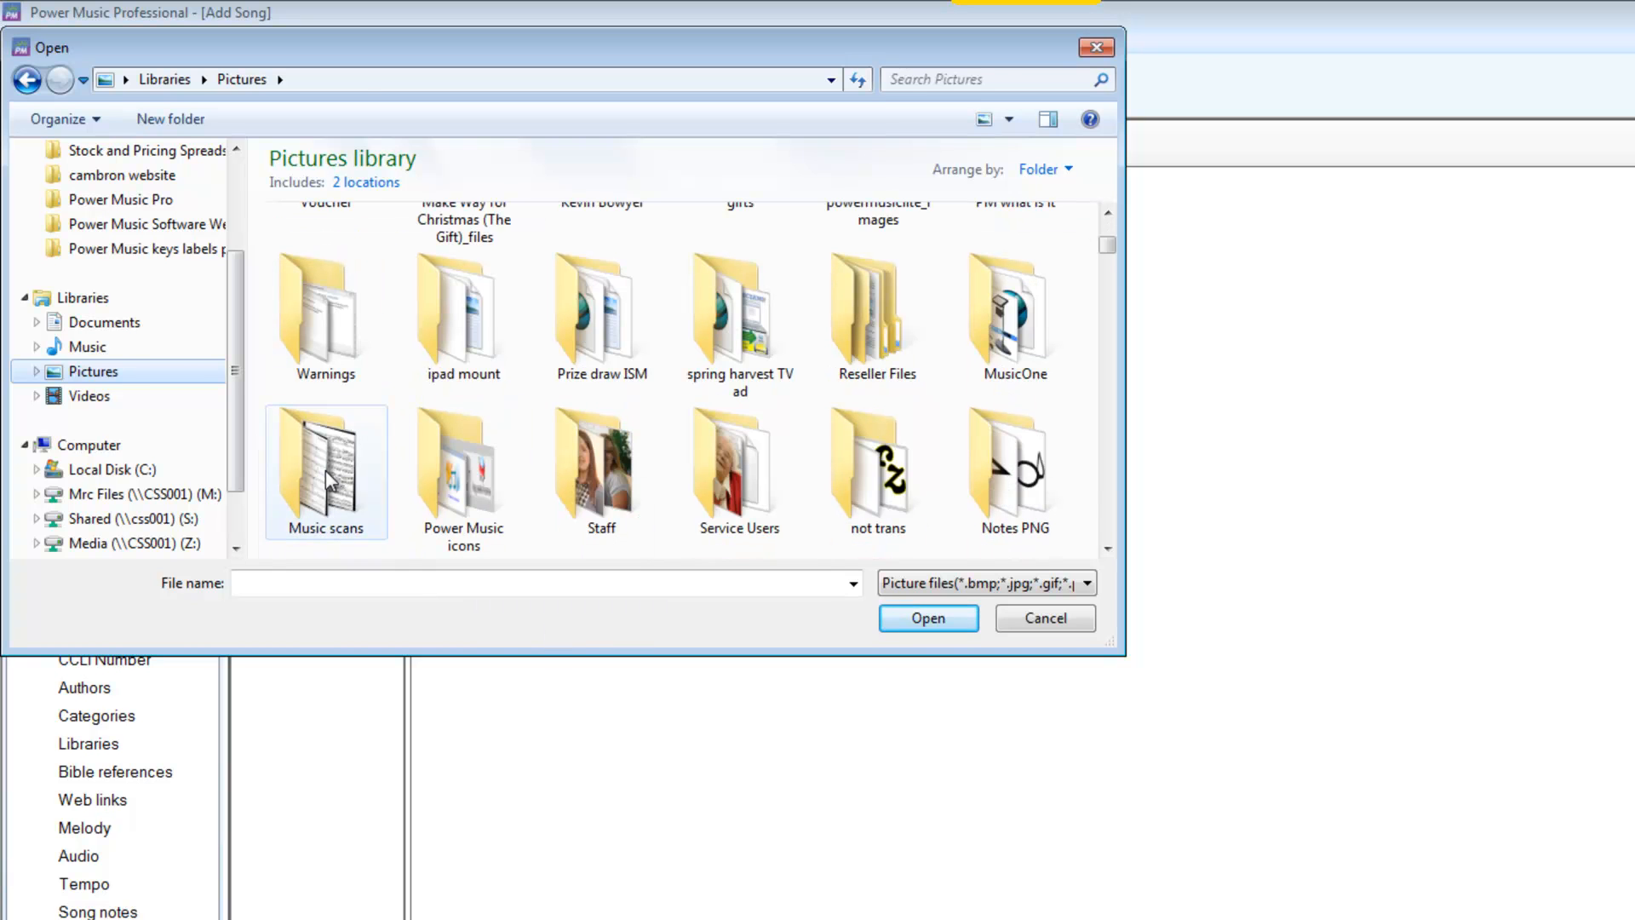
double_click(325, 469)
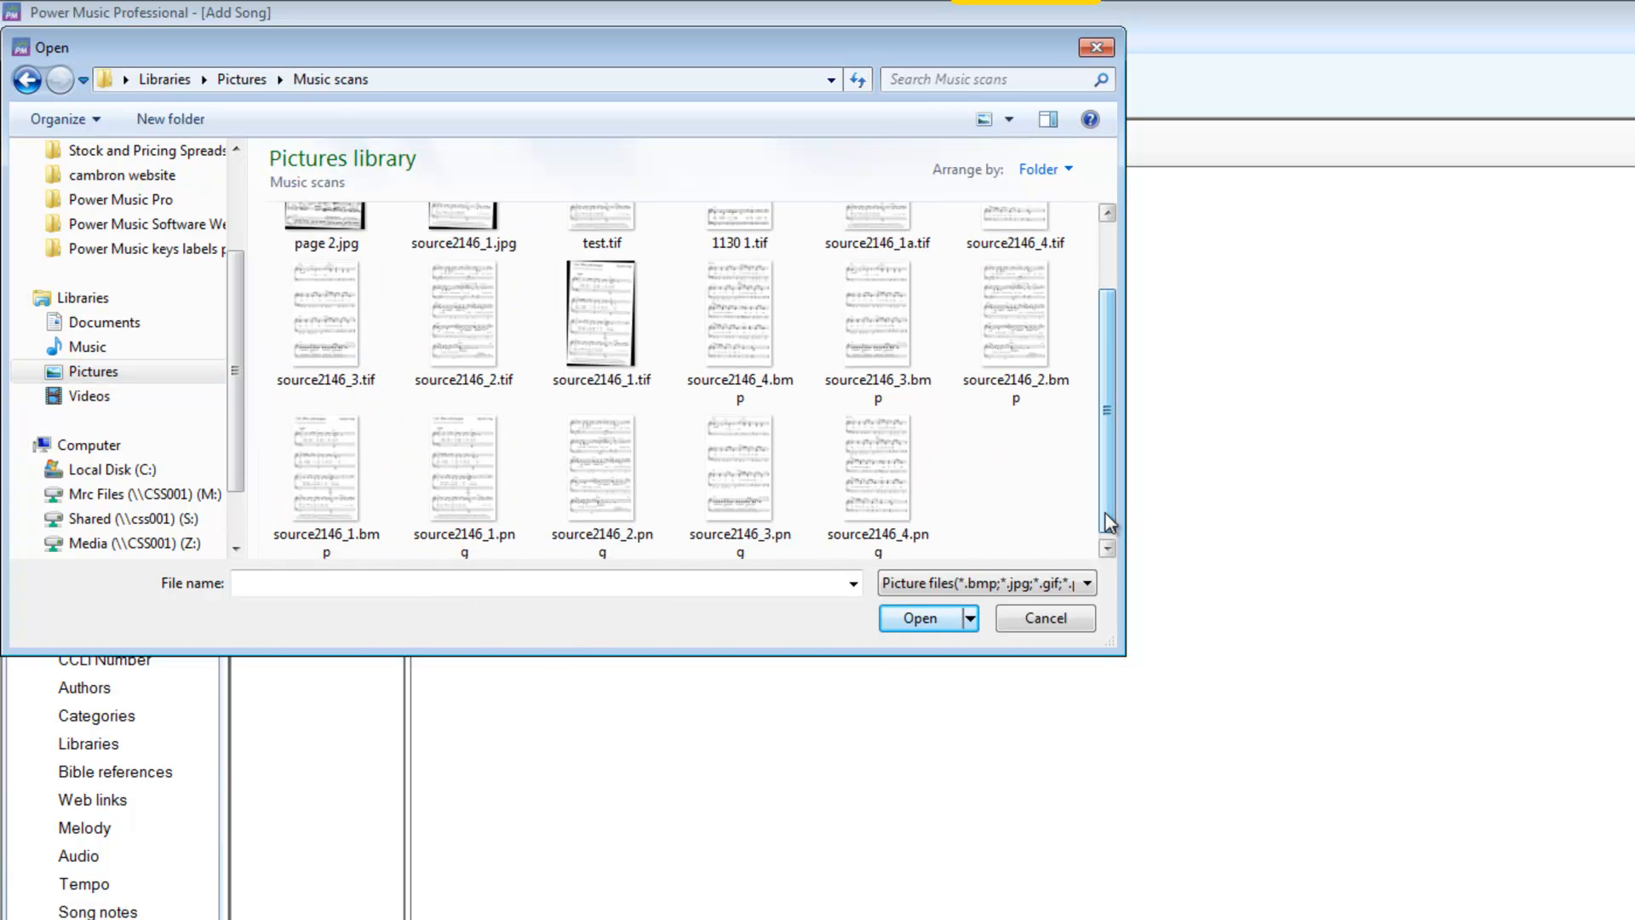
mouse_move(603, 325)
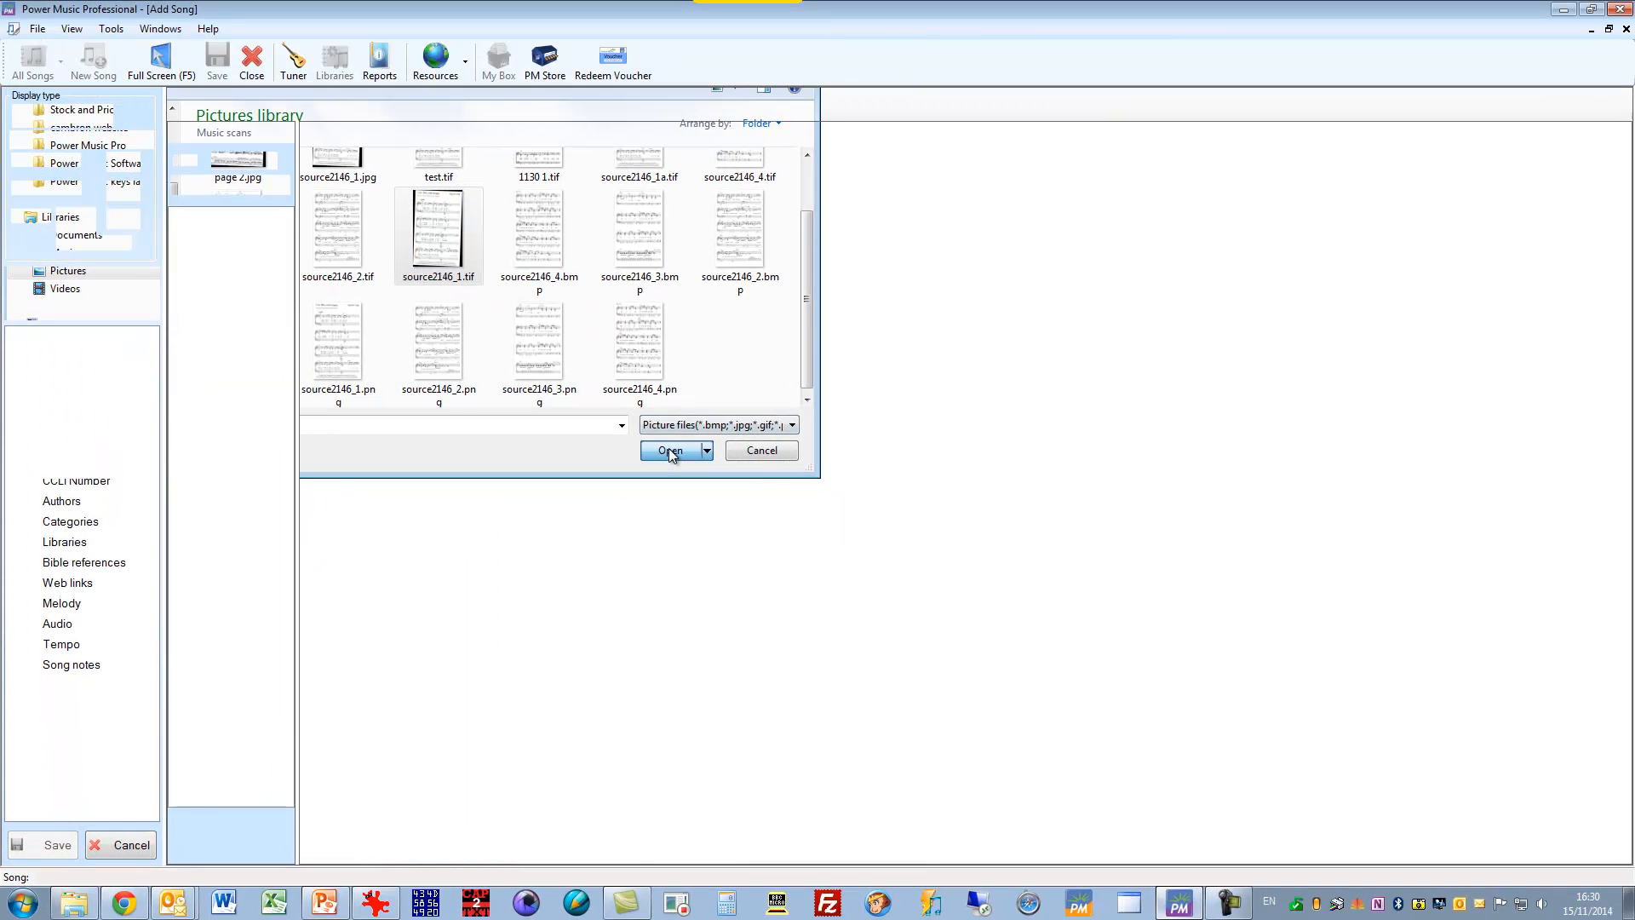
Step: Import the '2146 Who could imagine' scan as Page 1
left_click(670, 450)
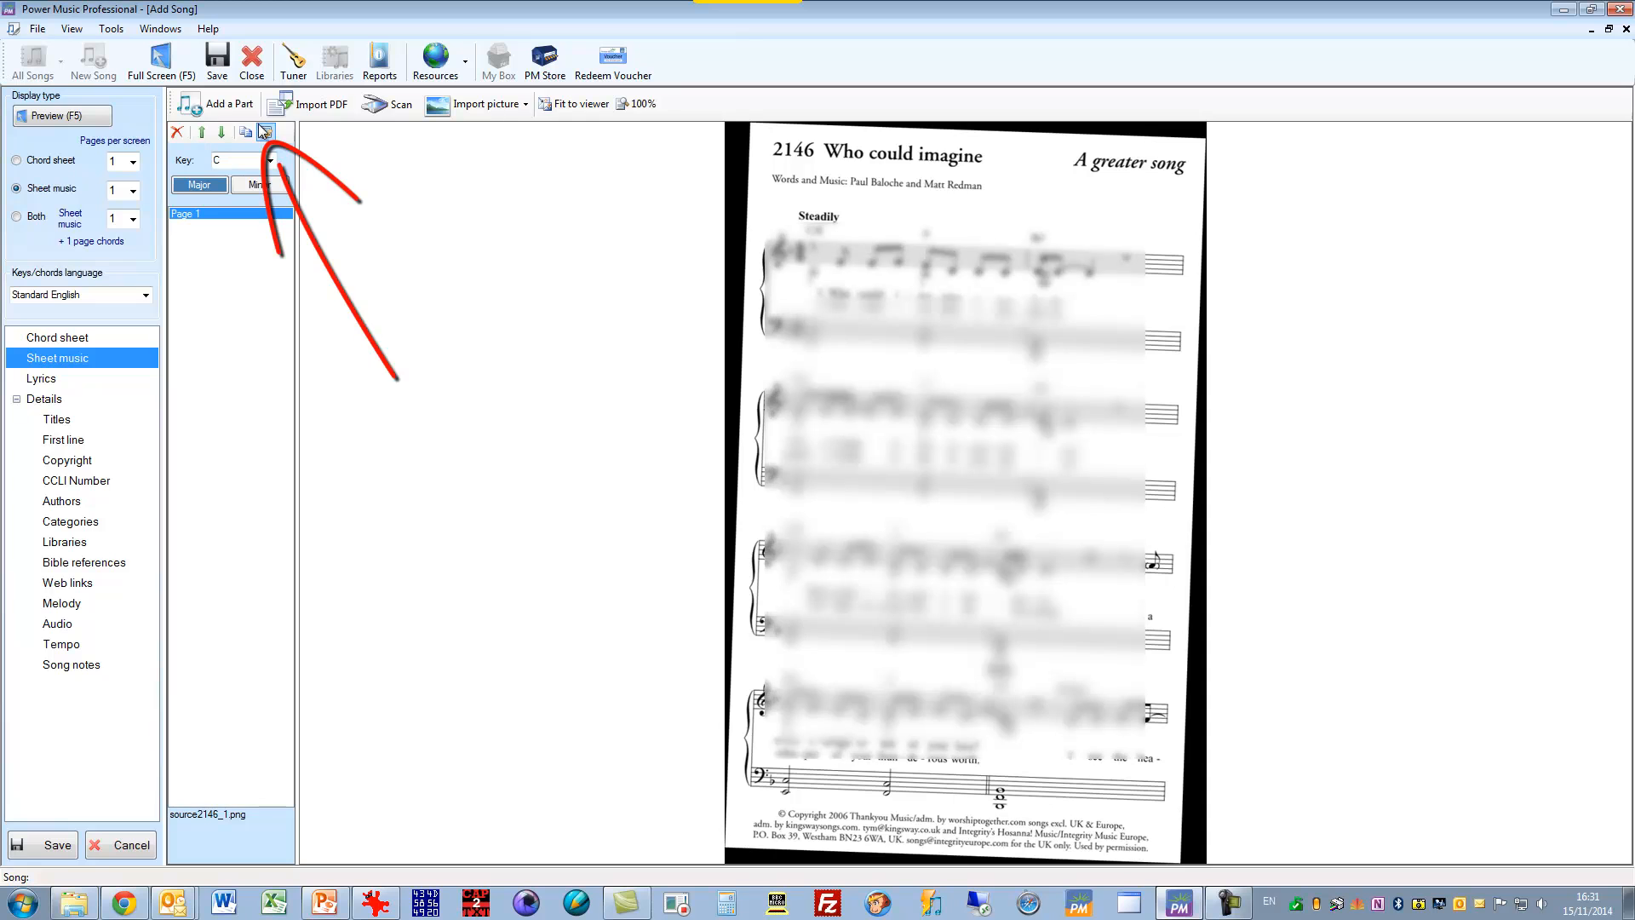
Step: Auto-deskew the first page scan and crop away its dark scanner border
left_click(265, 132)
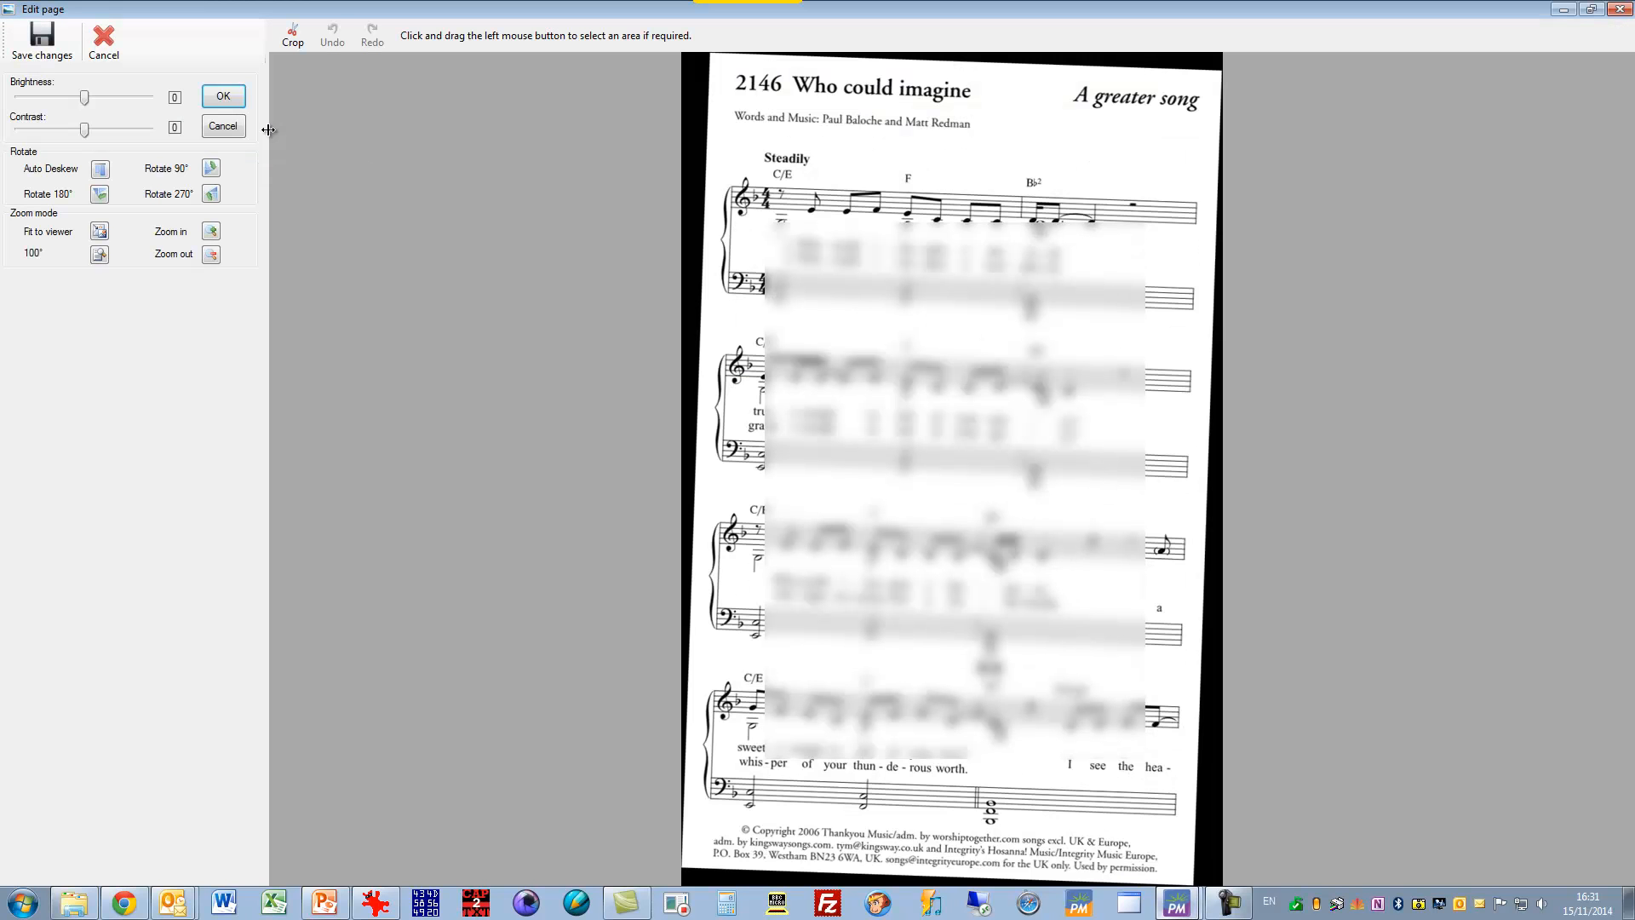
mouse_move(100, 168)
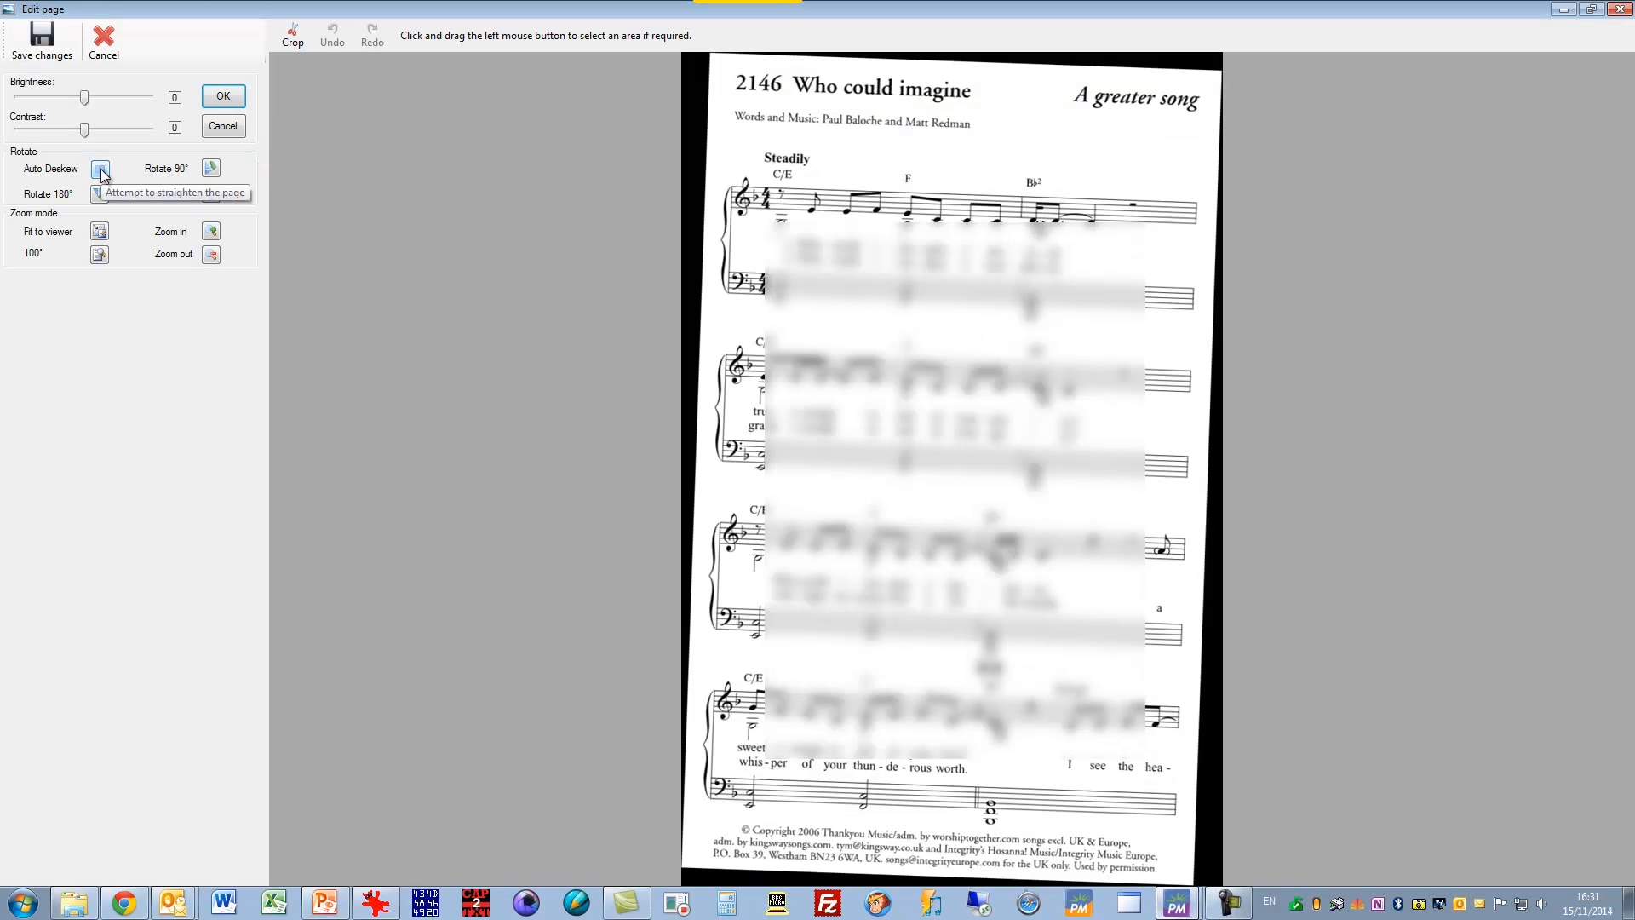
left_click(107, 167)
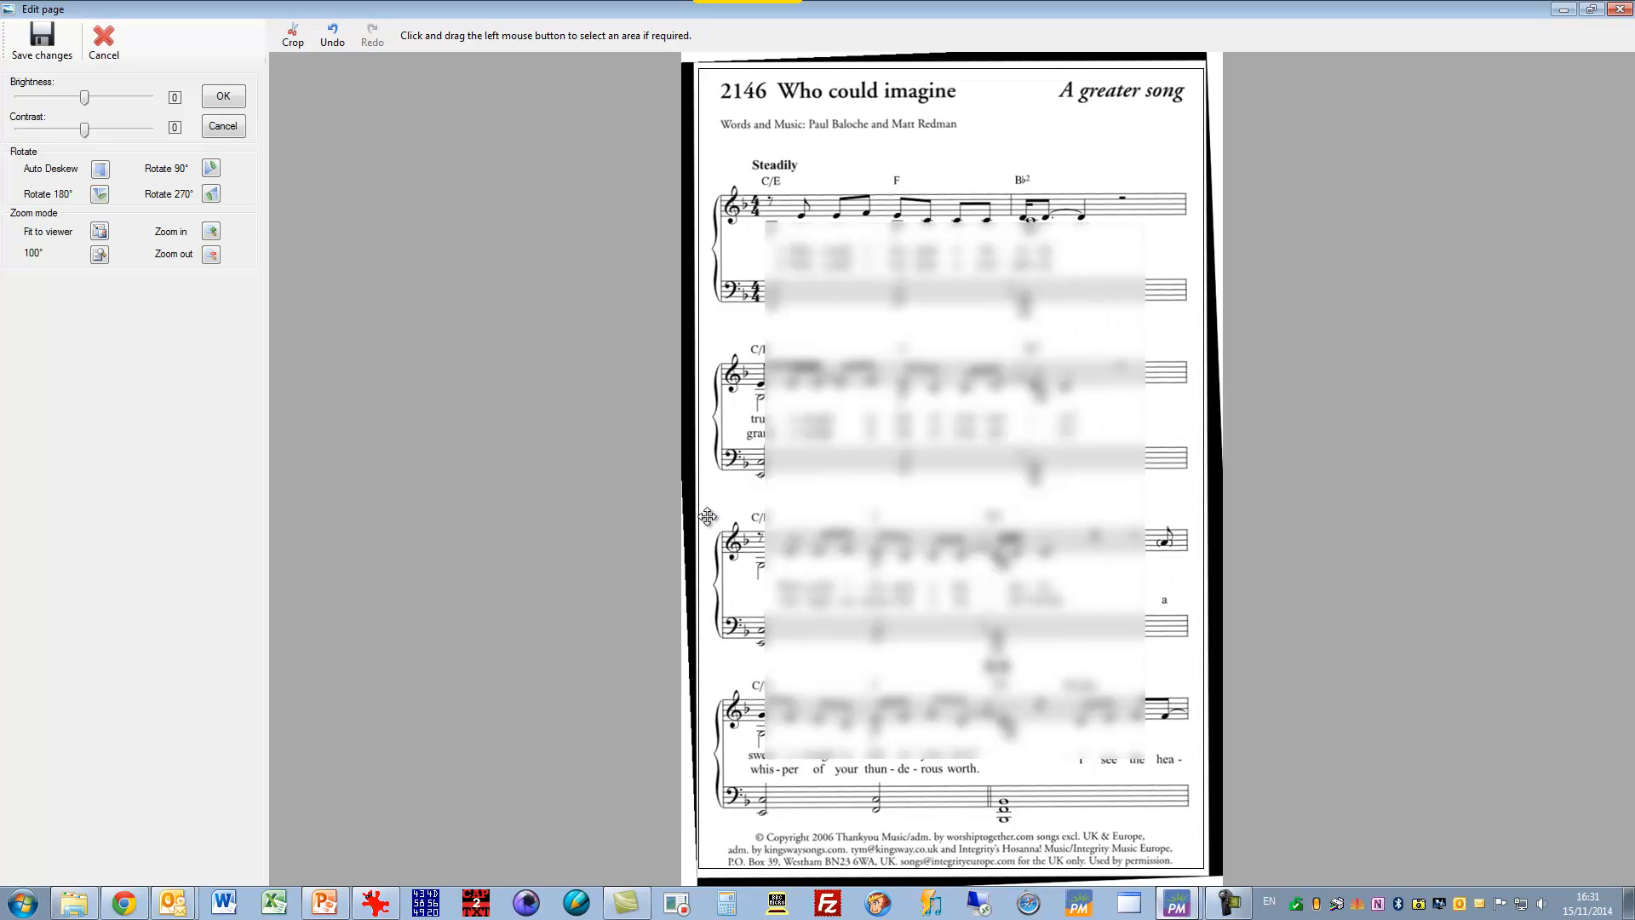
mouse_move(80, 209)
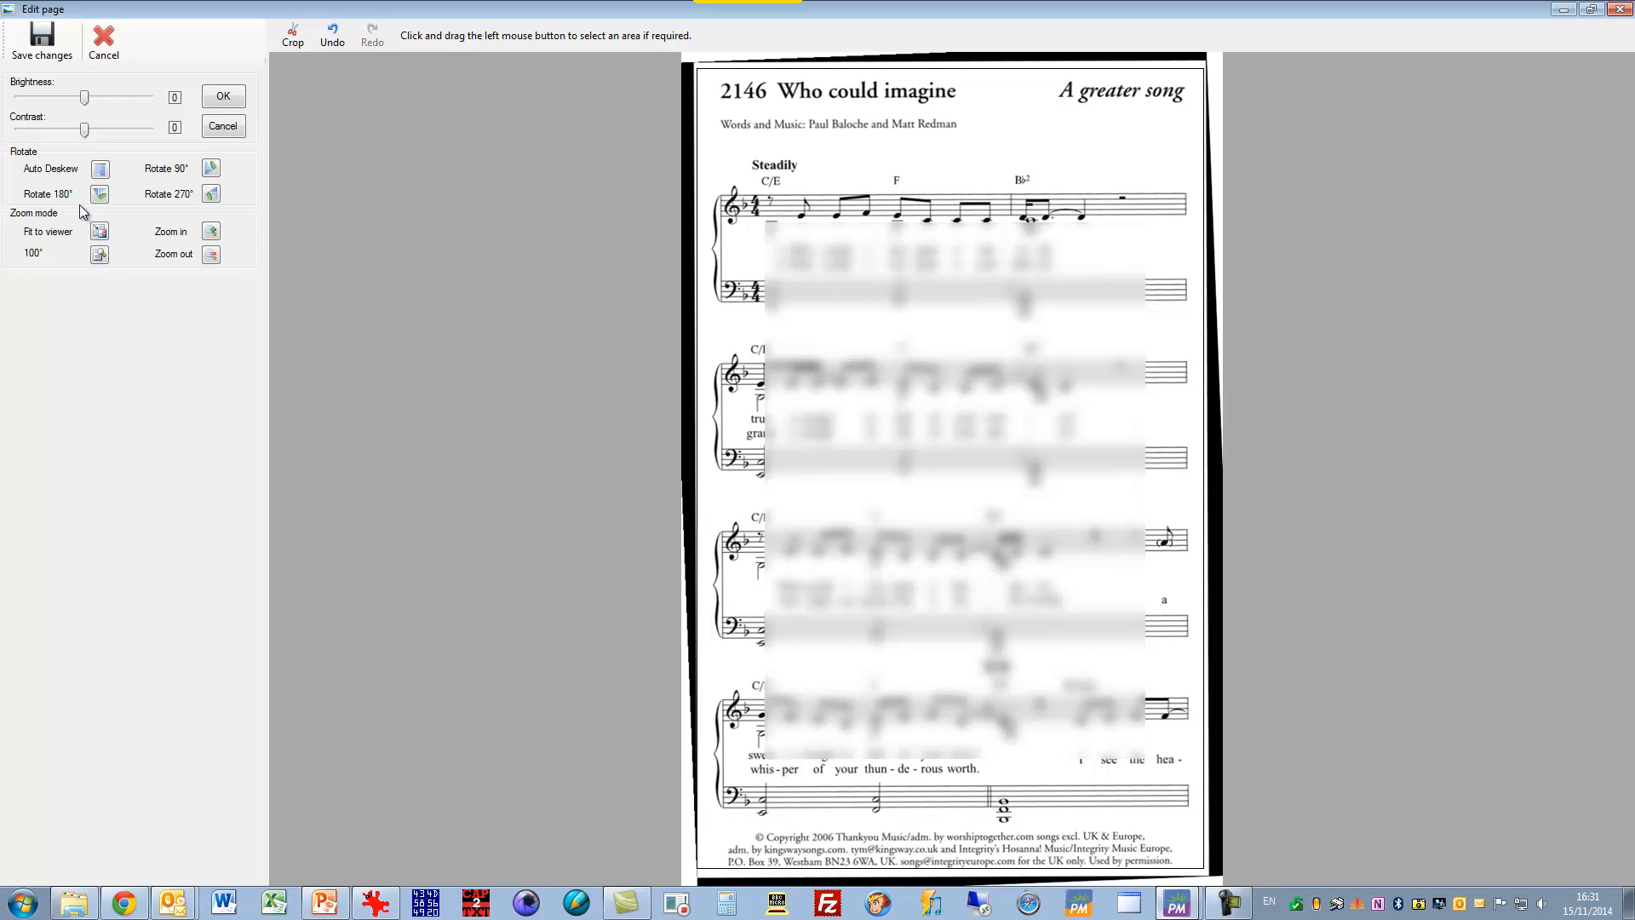
mouse_move(168, 254)
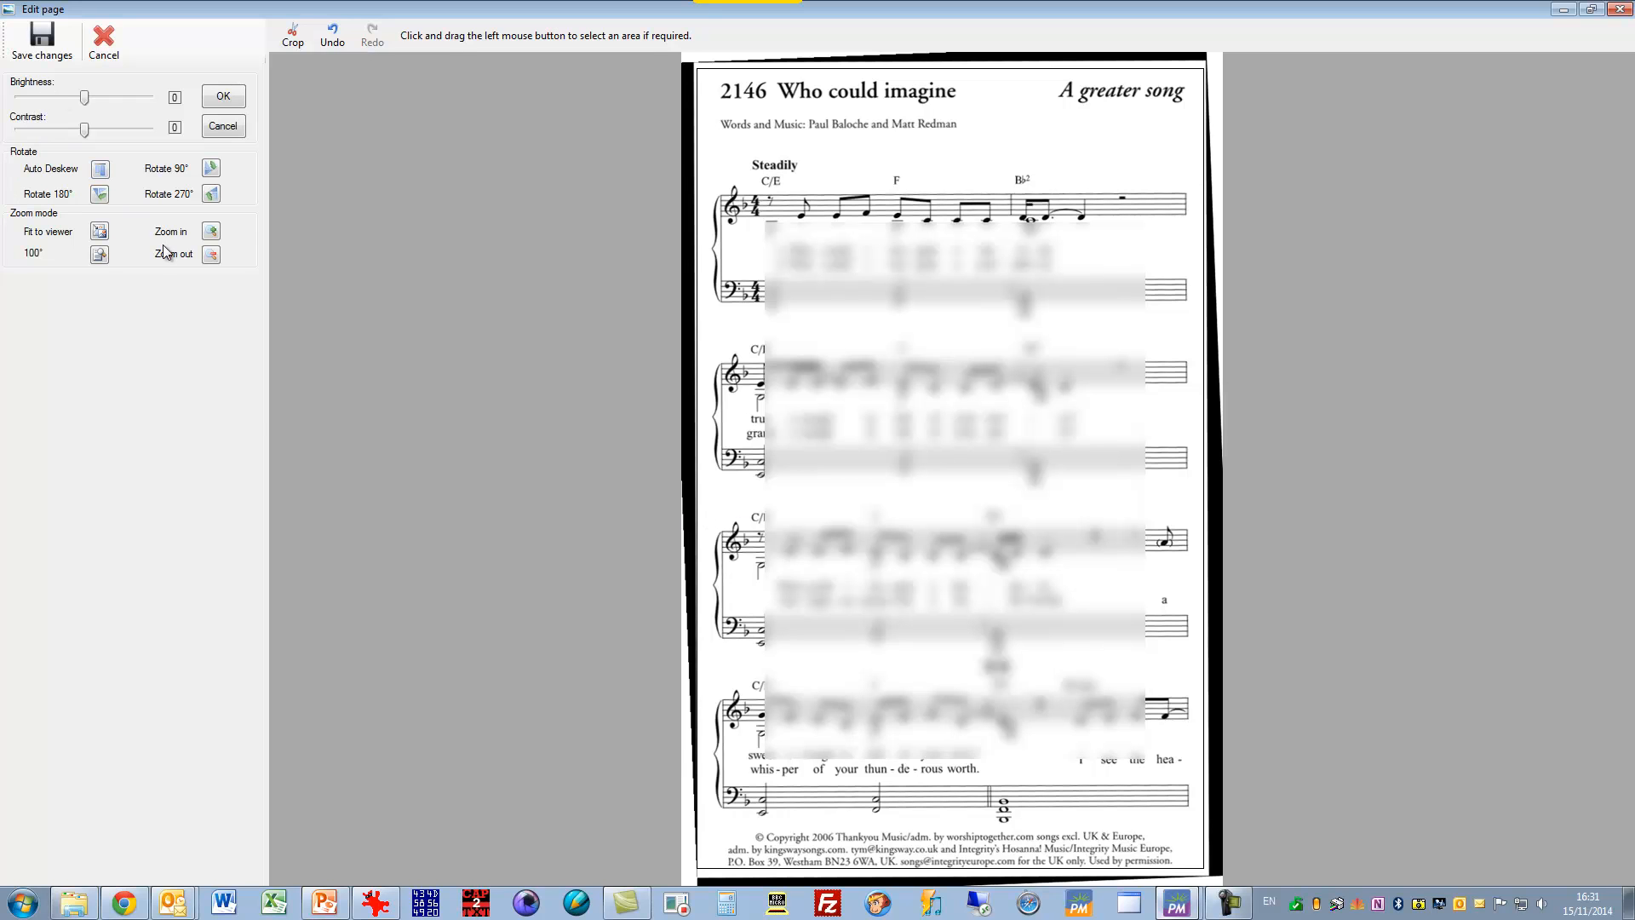
mouse_move(260, 413)
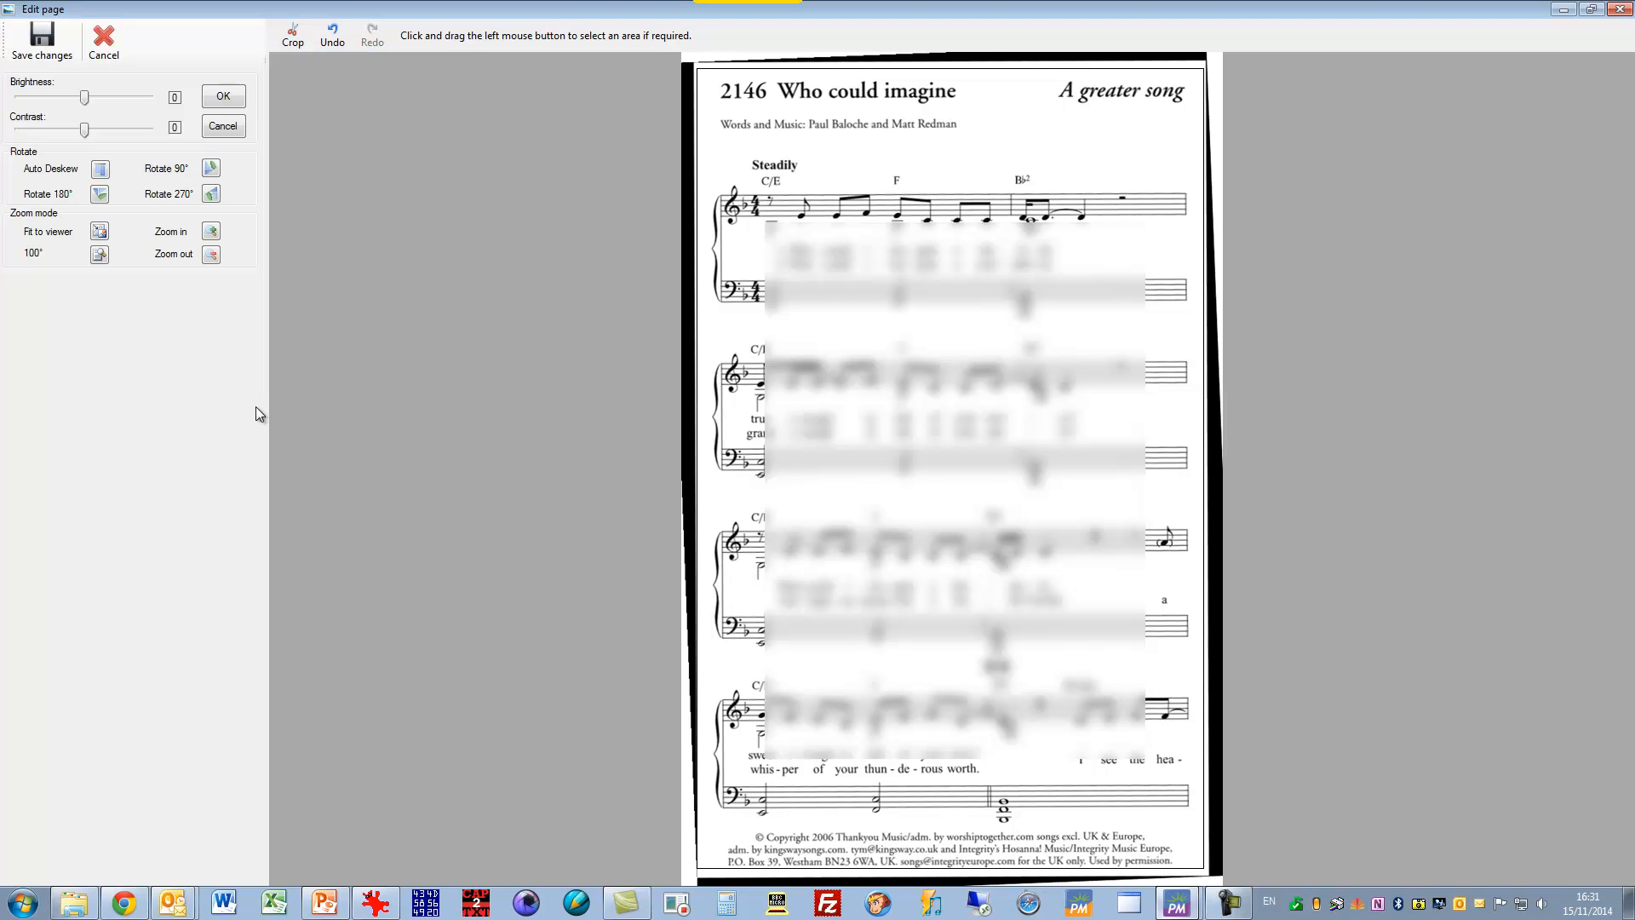
left_click(293, 38)
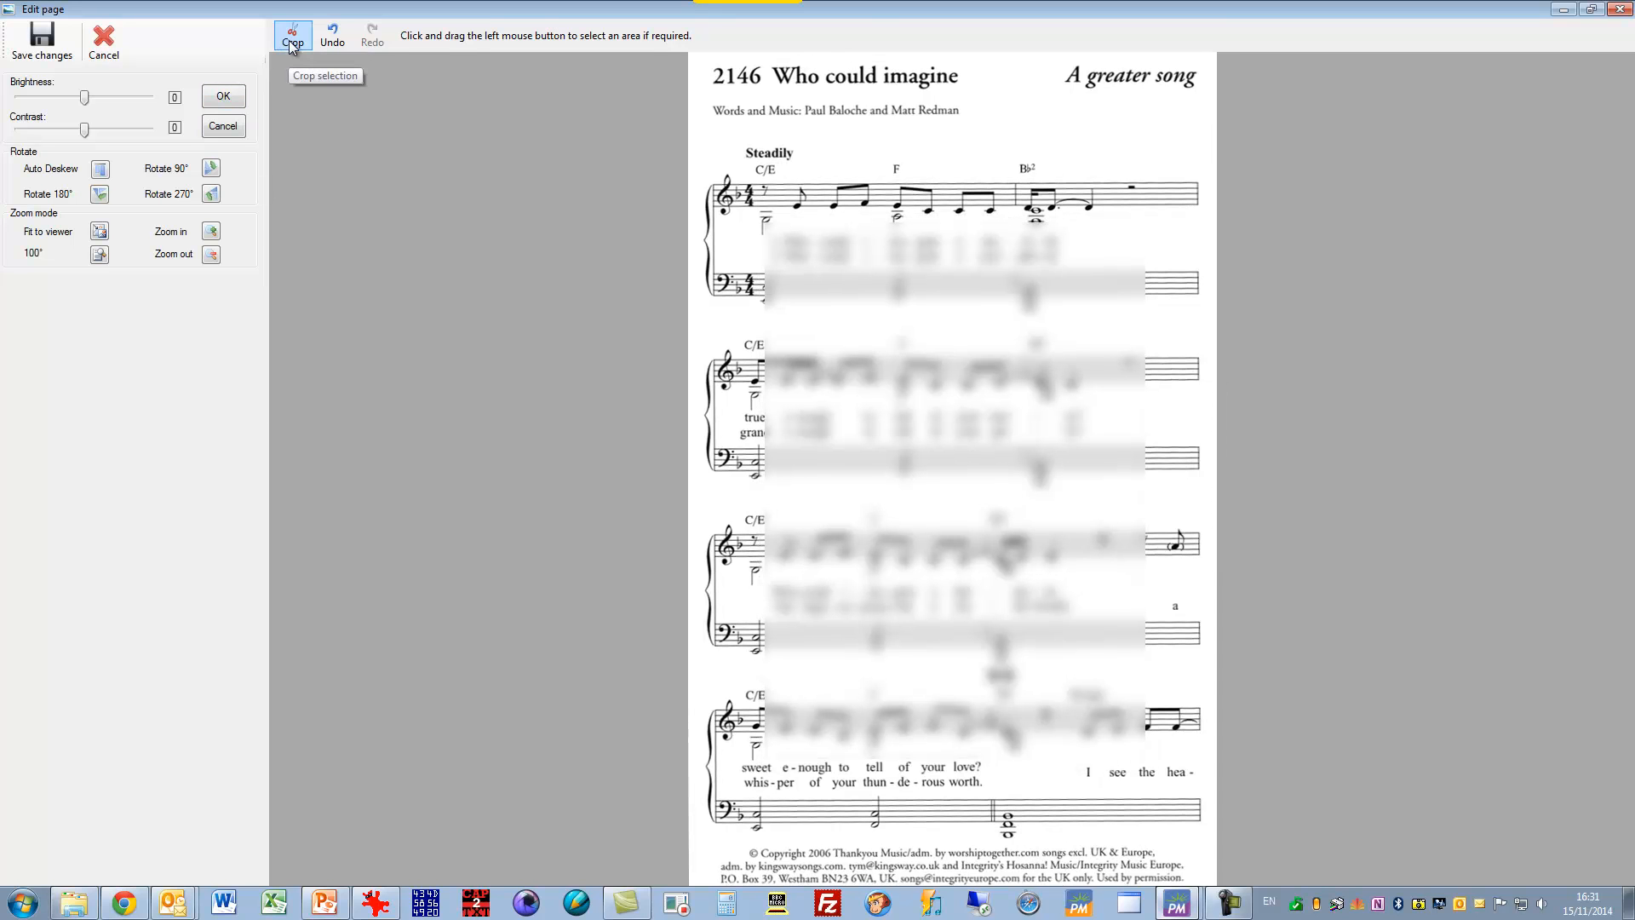
mouse_move(52, 41)
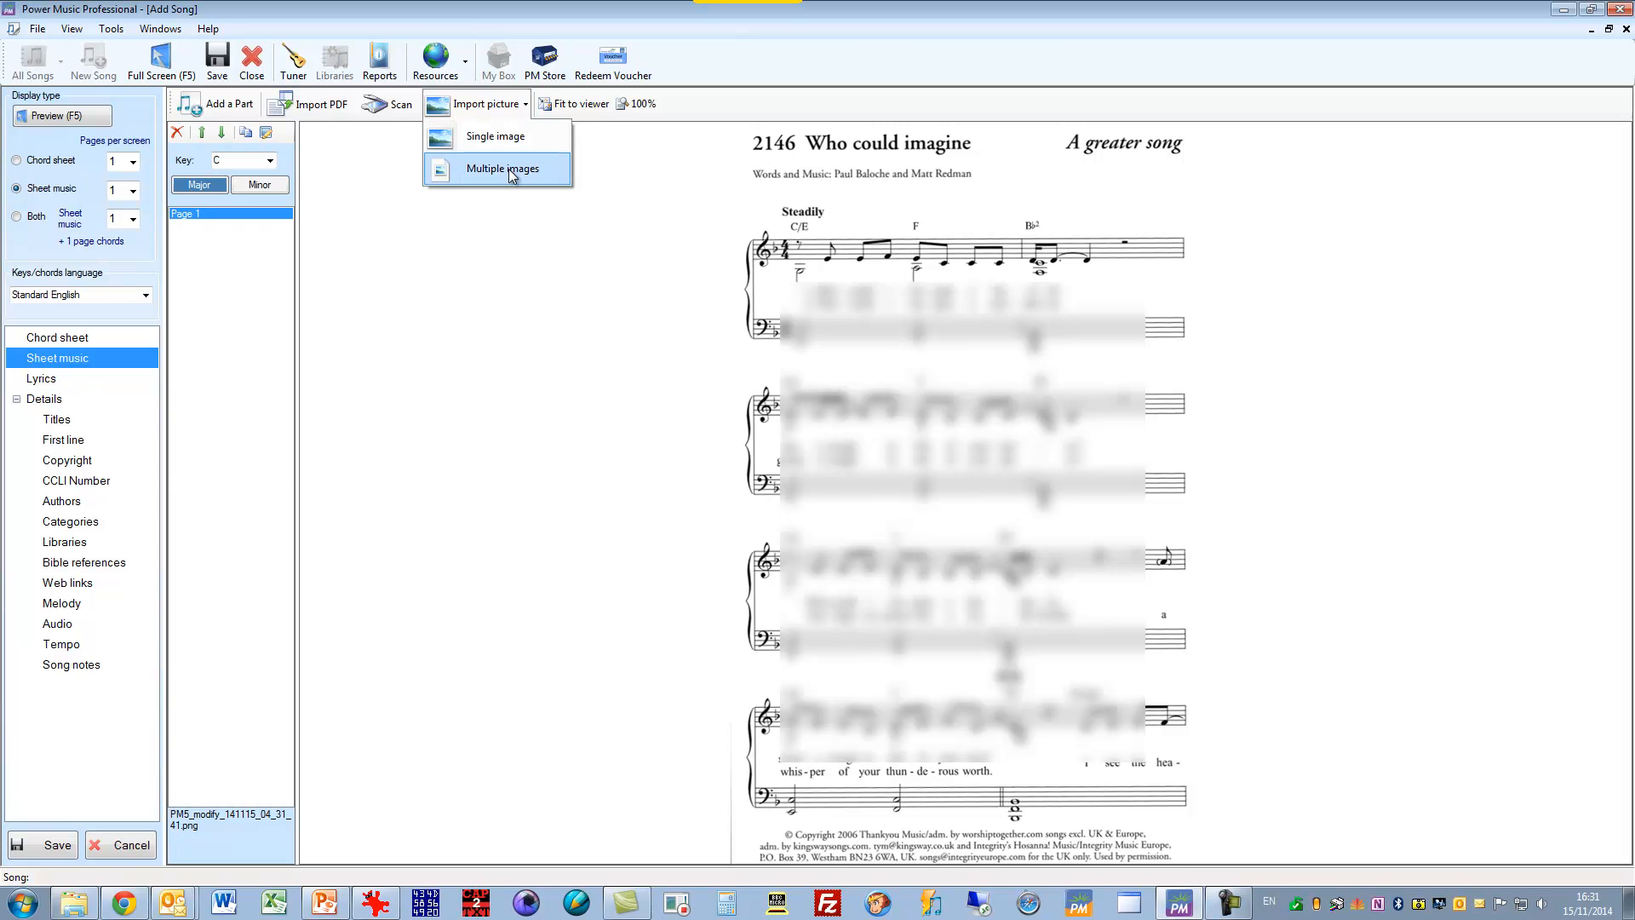
Step: Select source2146_2.bmp, source2146_3.bmp and source2146_4.bmp for a multiple-image import
left_click(502, 168)
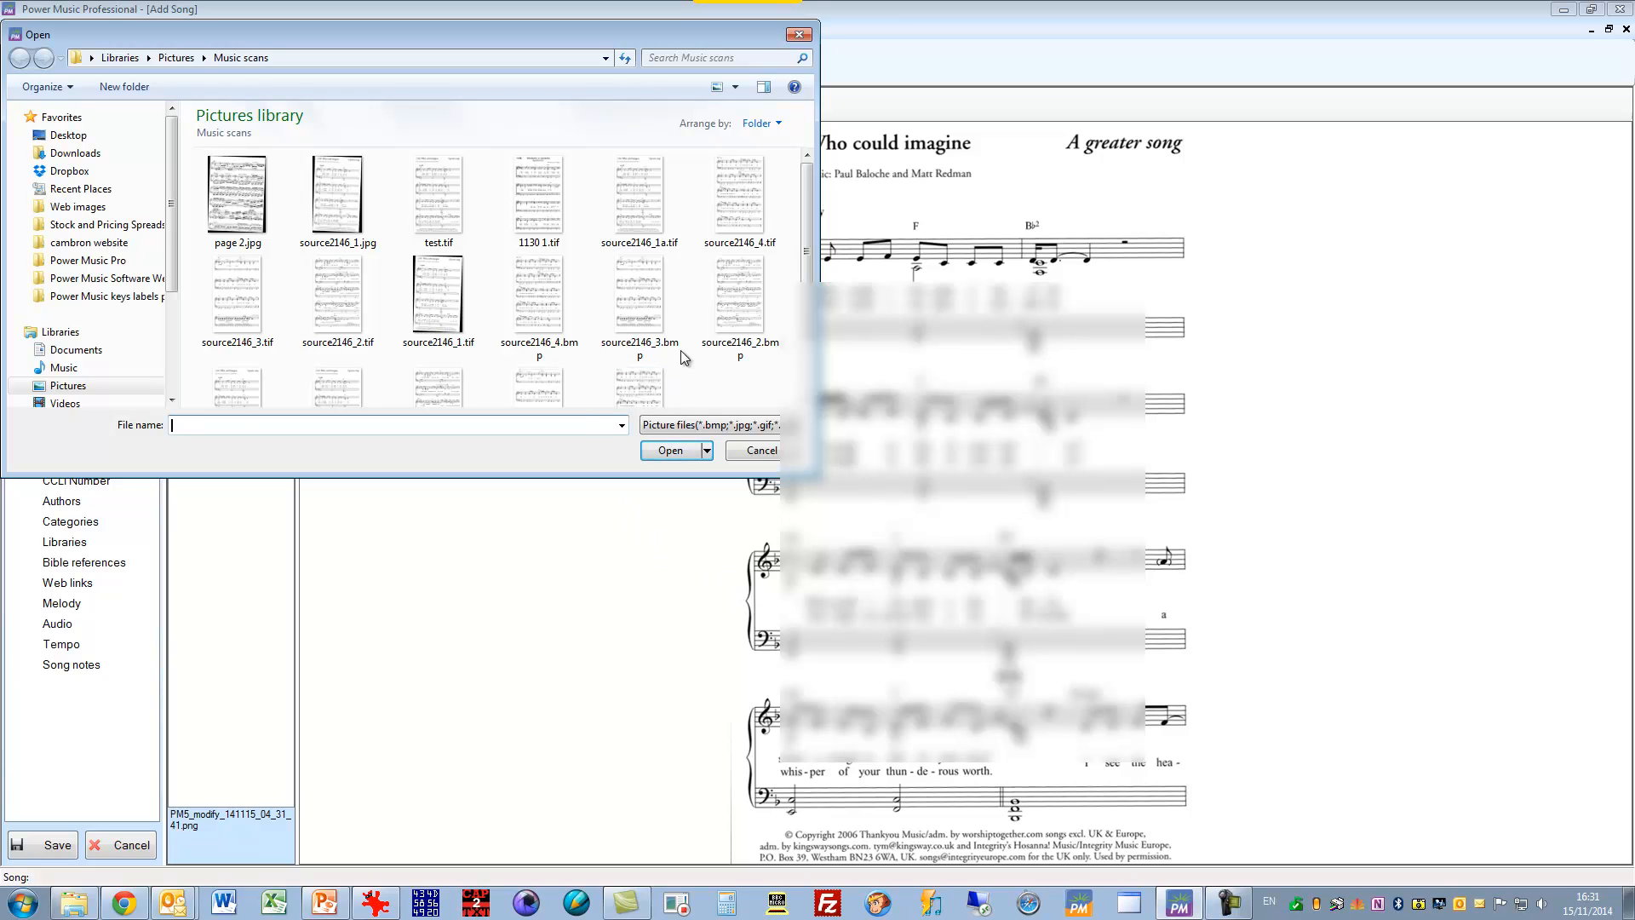
left_click(739, 298)
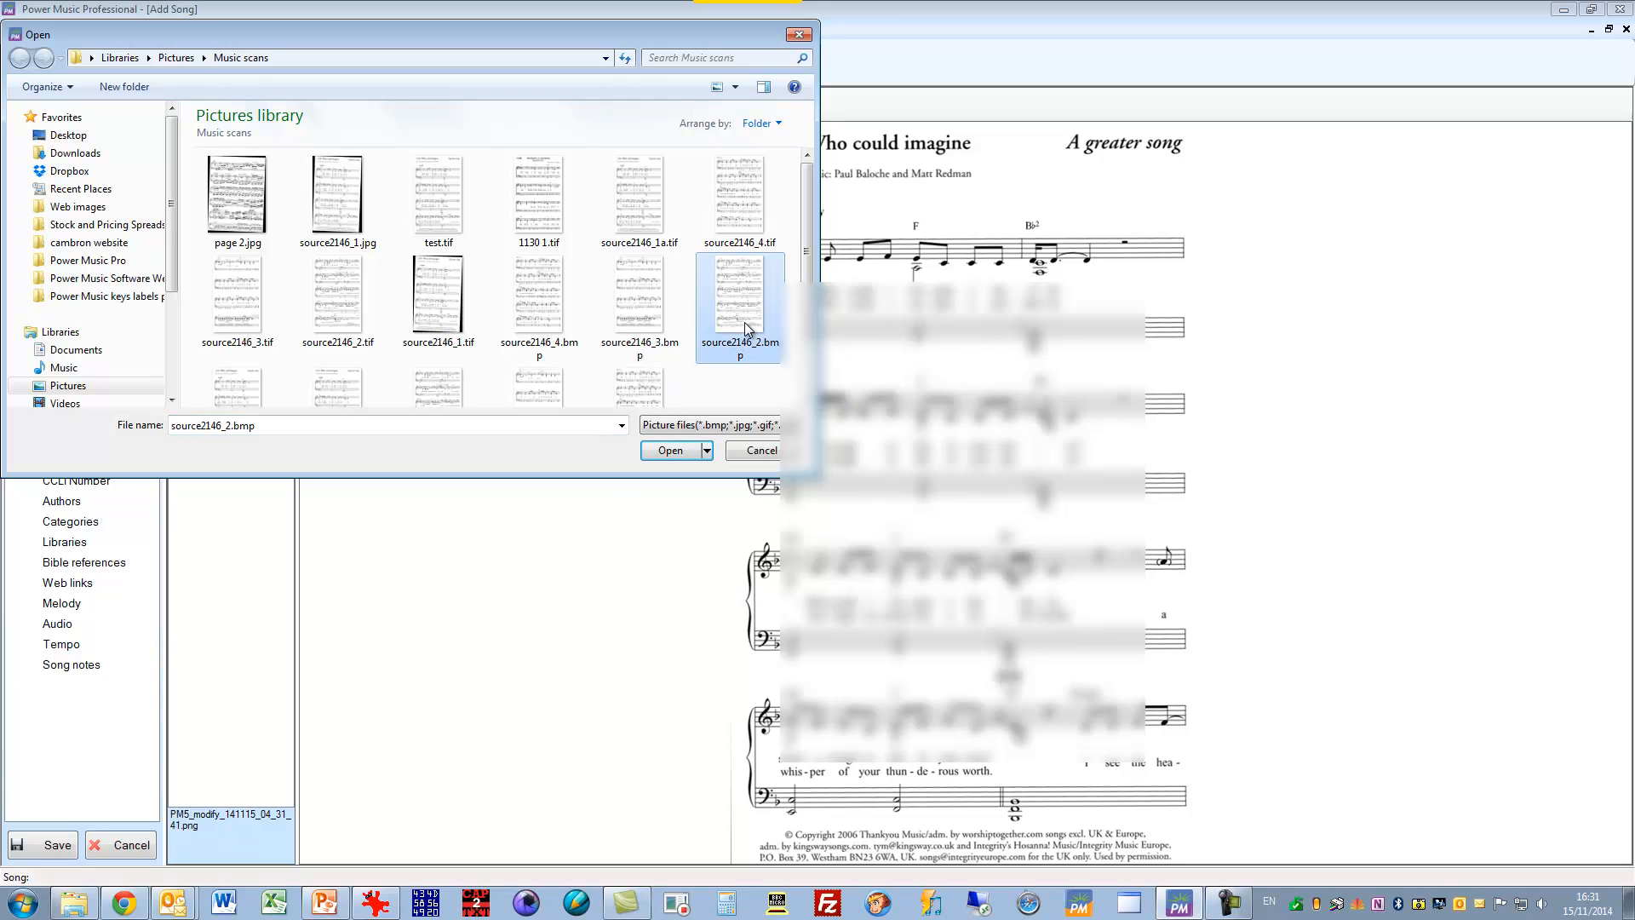
left_click(639, 307)
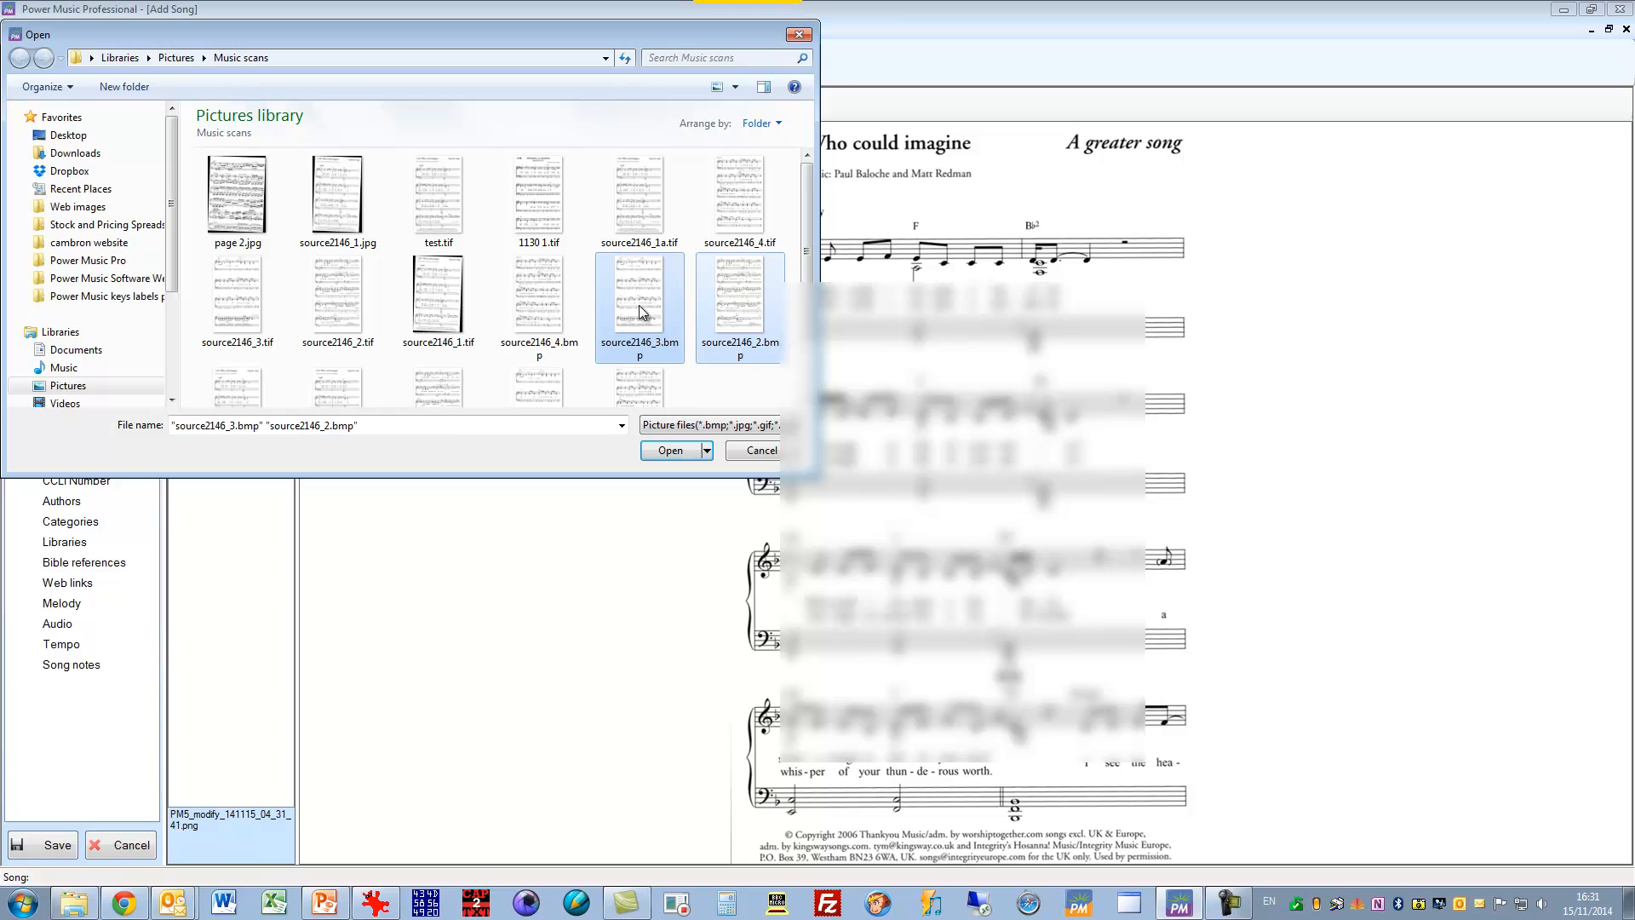
left_click(539, 294)
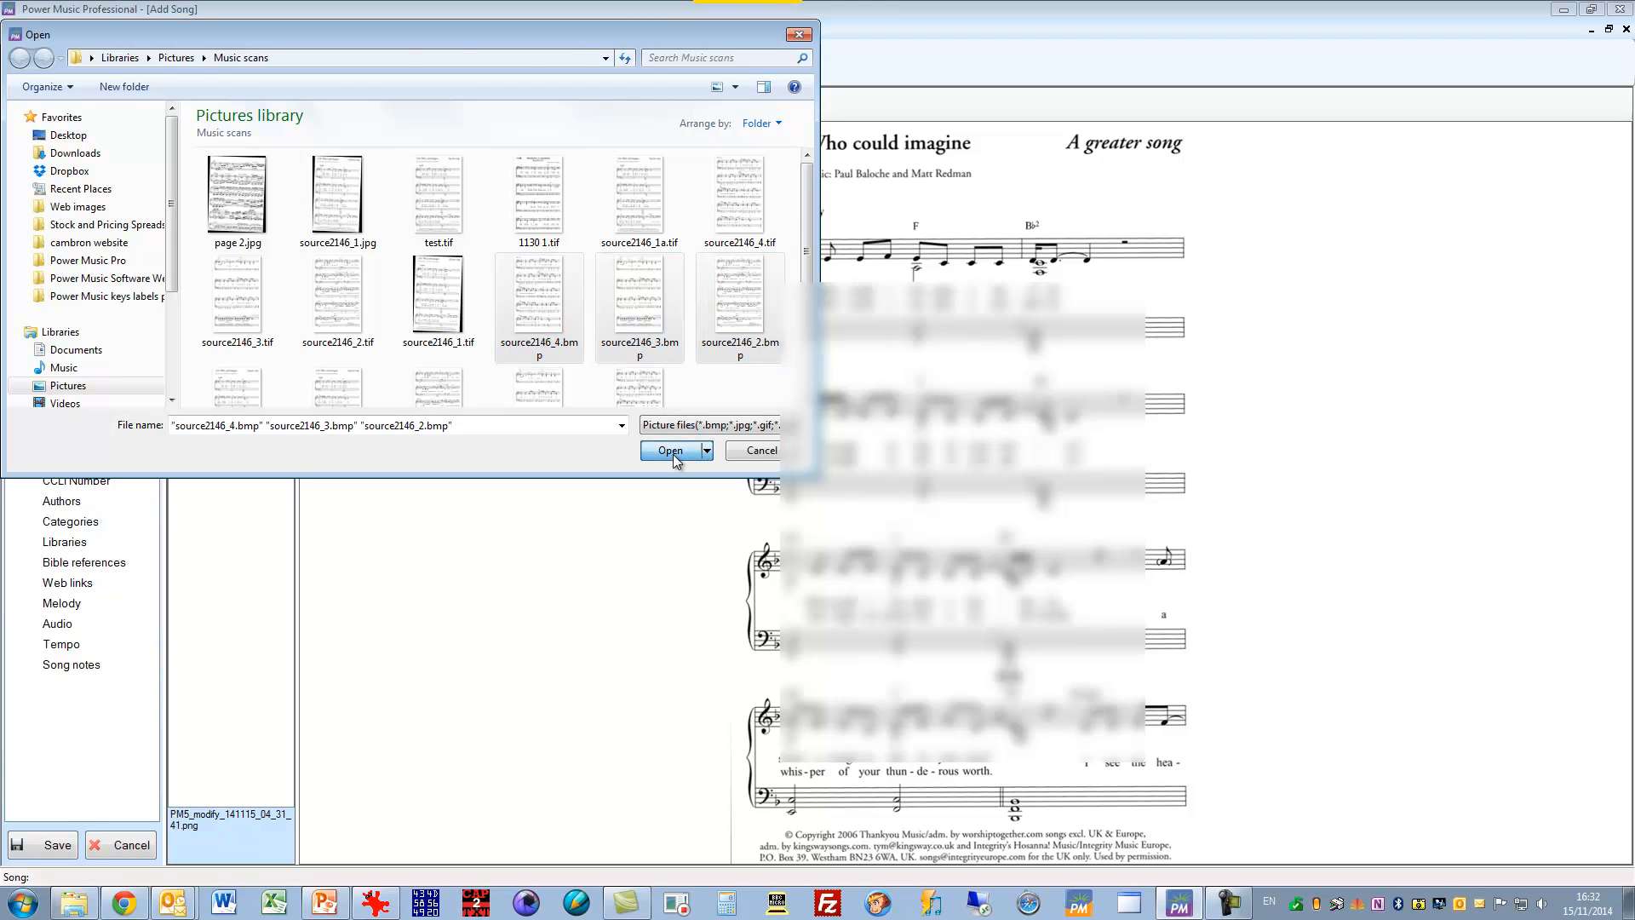
Step: Import the three selected scans as Pages 2–4 and preview each new page
left_click(670, 450)
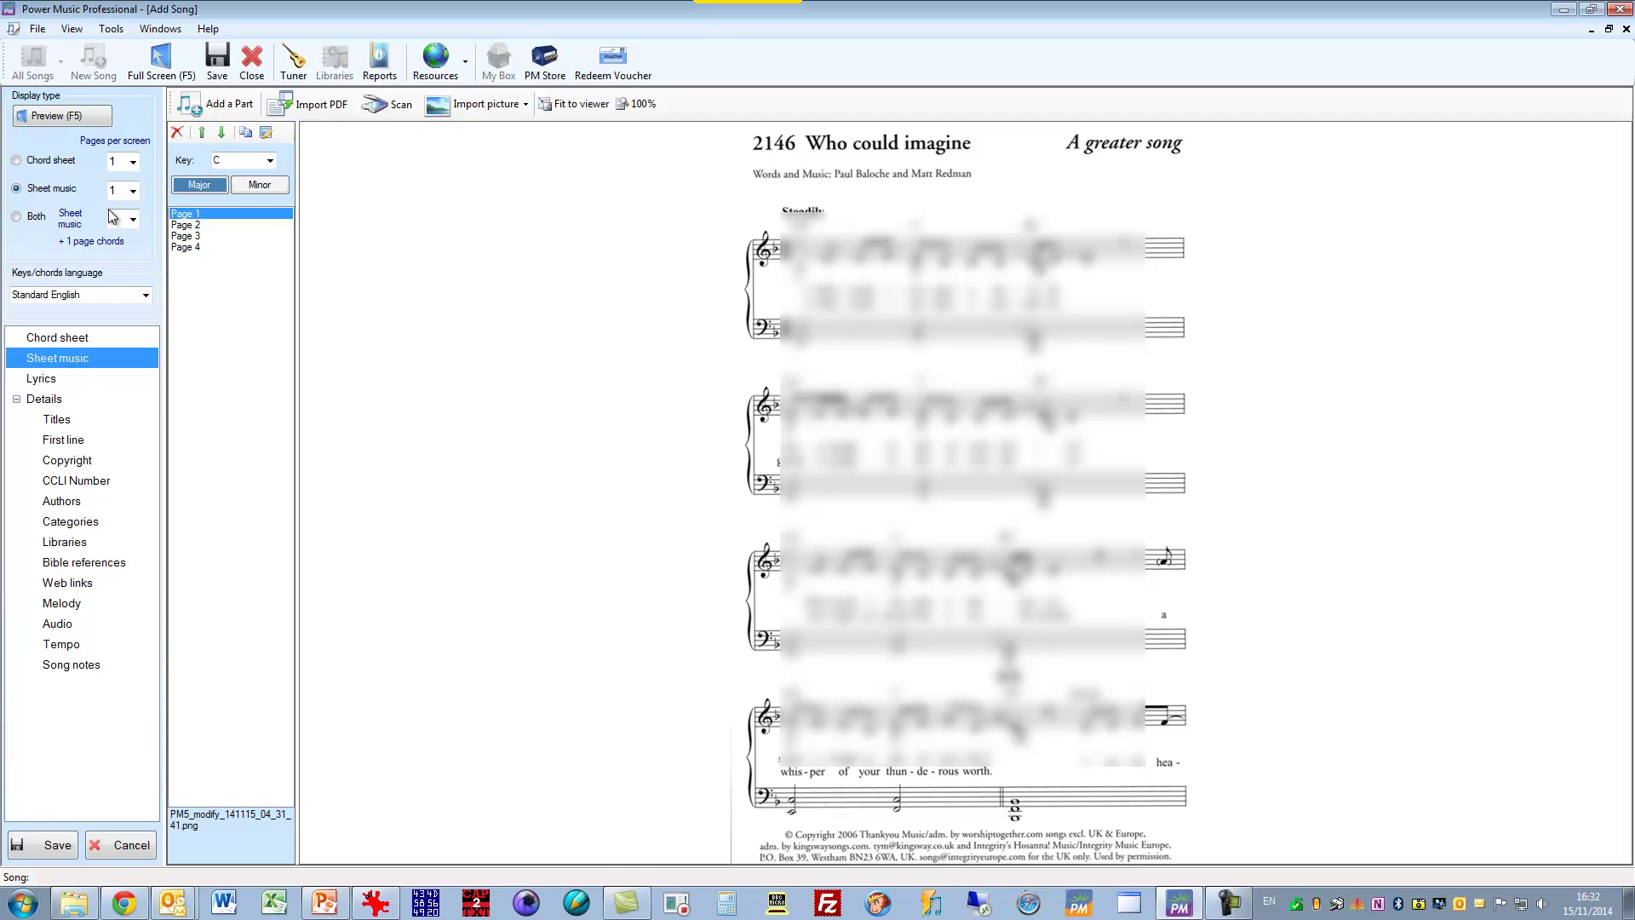
left_click(185, 223)
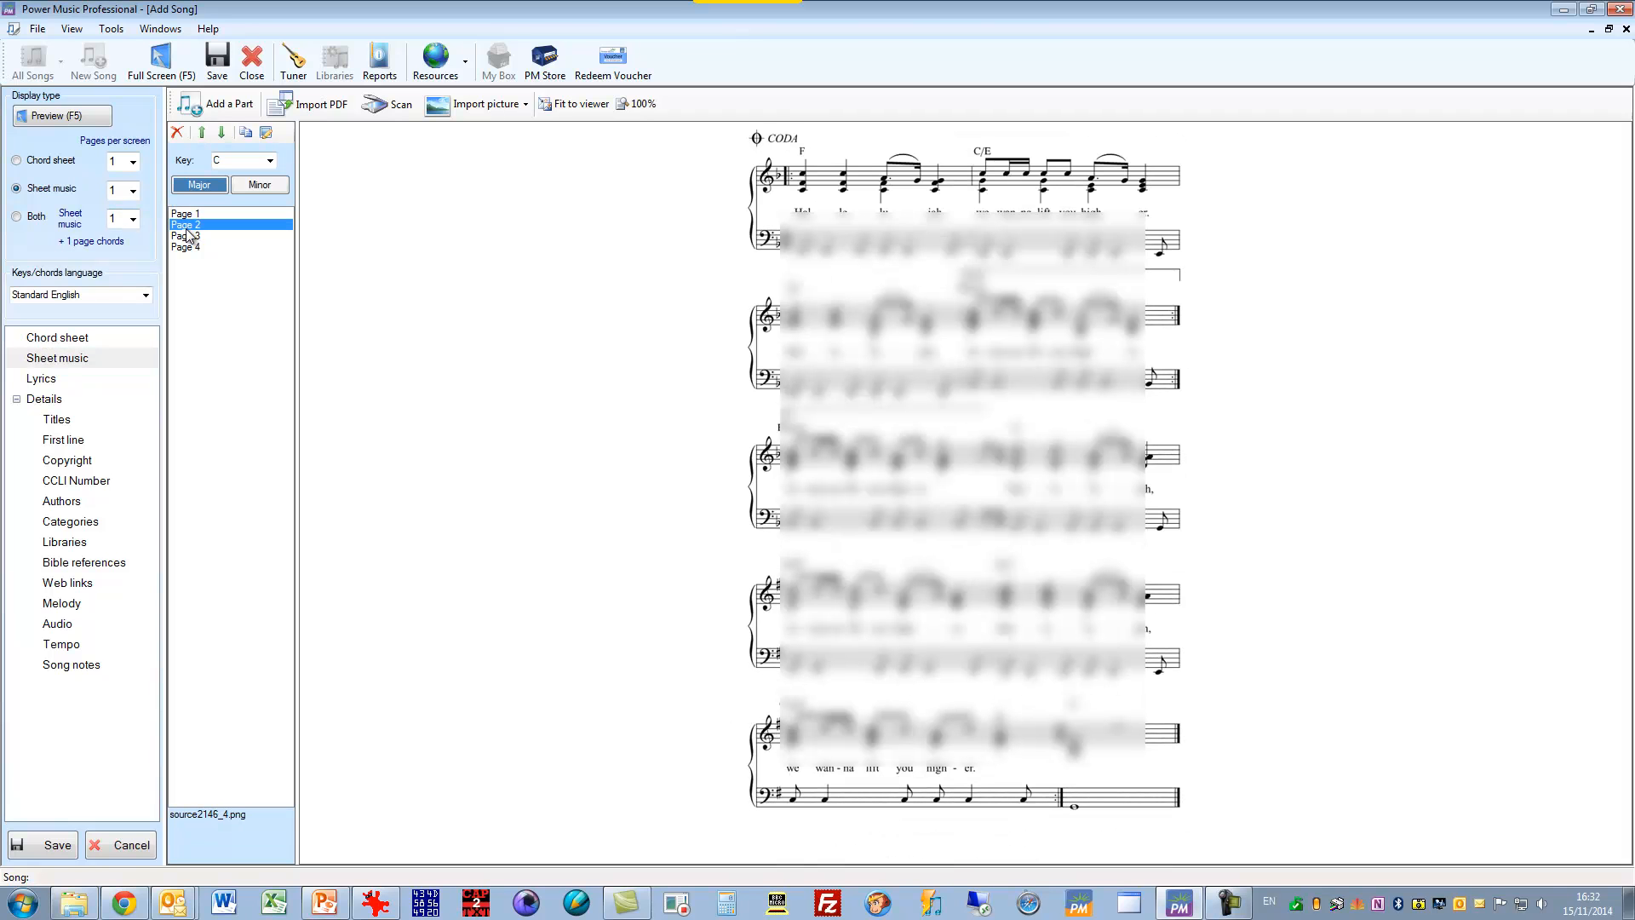
left_click(185, 236)
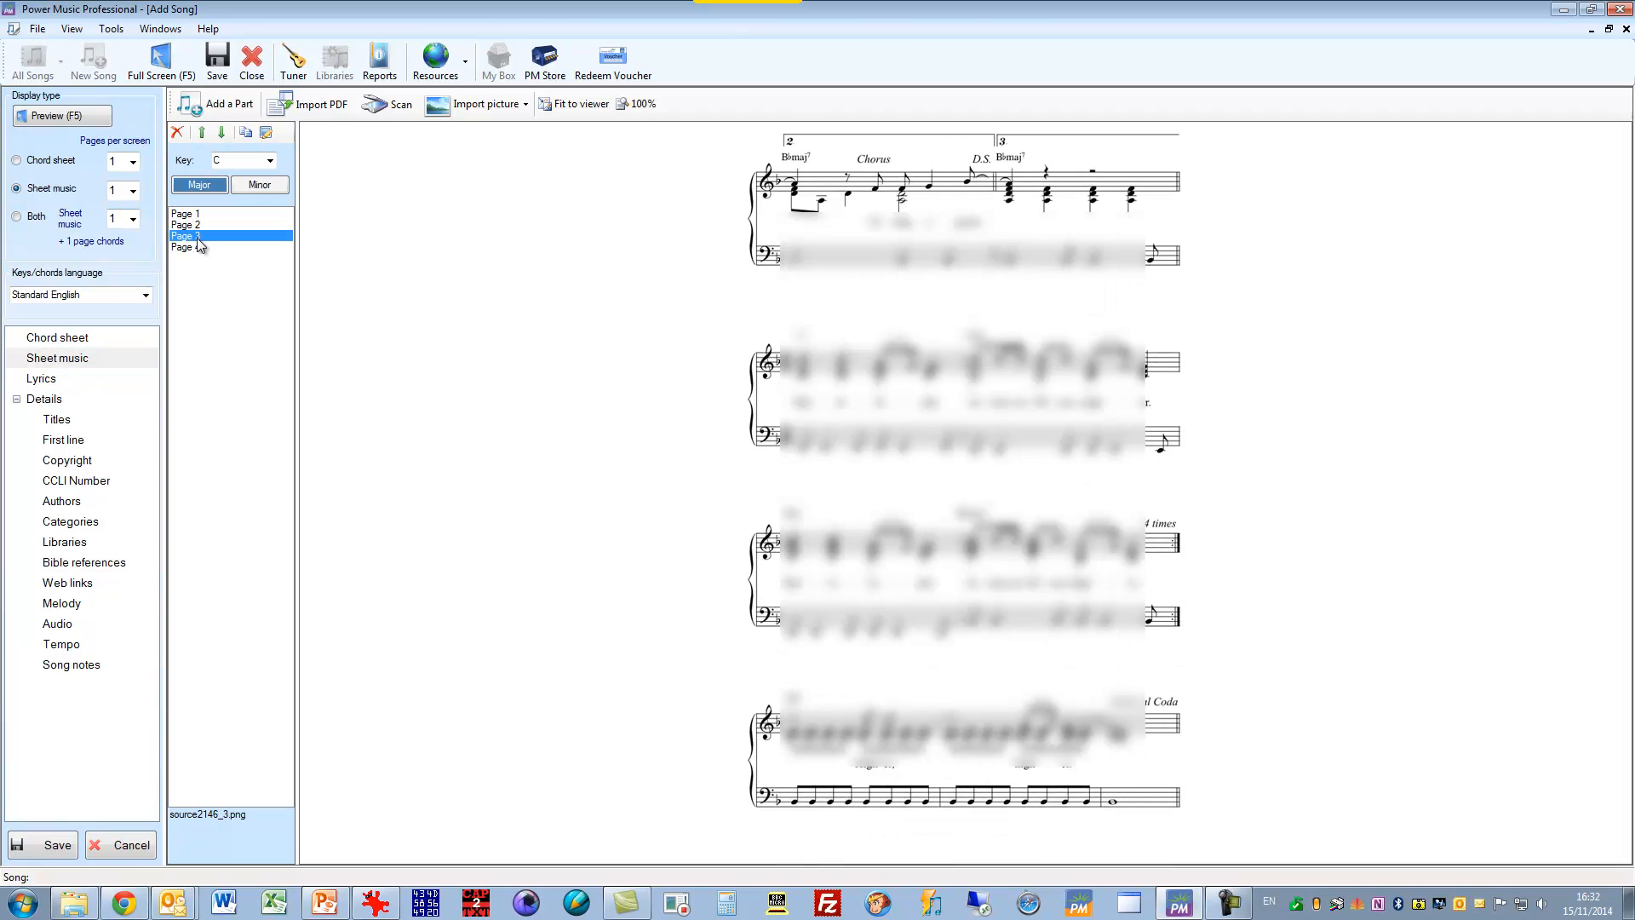
left_click(185, 247)
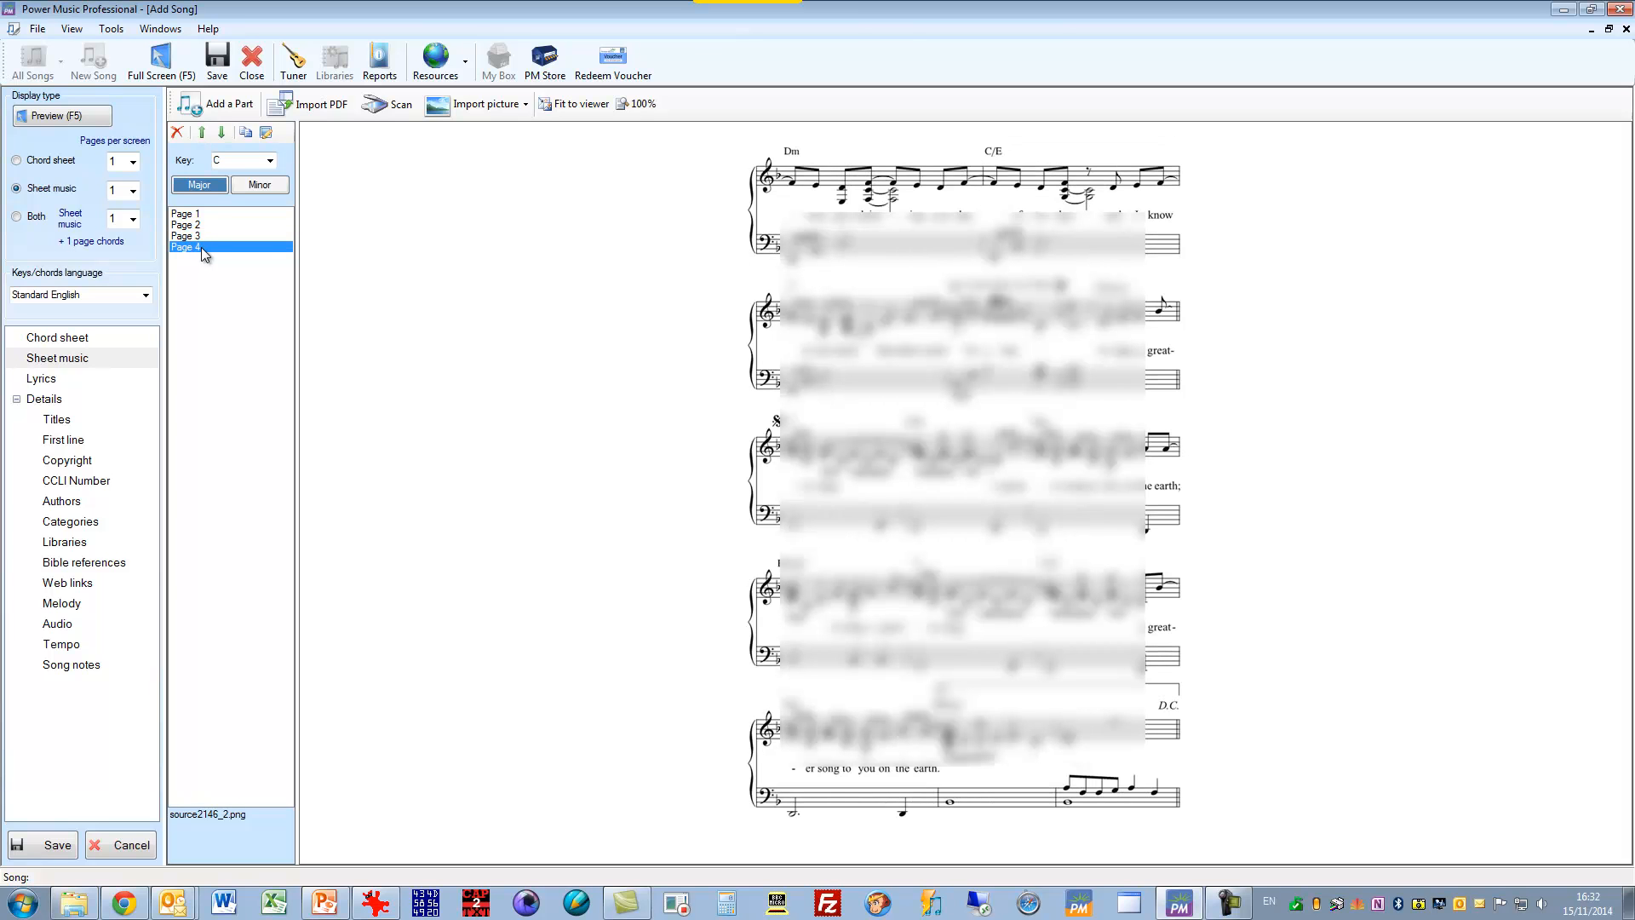
left_click(189, 224)
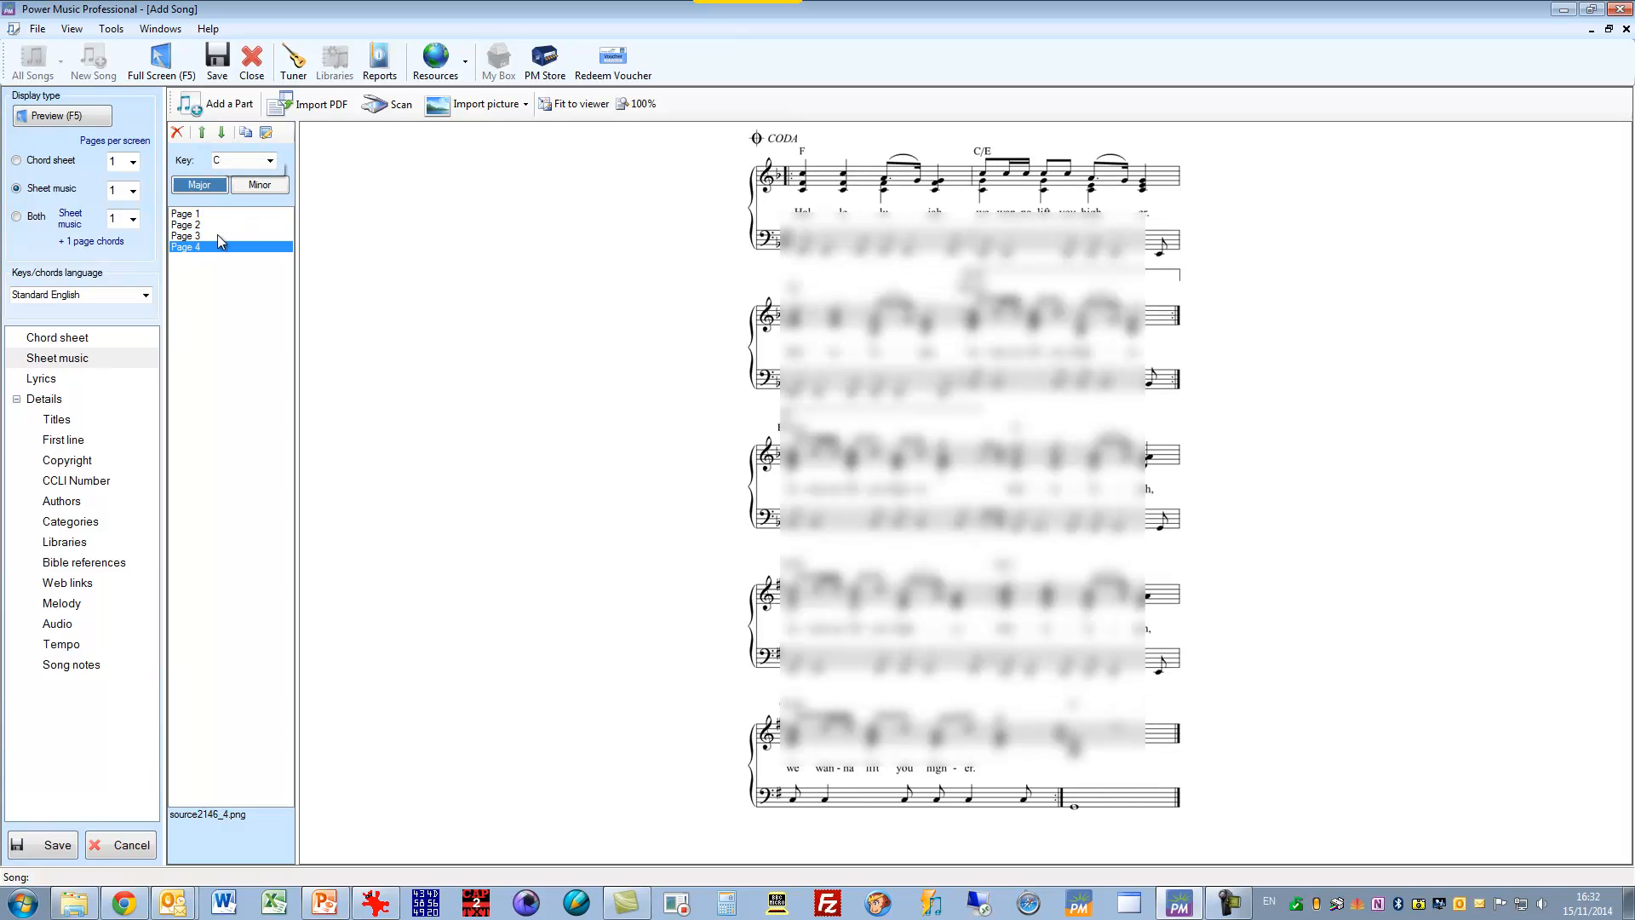
Step: Preview the pages and move one page up so the source2146_4 coda scan sits at Page 4
left_click(186, 236)
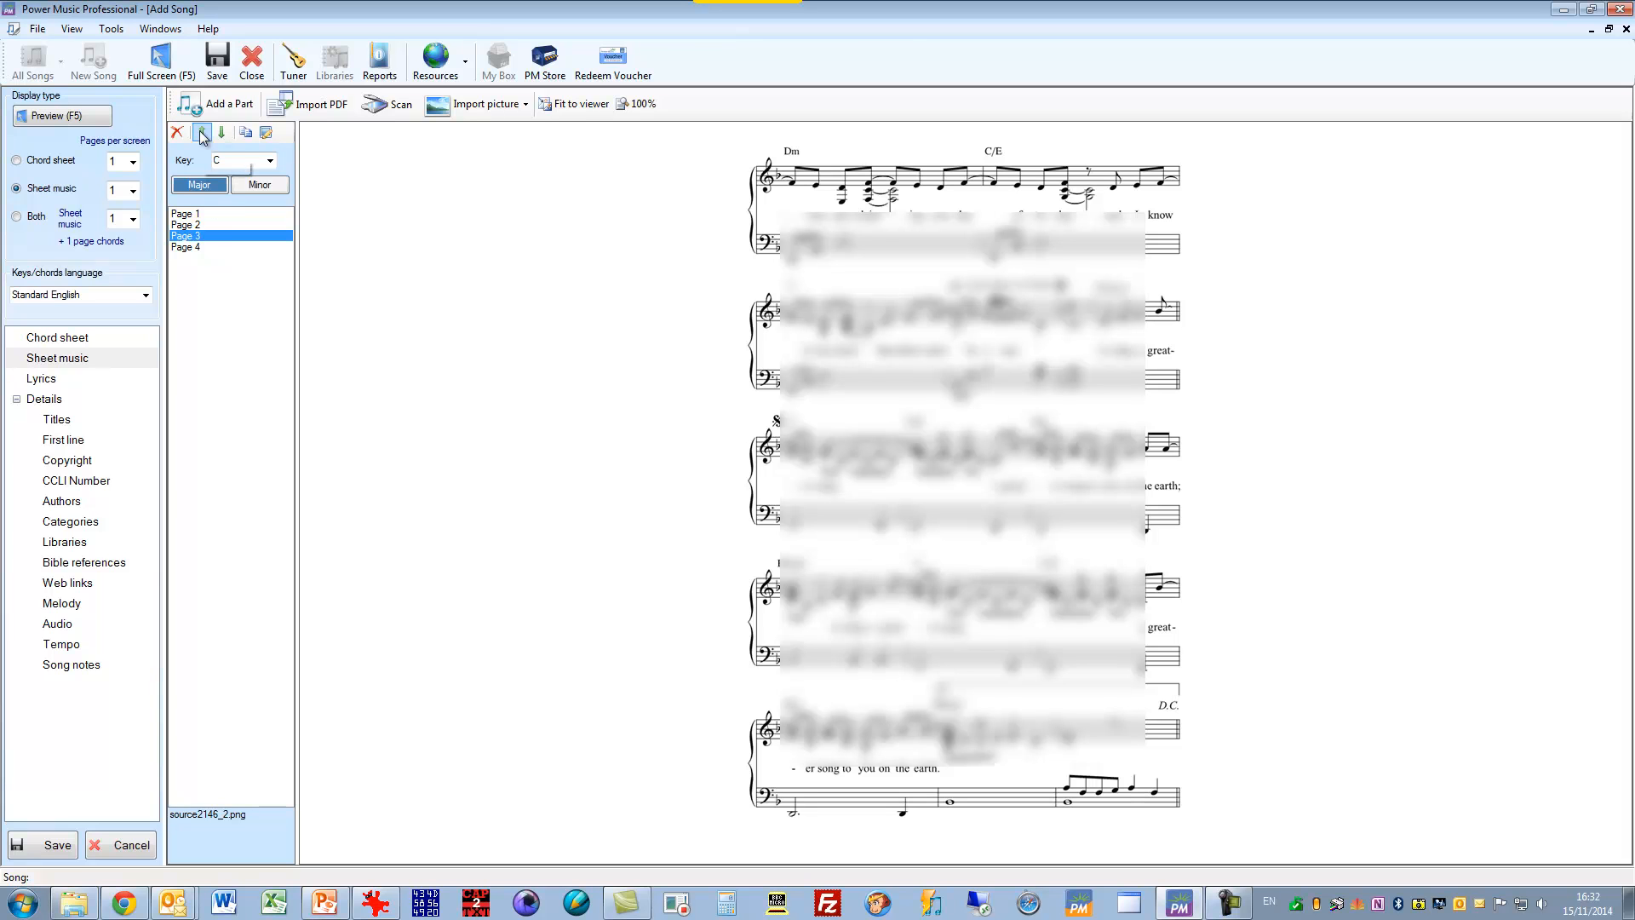
left_click(186, 214)
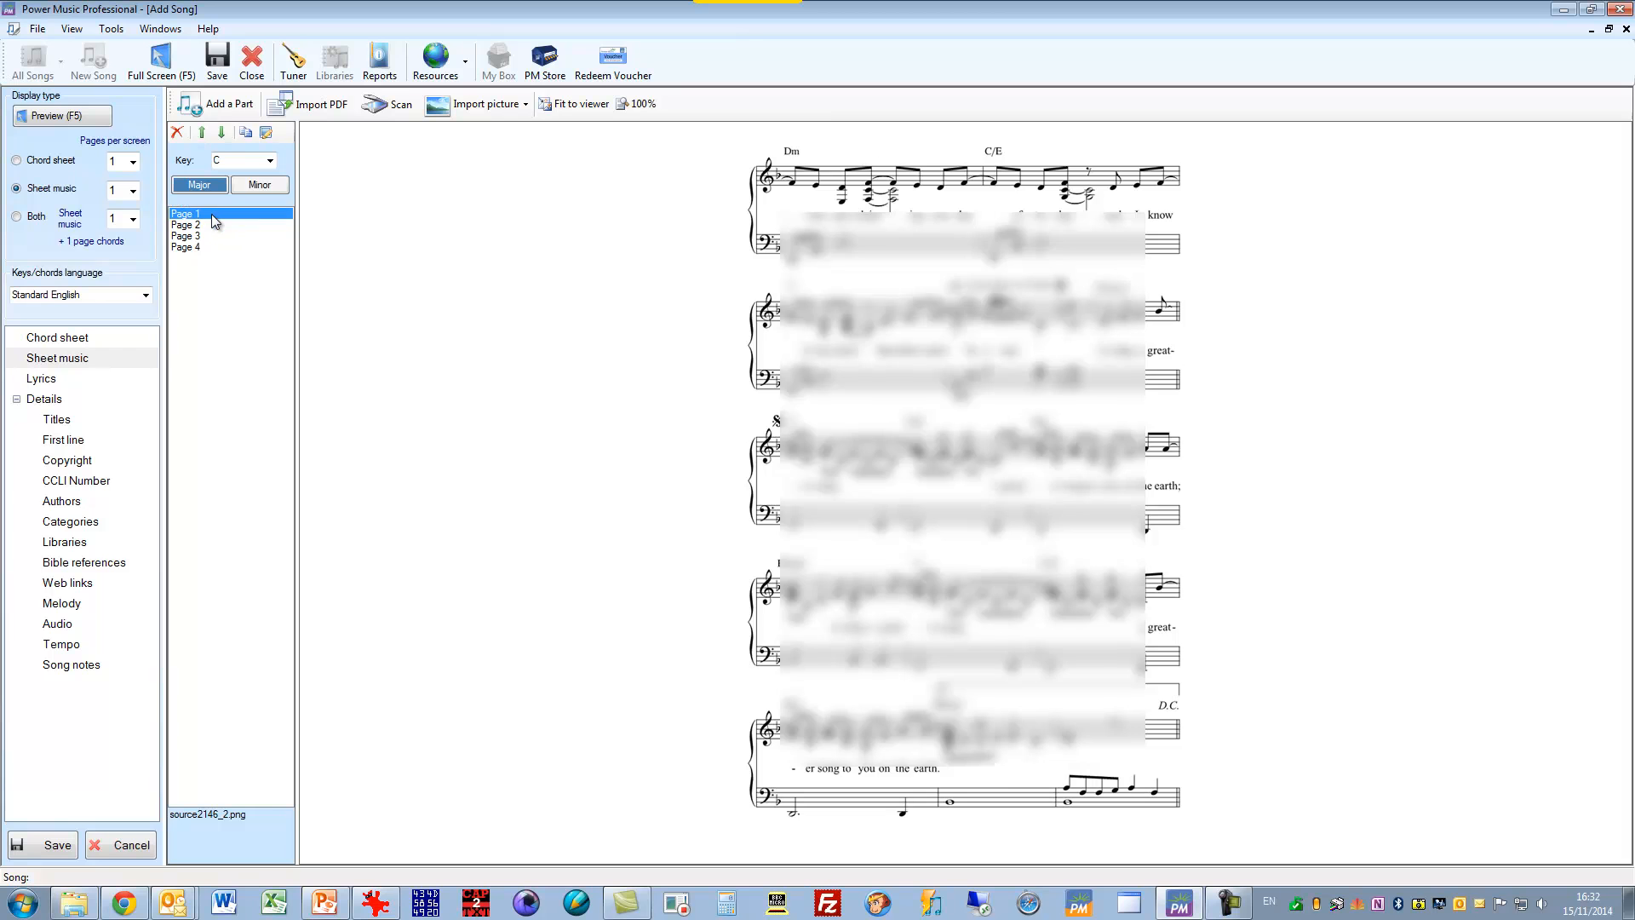
left_click(187, 225)
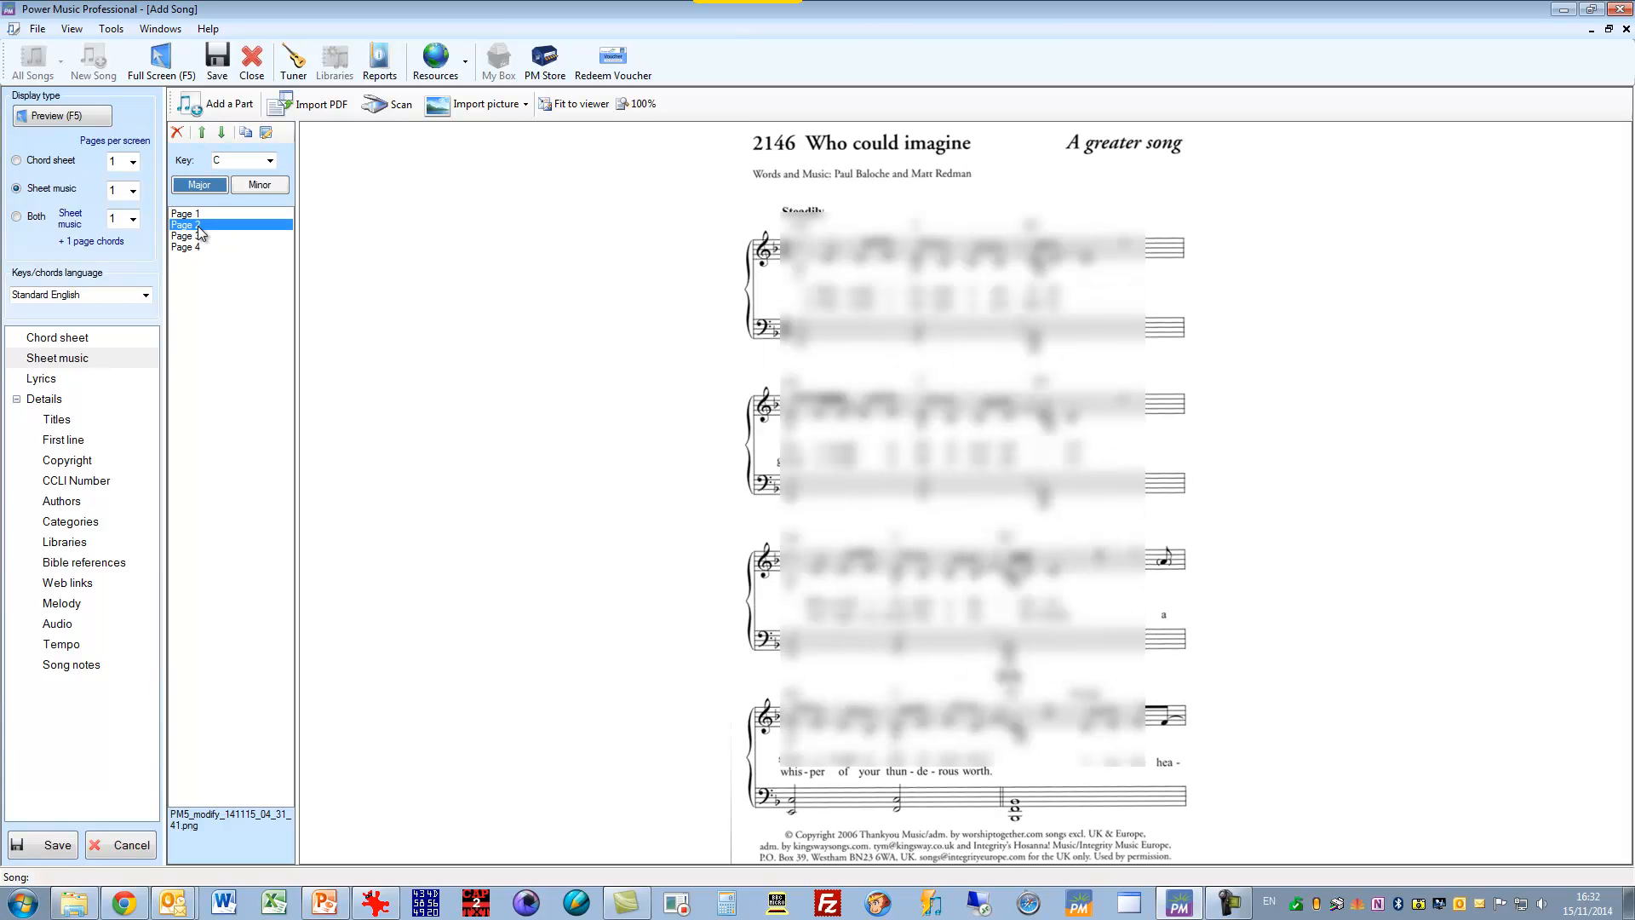
left_click(186, 247)
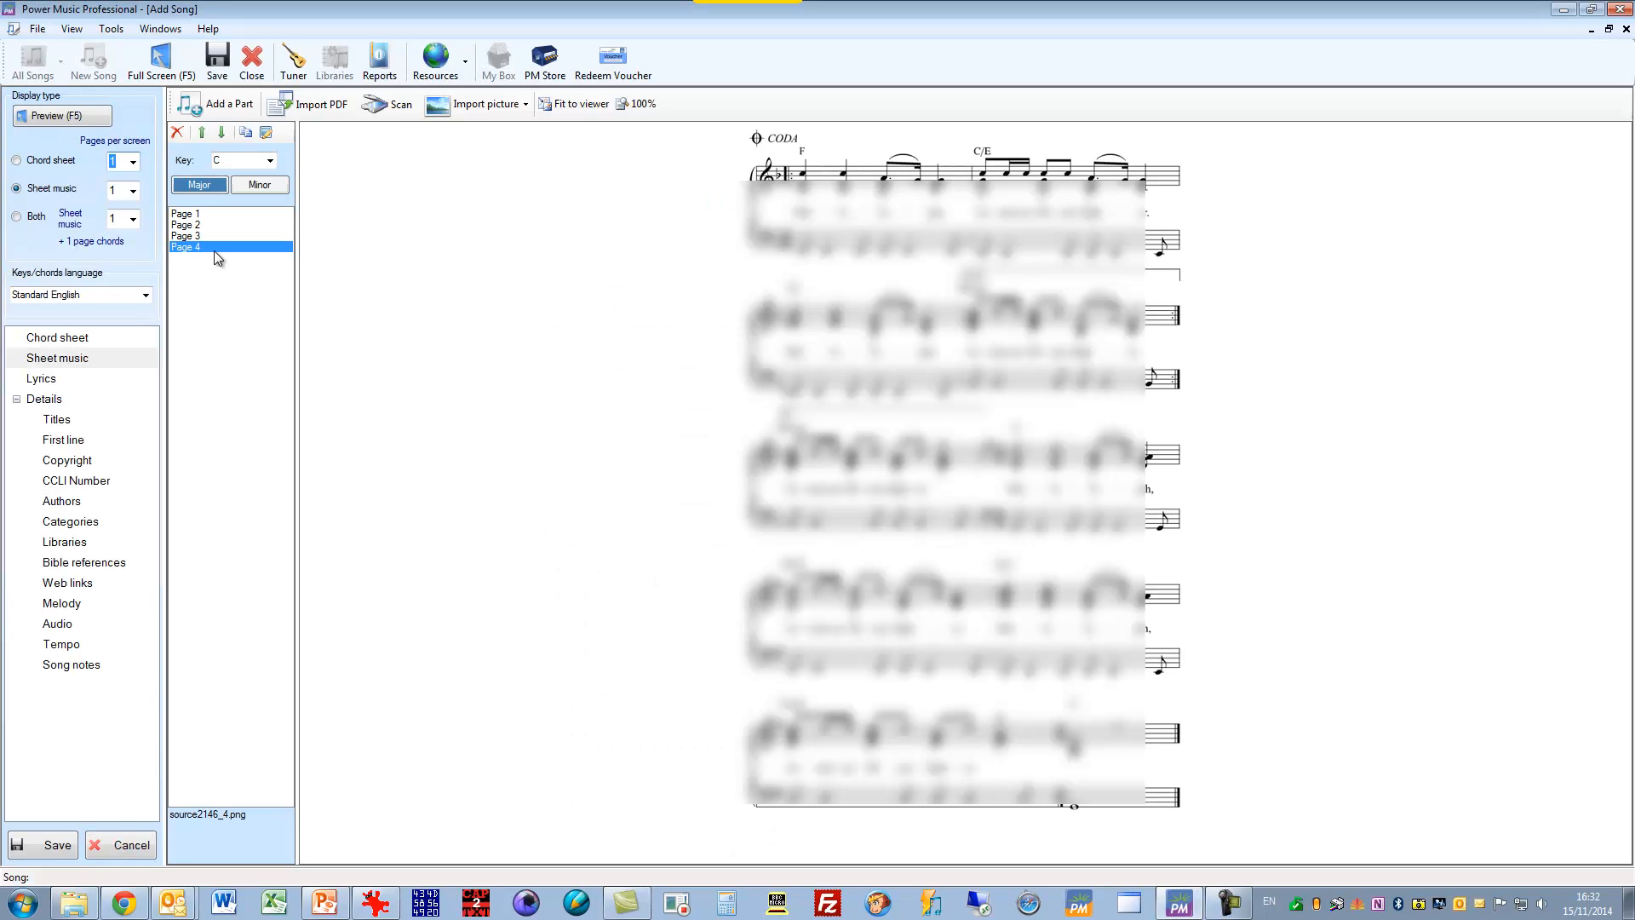
Step: Preview Page 4, the coda page
left_click(137, 190)
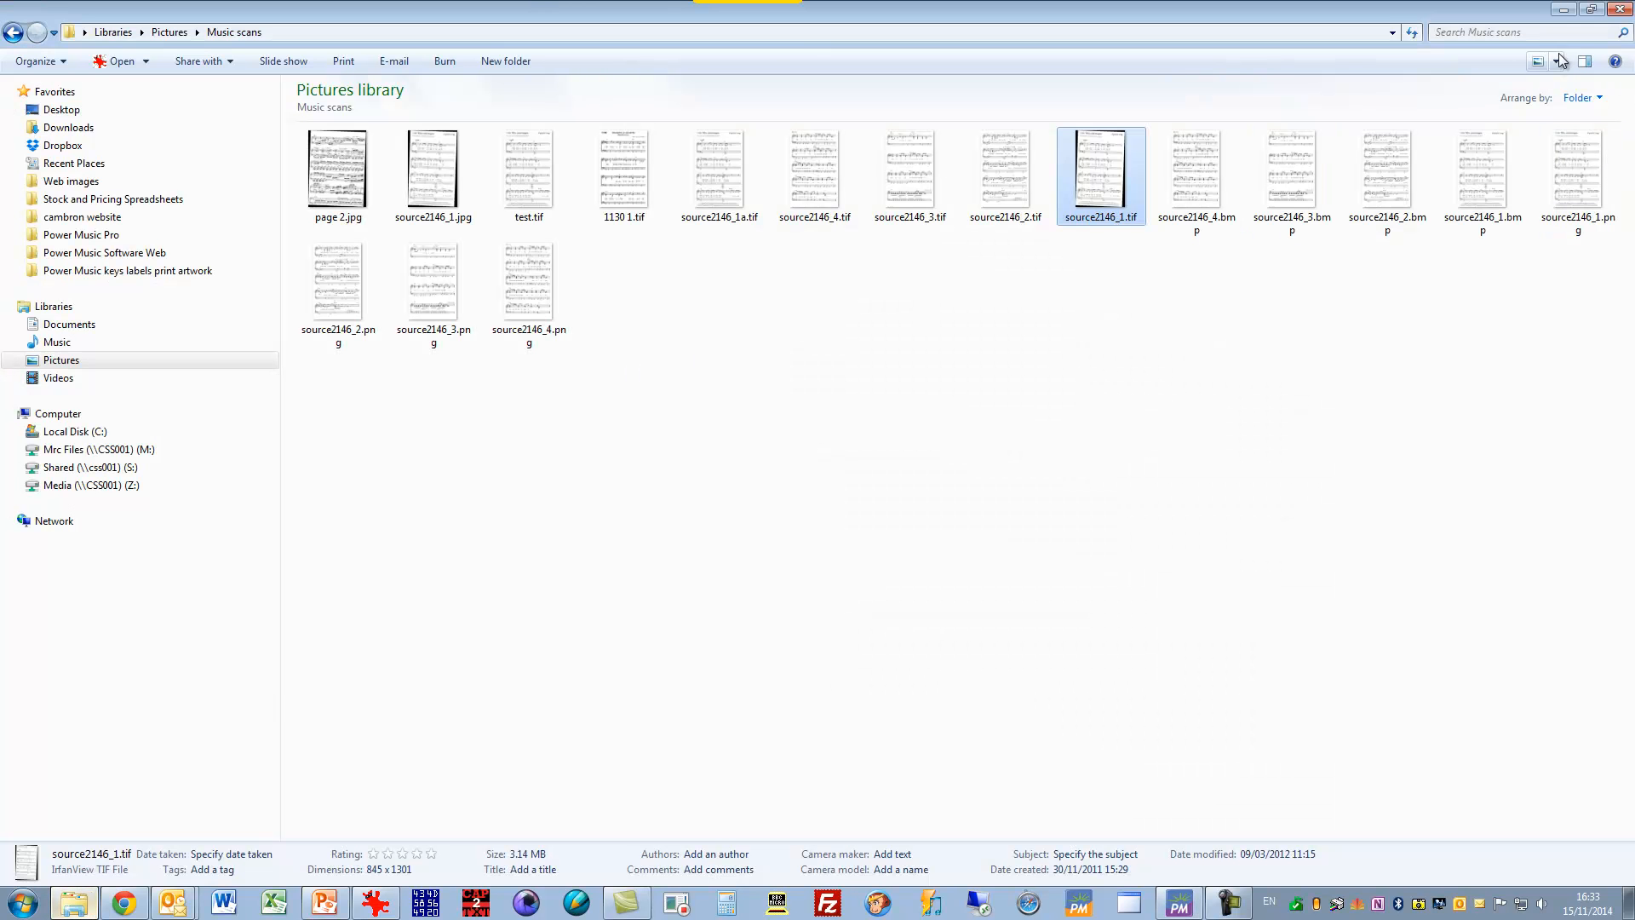
Step: Switch the Music scans folder from Large Icons to Details view
left_click(1560, 61)
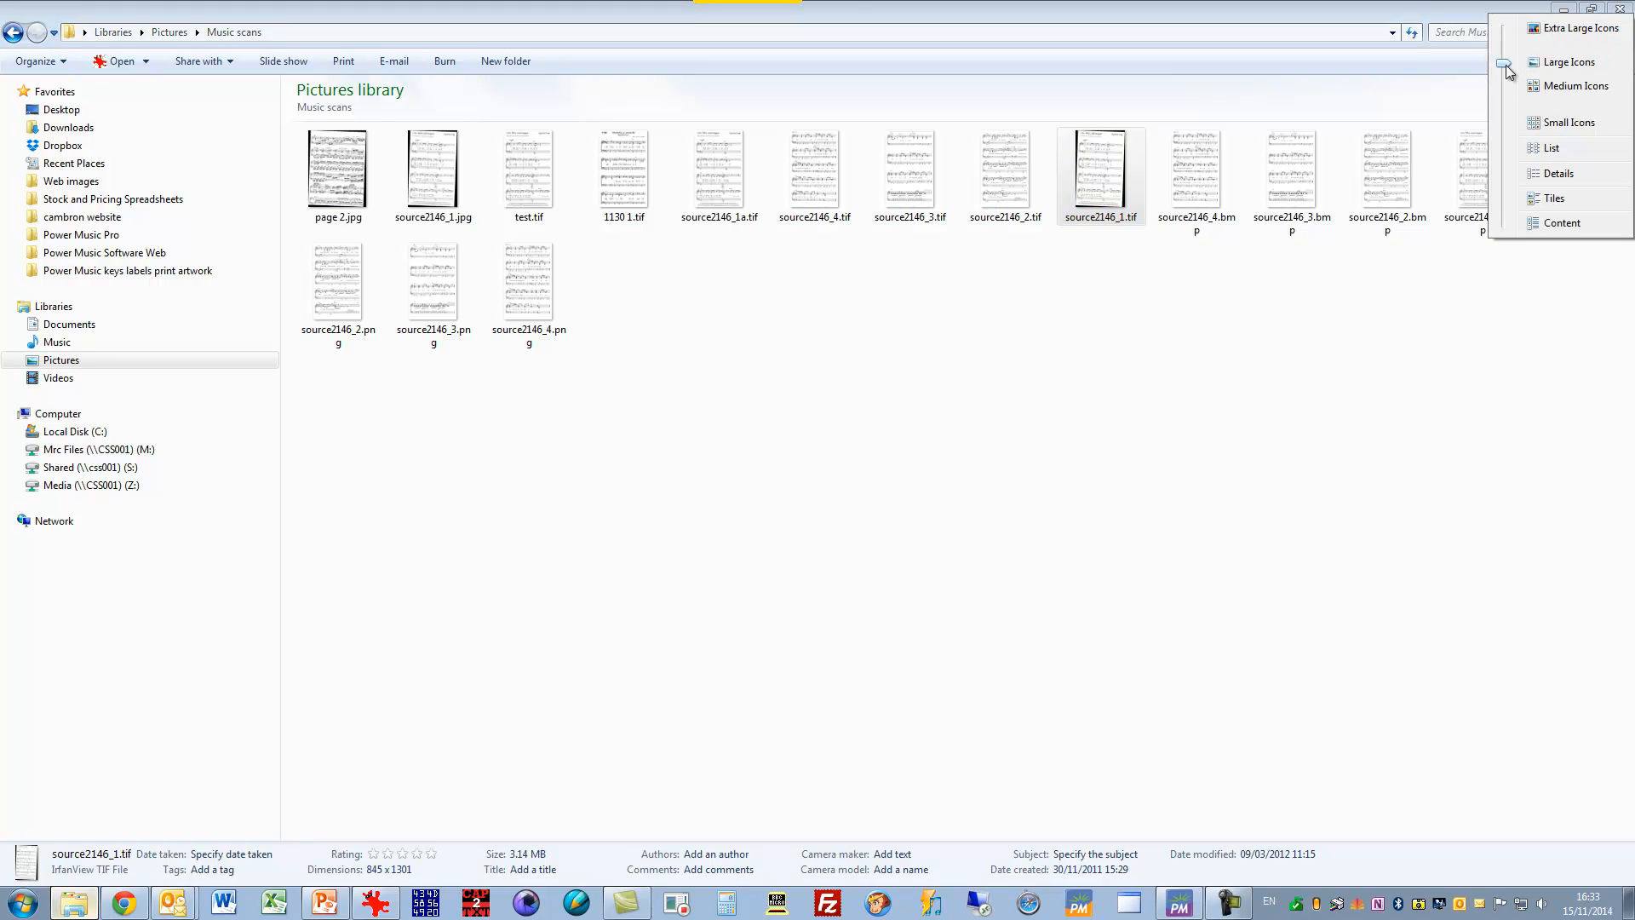
left_click(1555, 173)
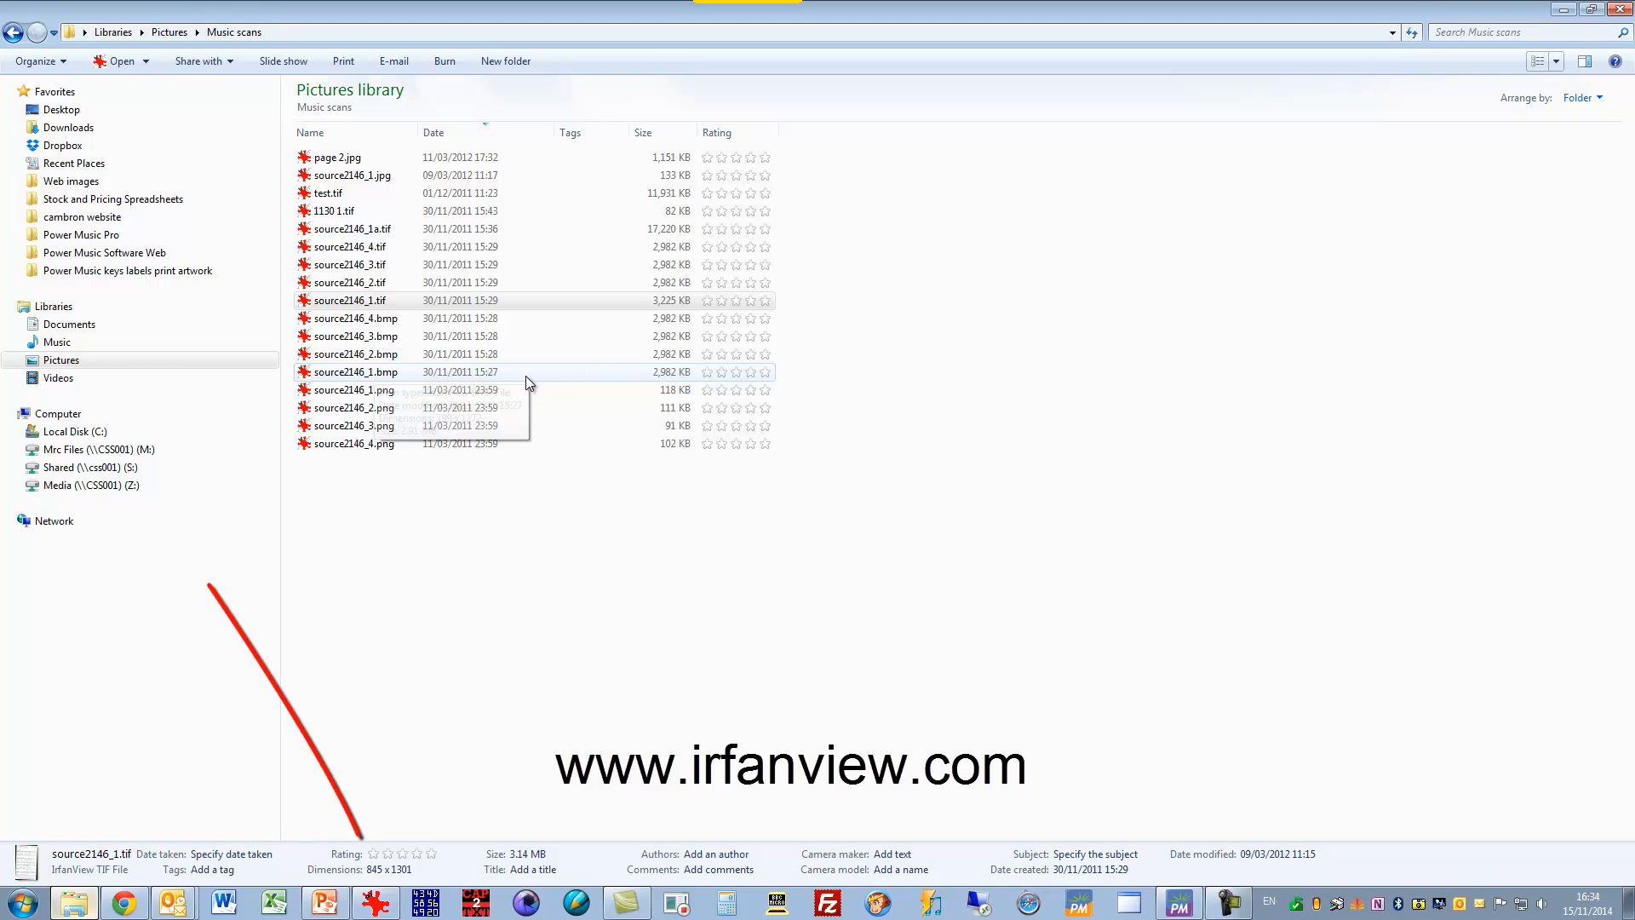
Step: Open source2146_1.bmp in IrfanView and check its 799 × 1272 size under Resize/Resample
double_click(351, 371)
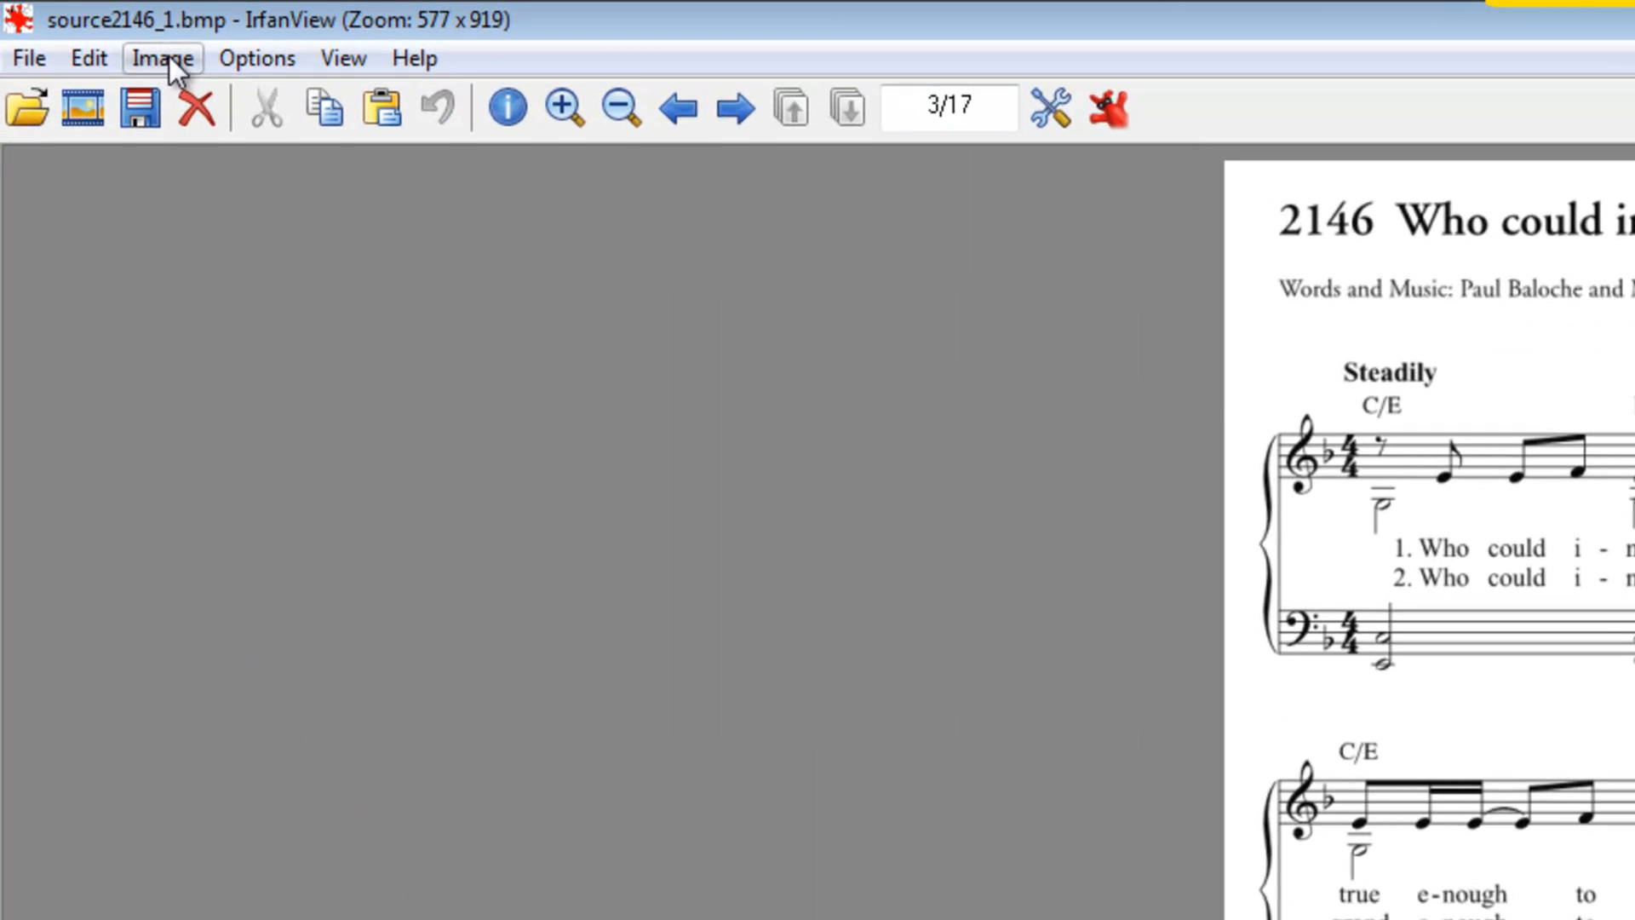
left_click(162, 58)
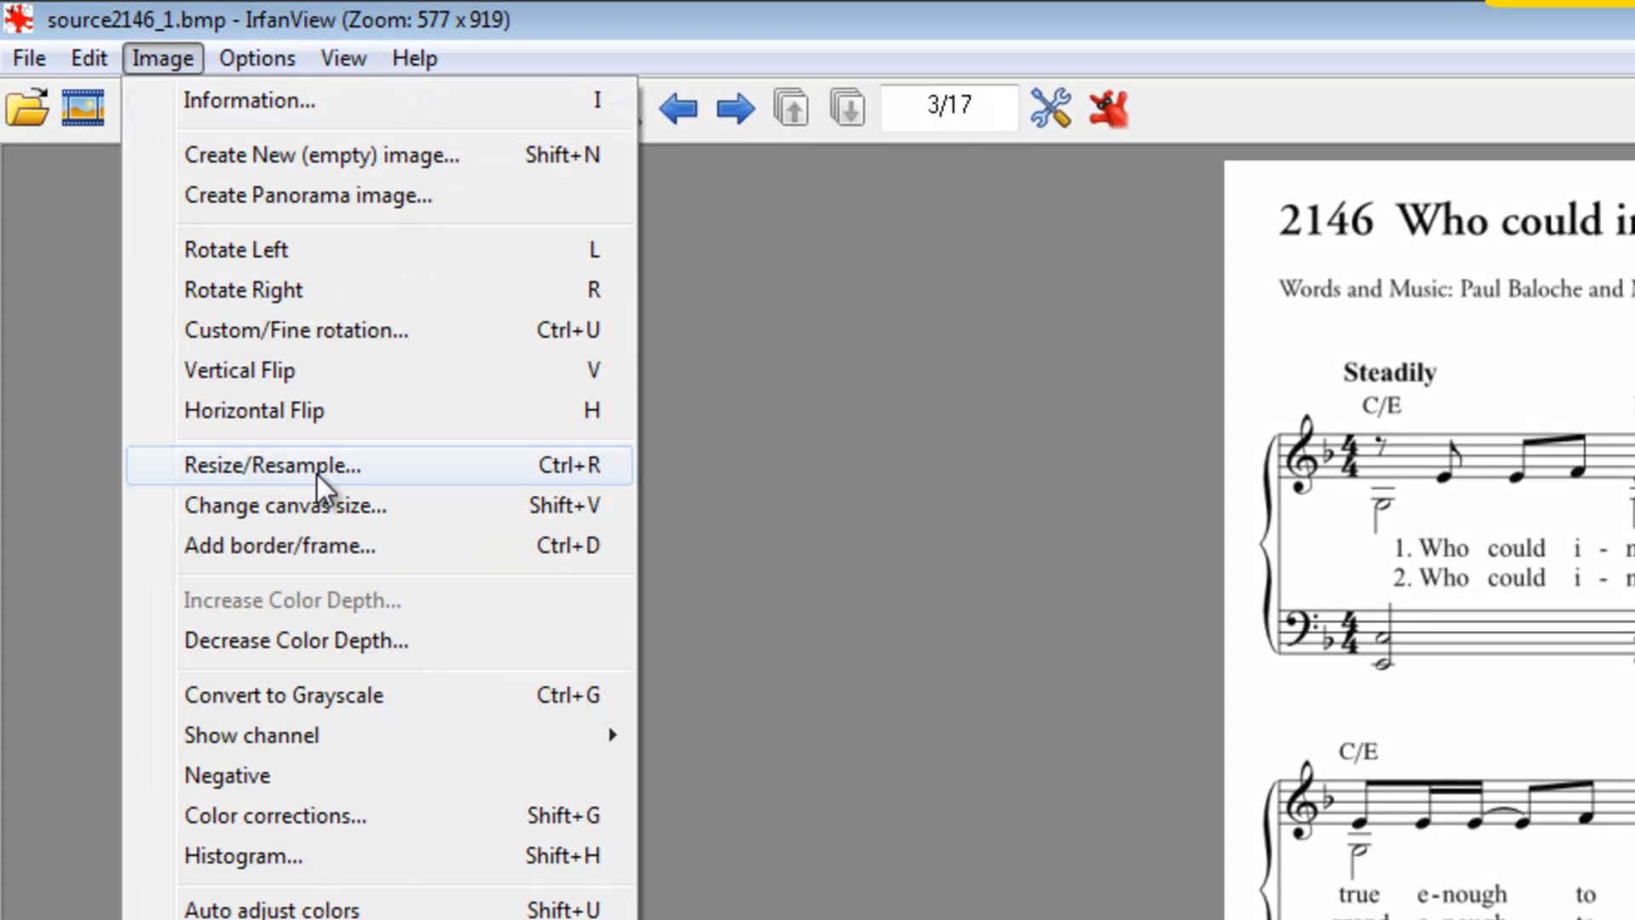
left_click(269, 465)
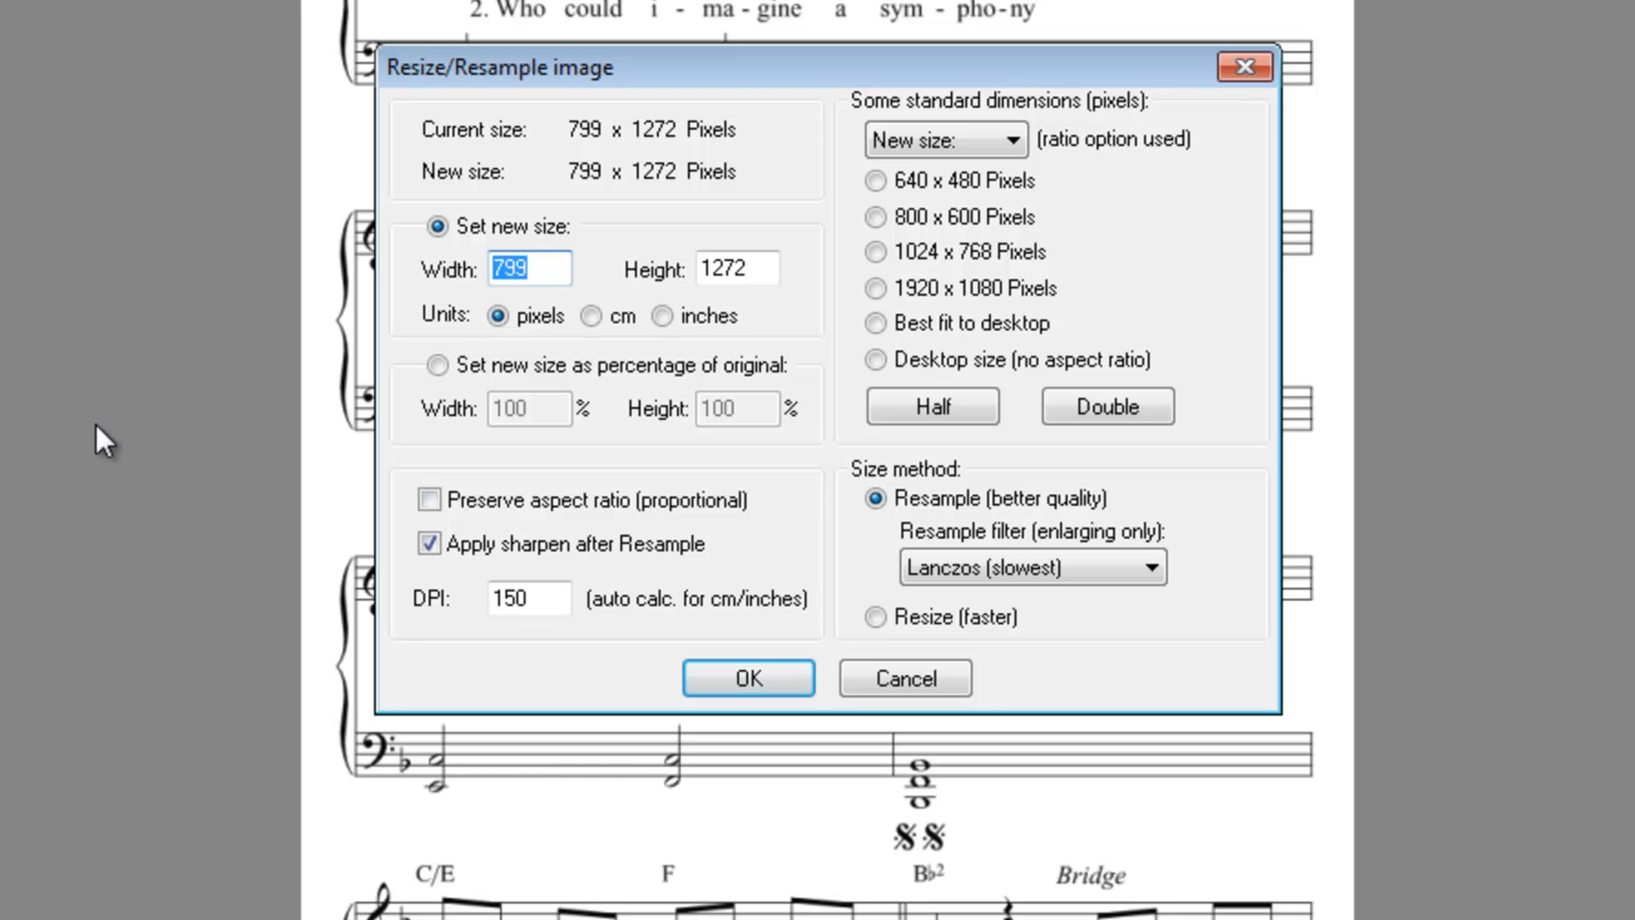
mouse_move(274, 511)
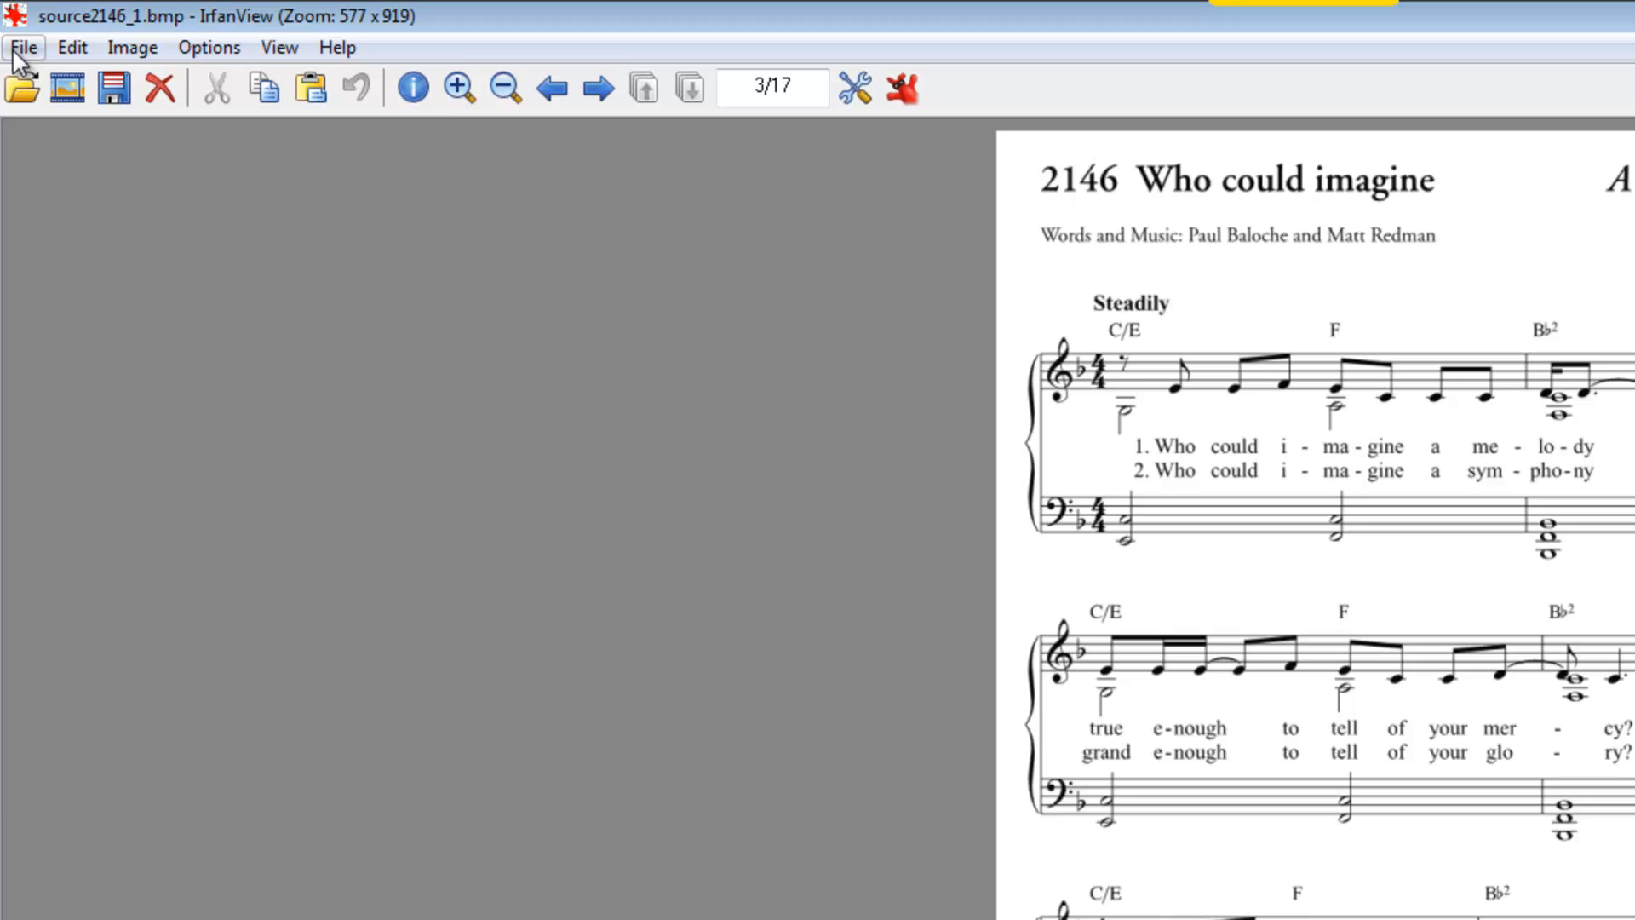
Step: Save the scan as PNG named source2146_1(1), skipping the transparent colour prompt
left_click(24, 46)
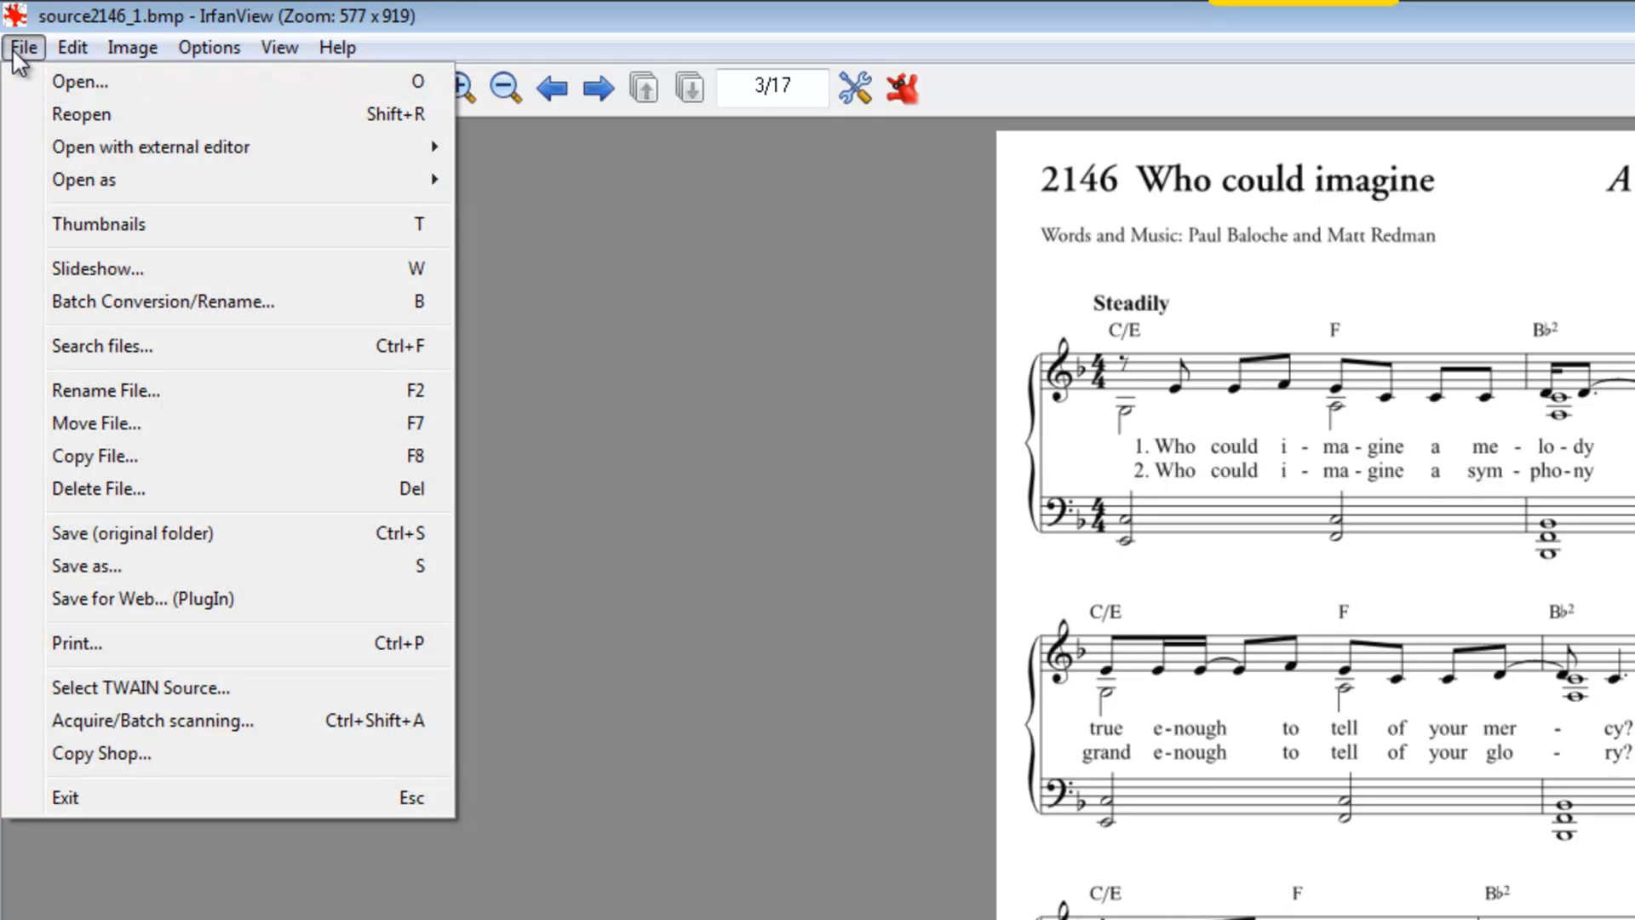
mouse_move(76, 82)
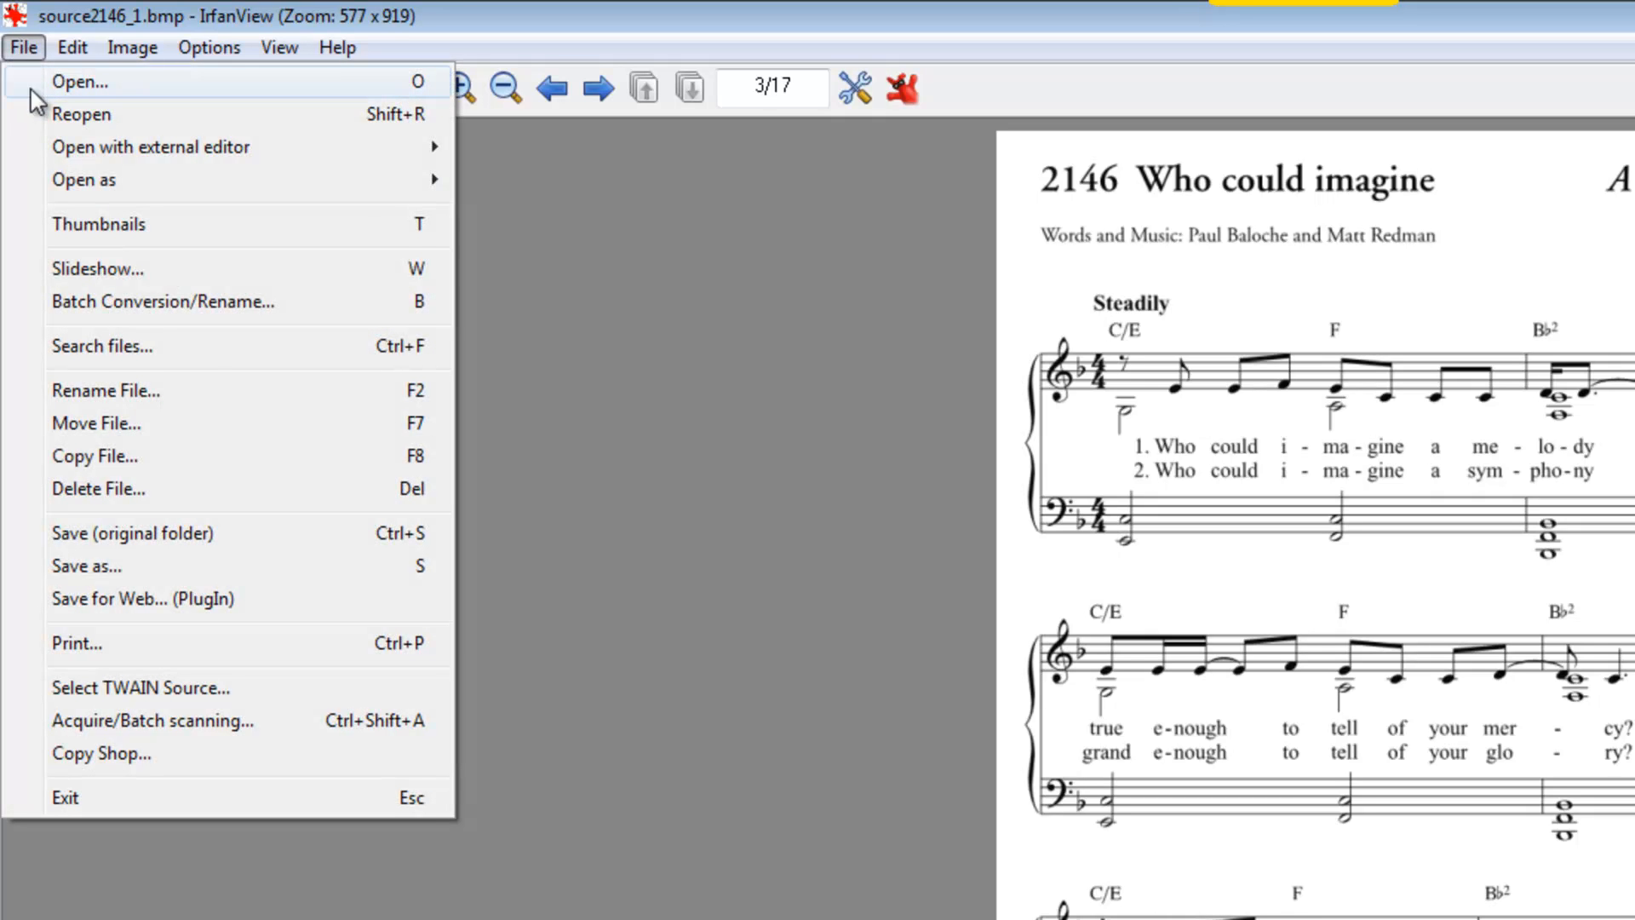
mouse_move(98, 552)
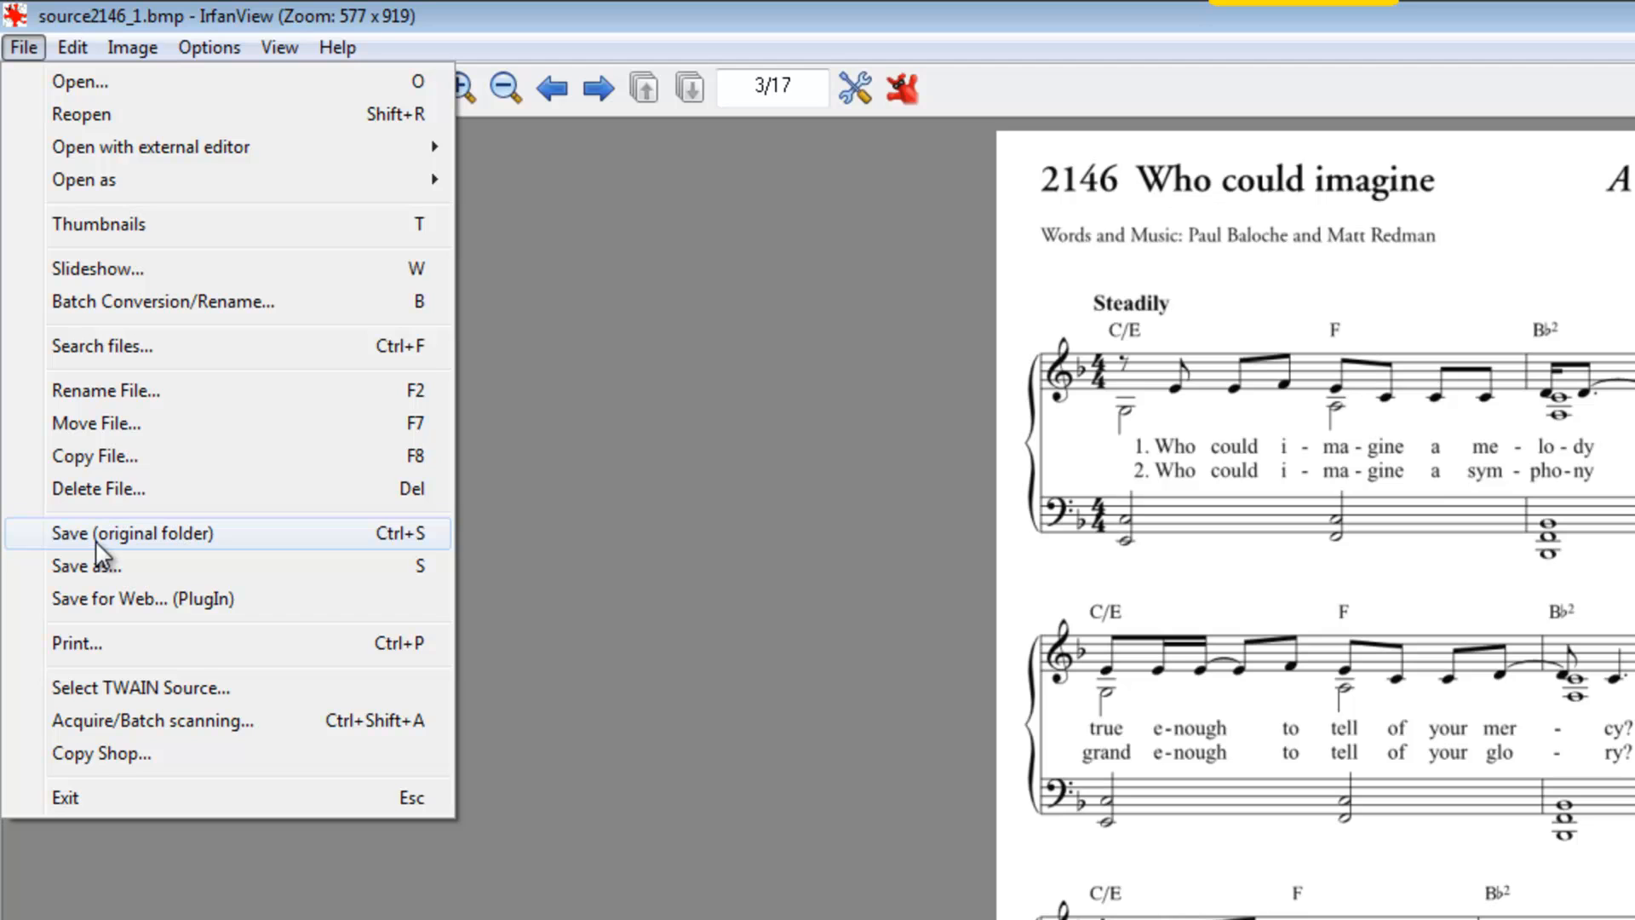
mouse_move(156, 573)
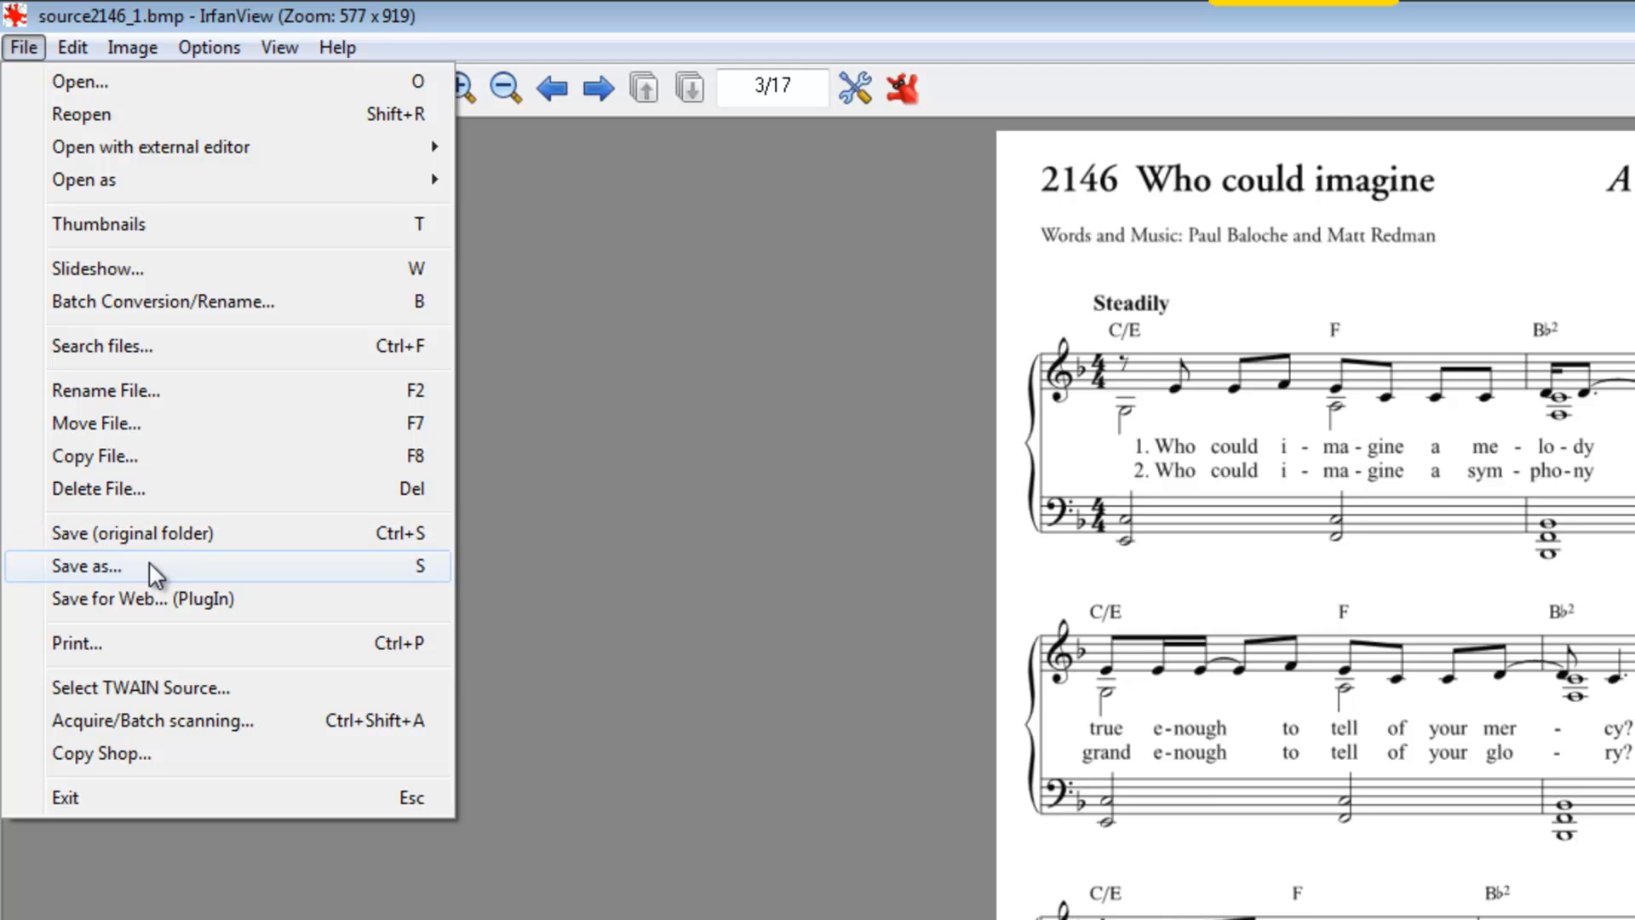
left_click(87, 566)
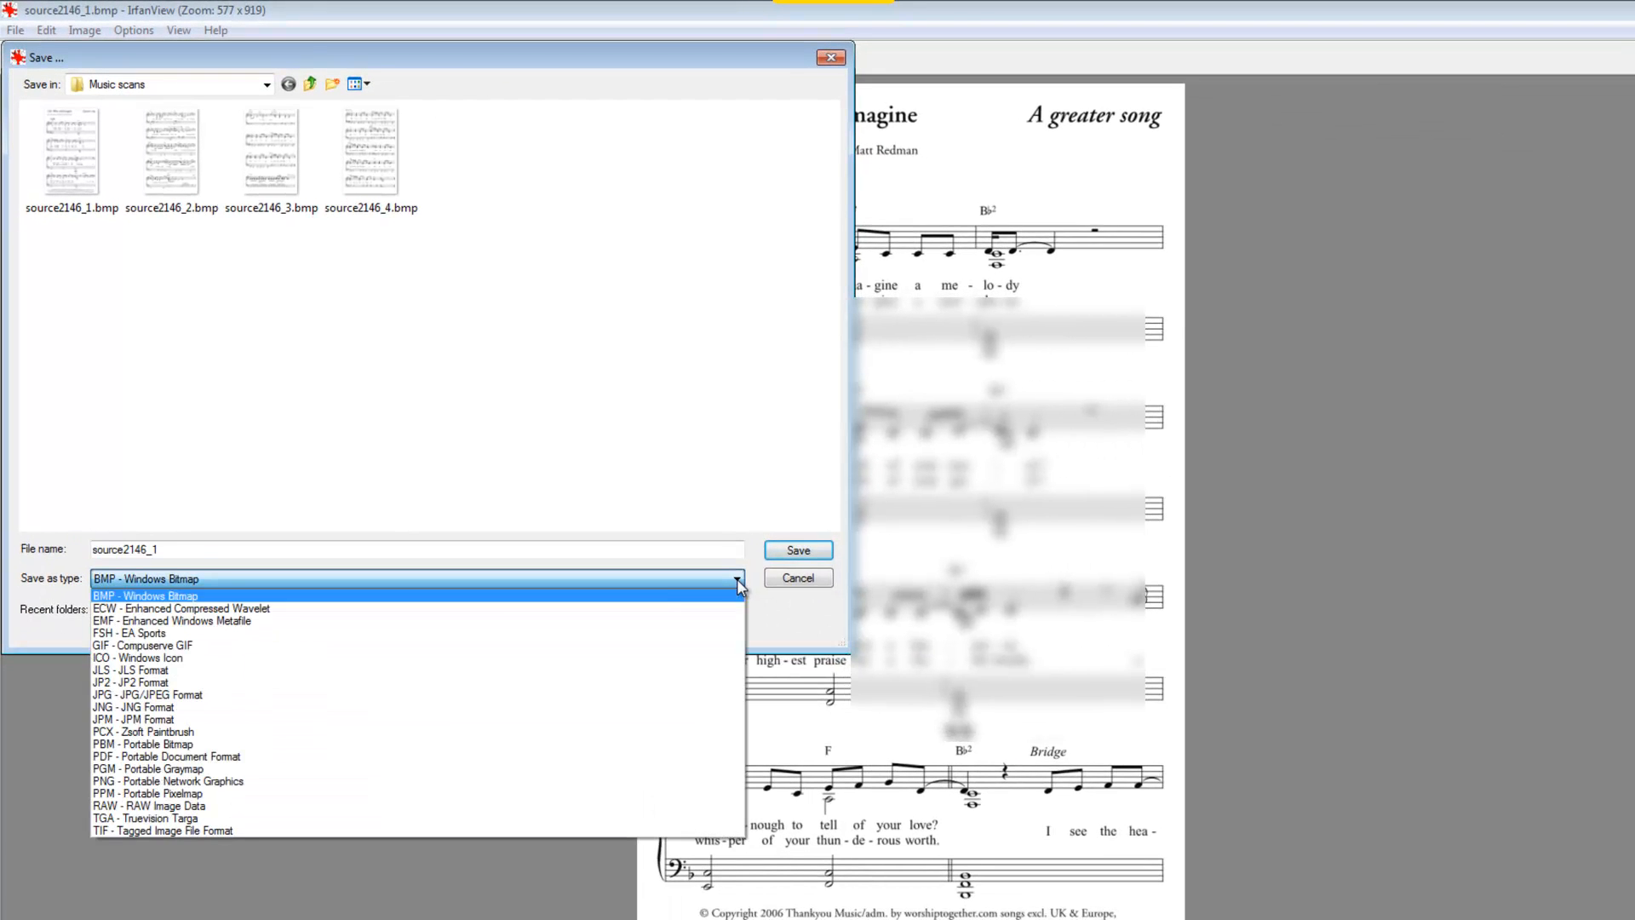
mouse_move(203, 781)
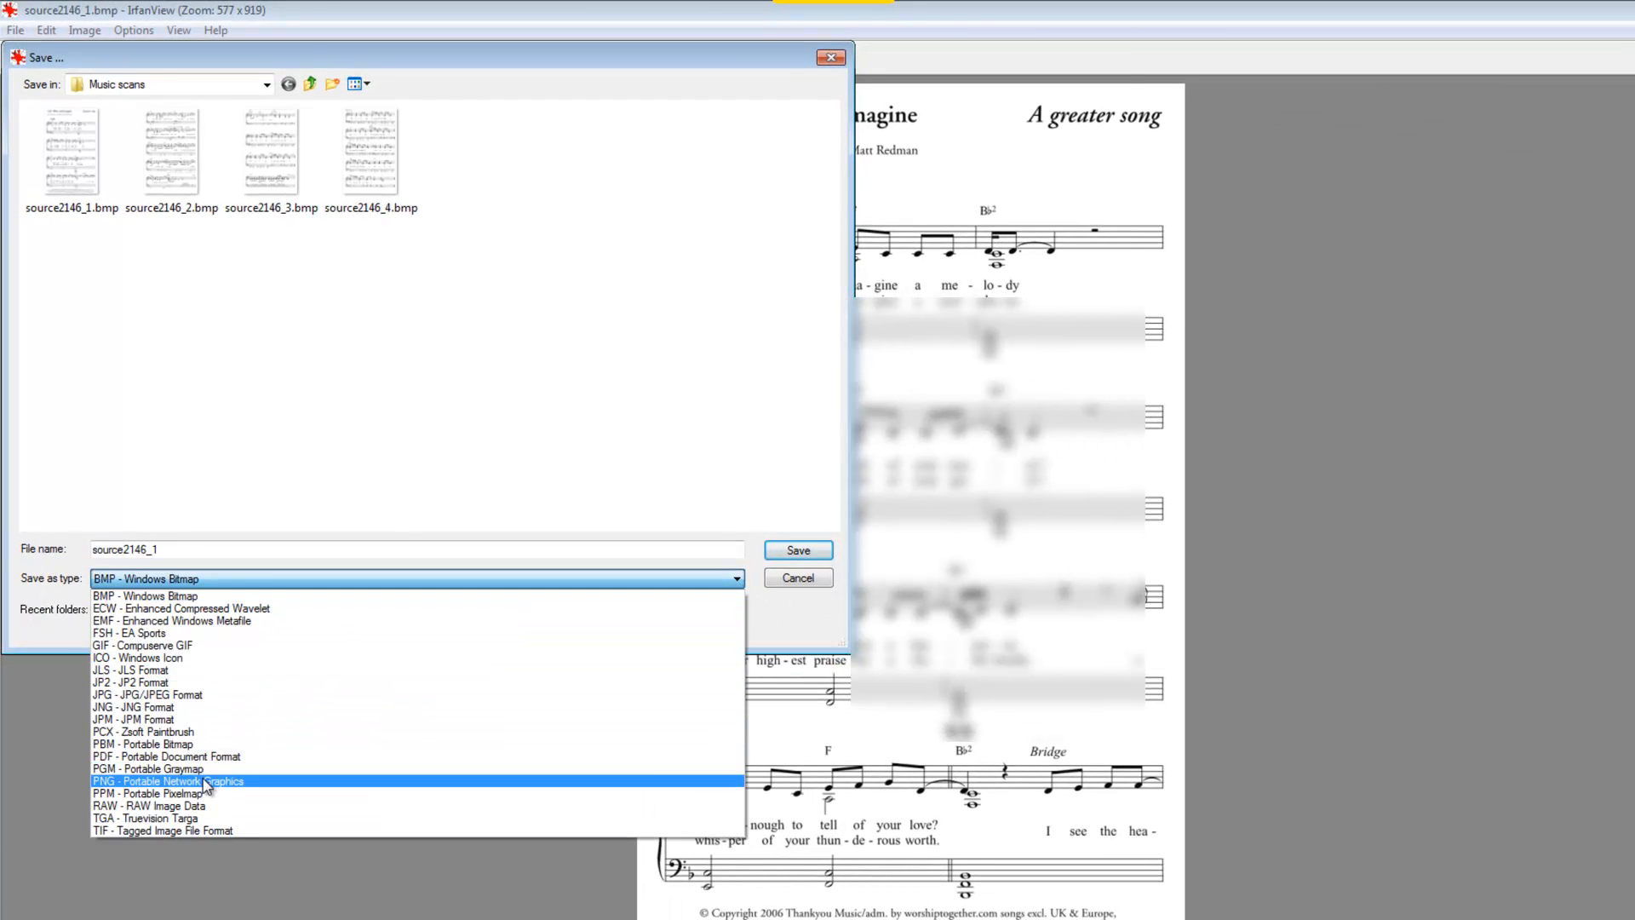
left_click(170, 781)
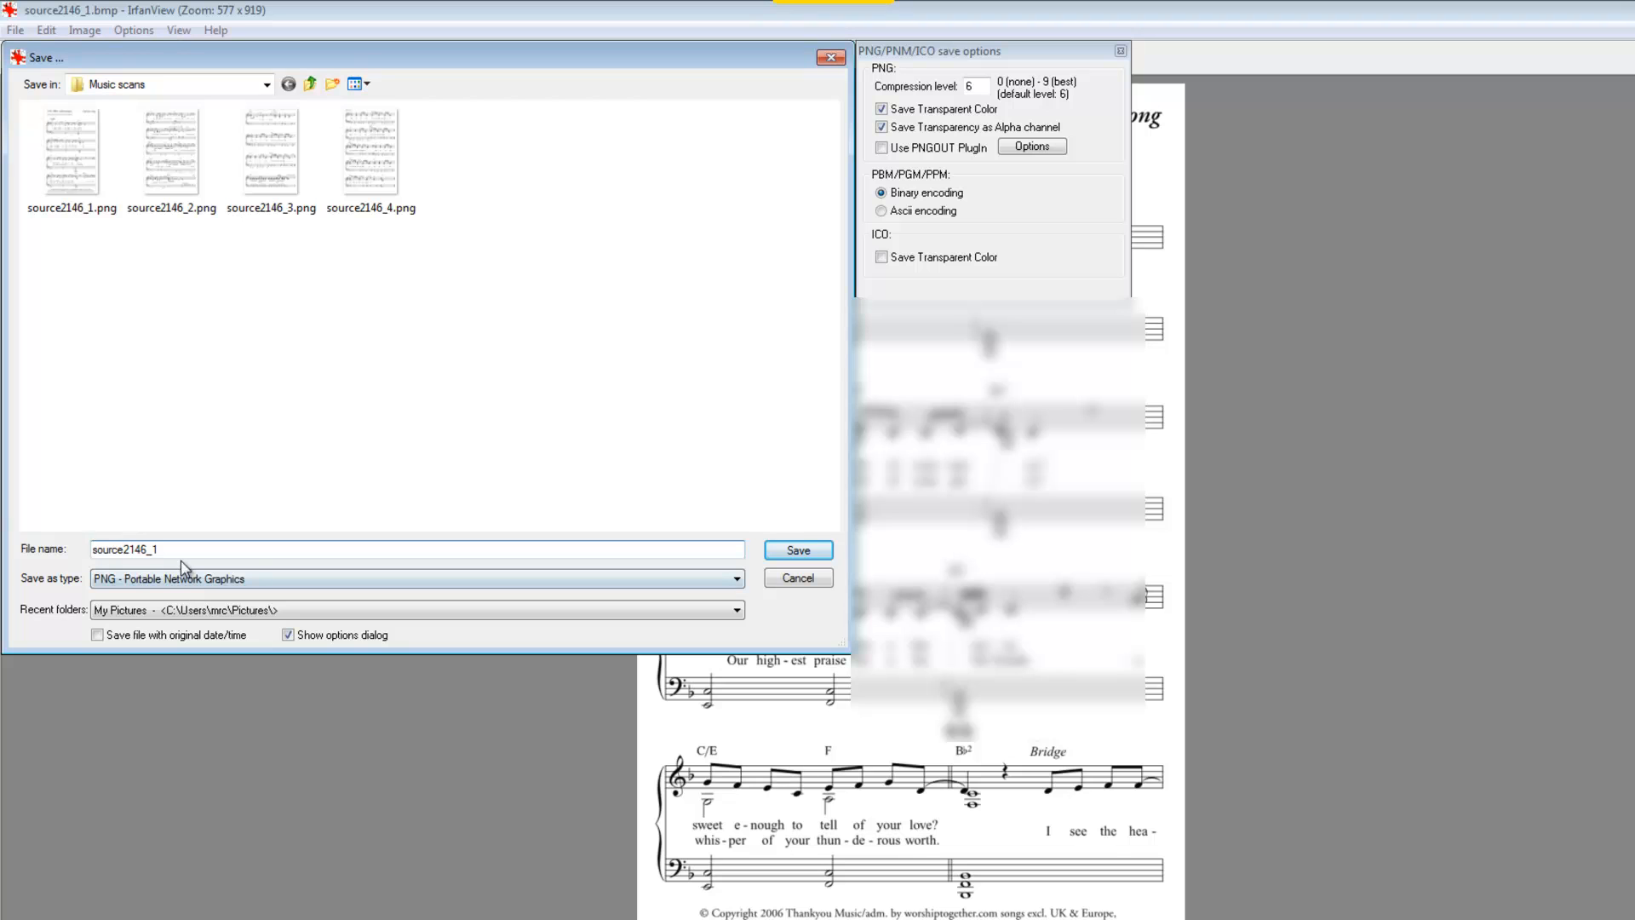
left_click(161, 550)
type("(1)")
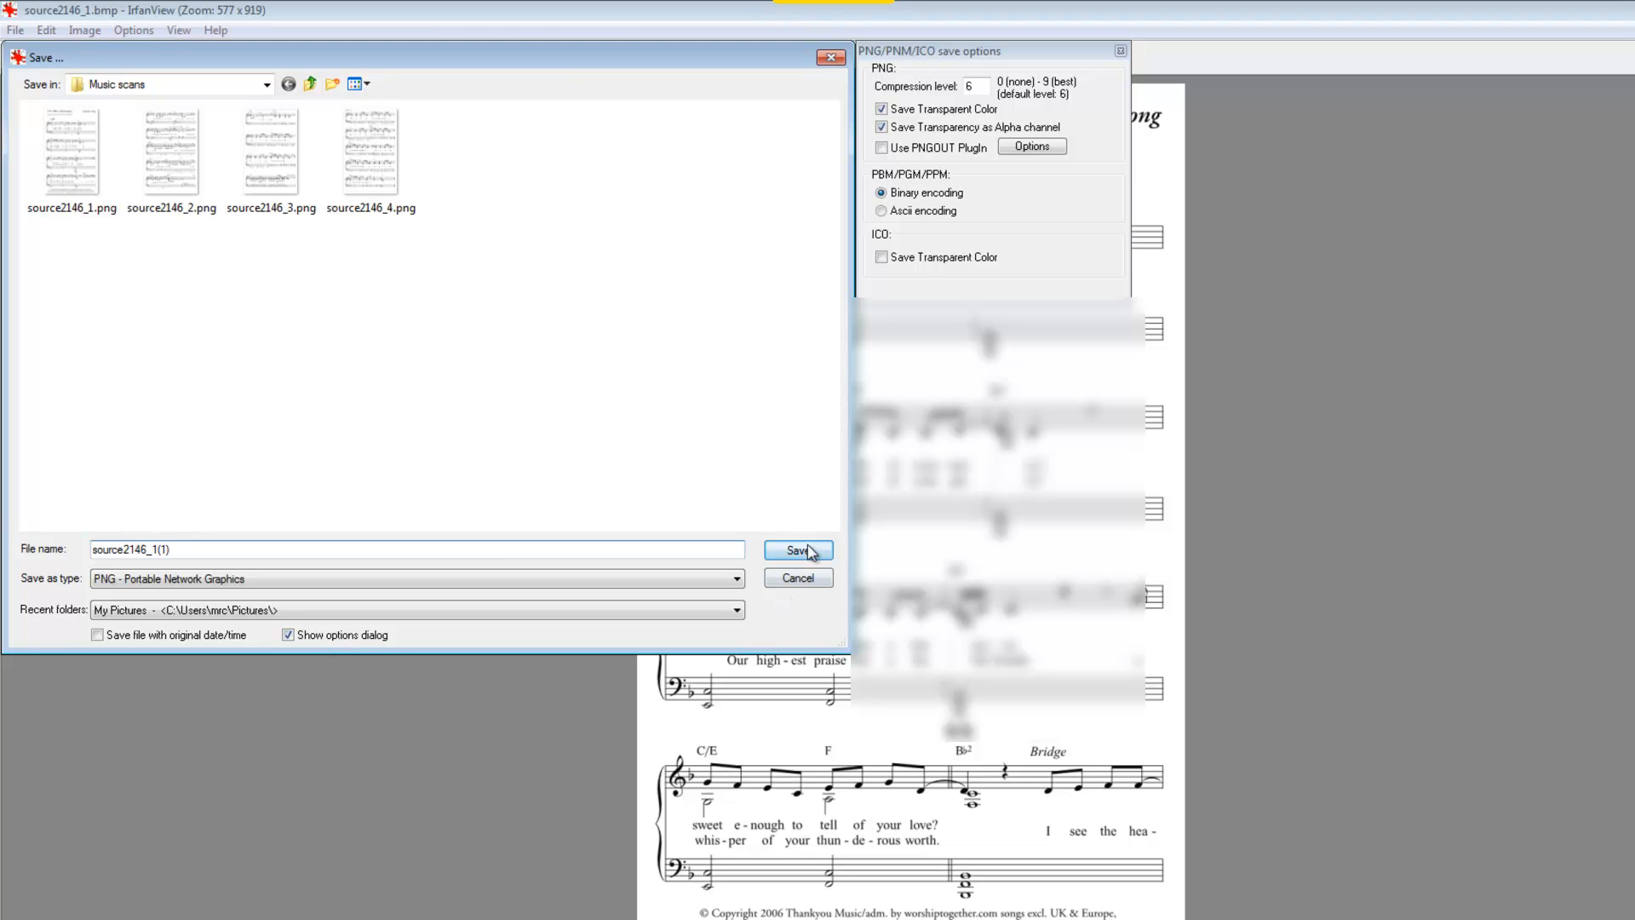
left_click(797, 550)
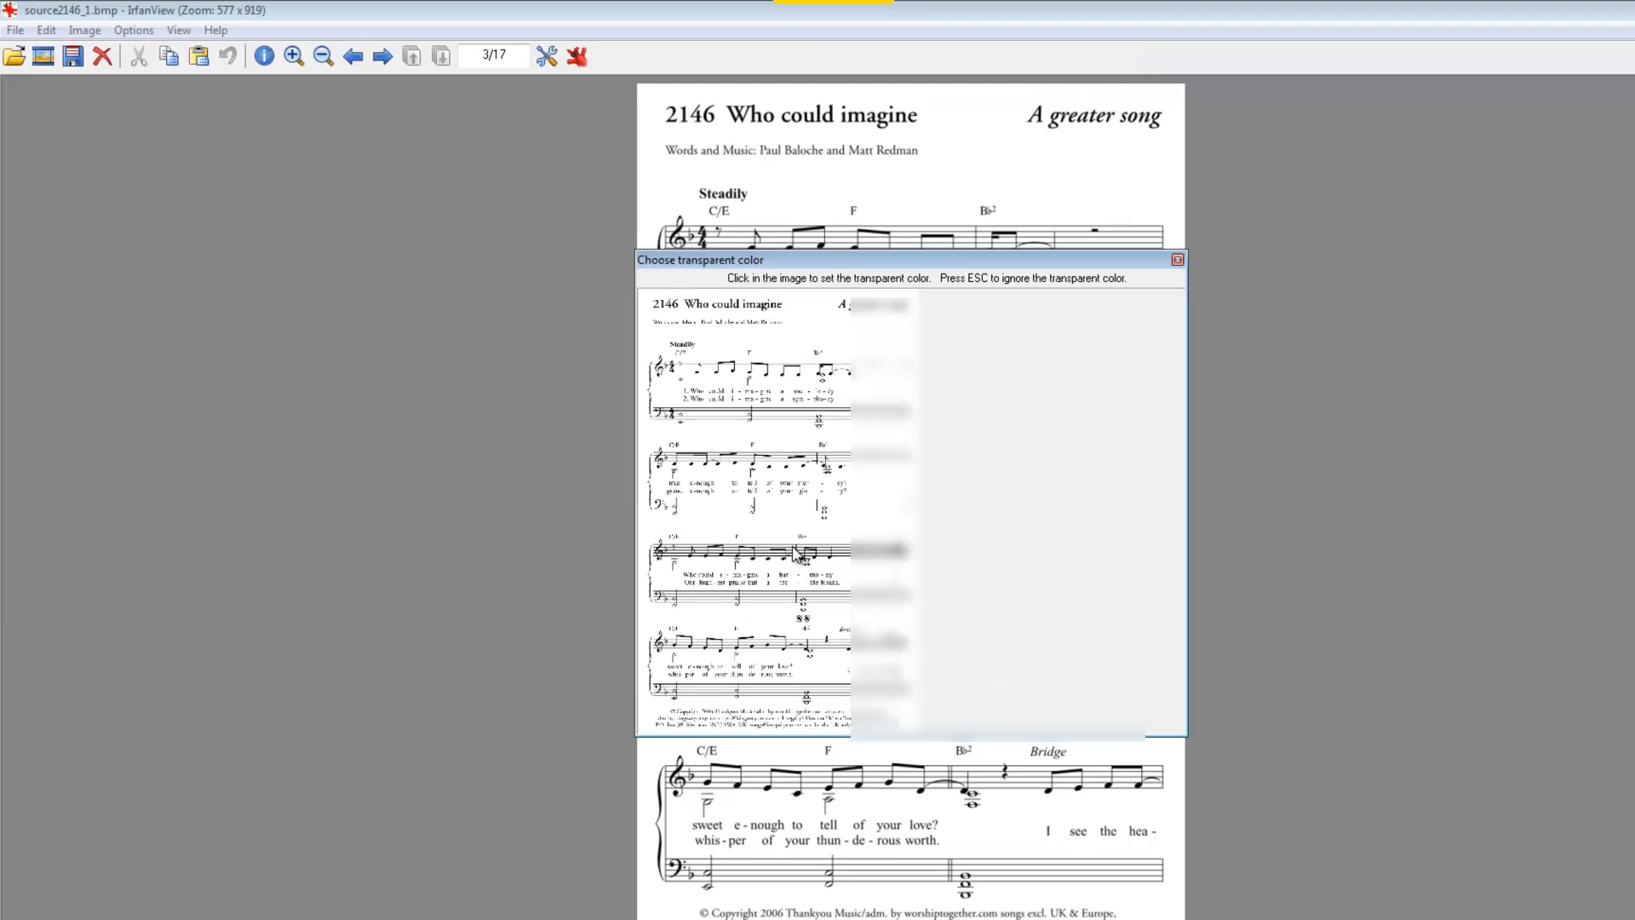
key("Escape")
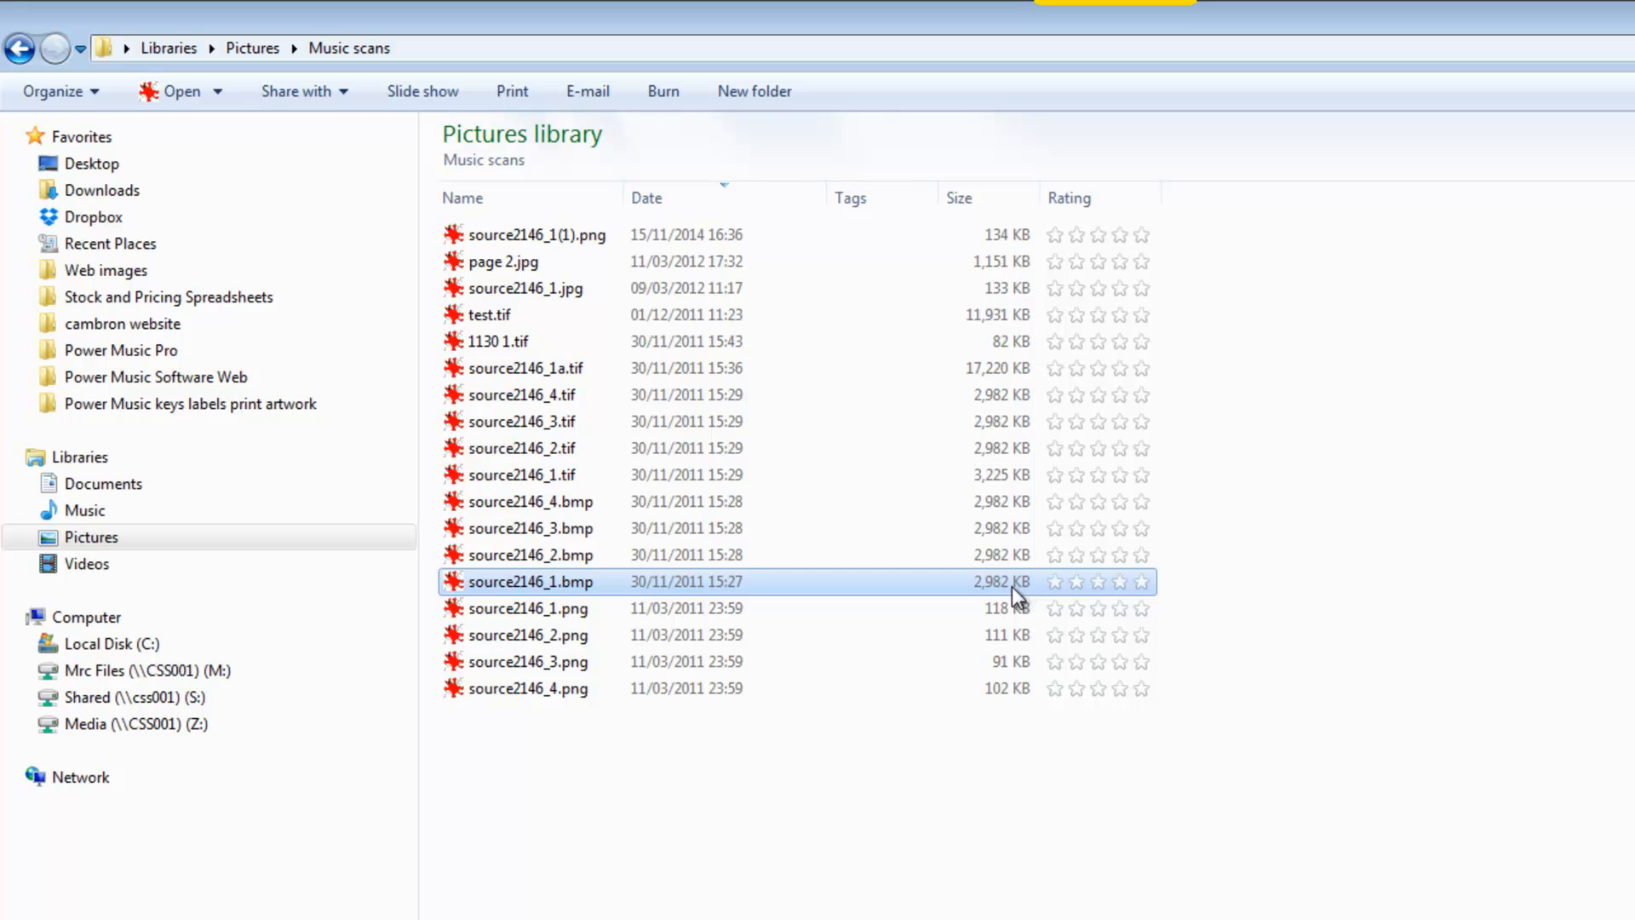
mouse_move(992, 245)
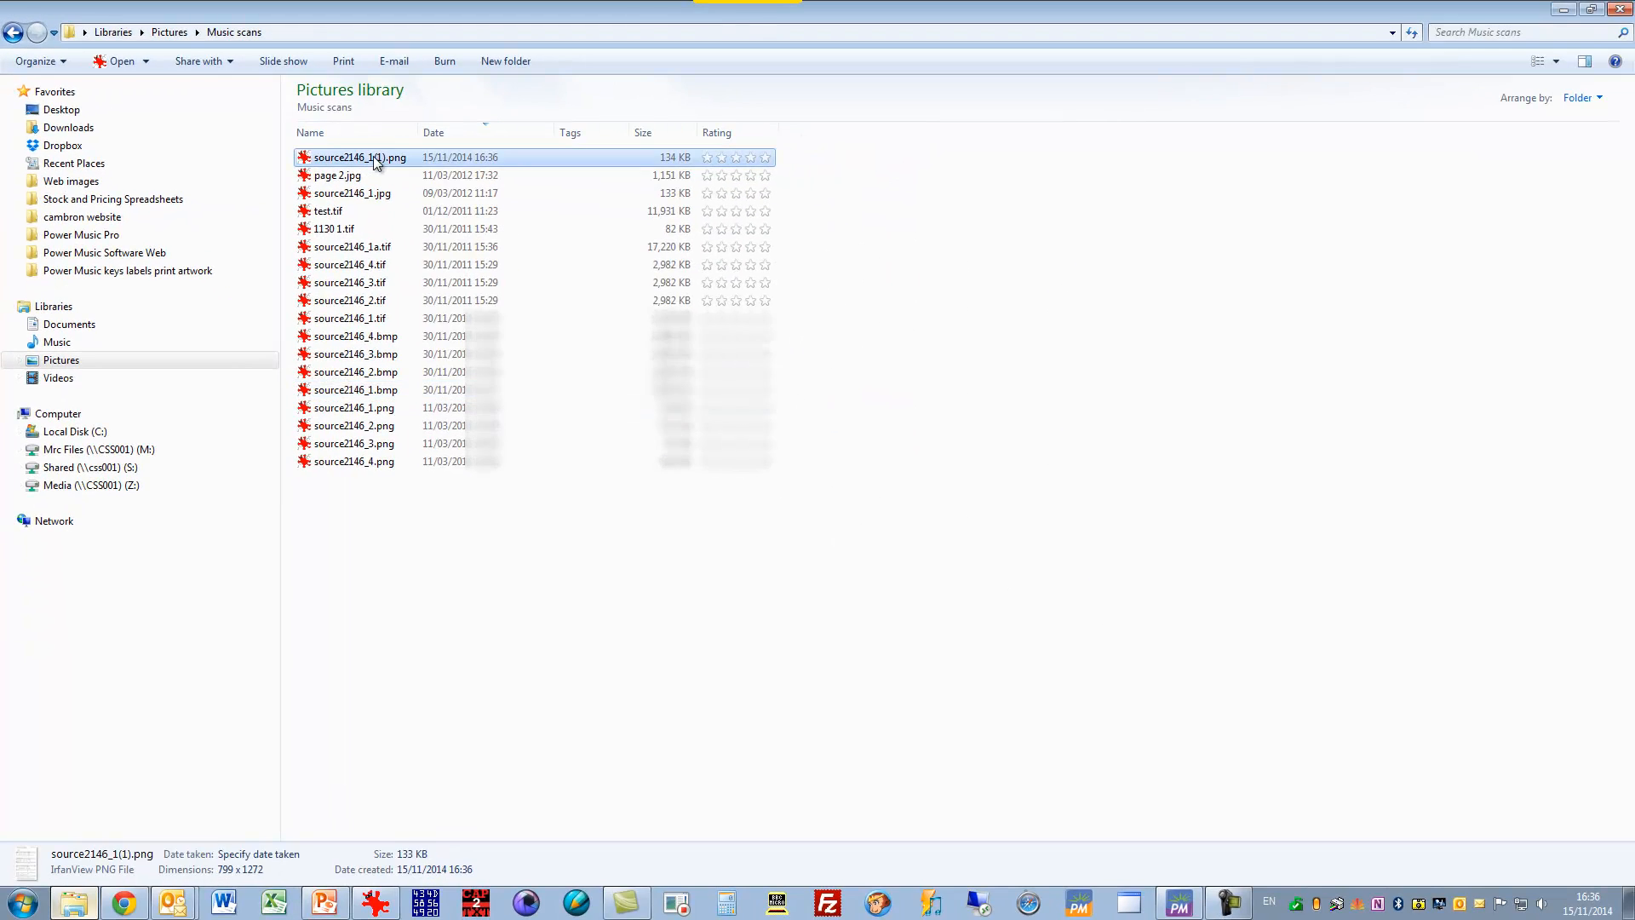
Step: Open the 134 KB source2146_1(1).png copy from the Music scans folder in IrfanView
double_click(355, 158)
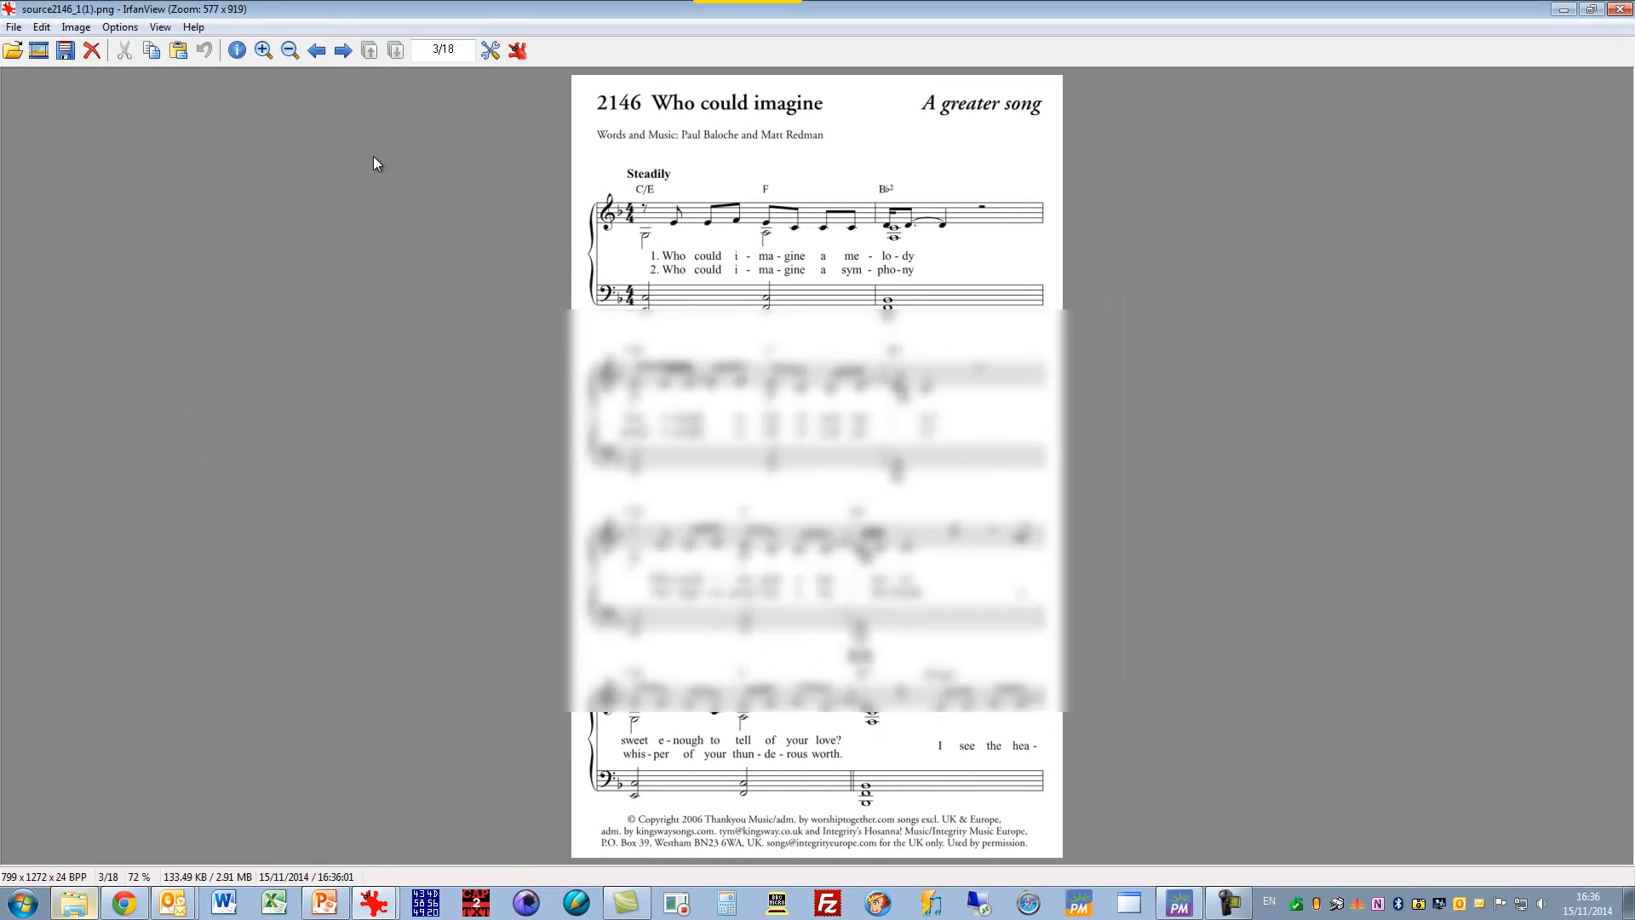
mouse_move(1496, 230)
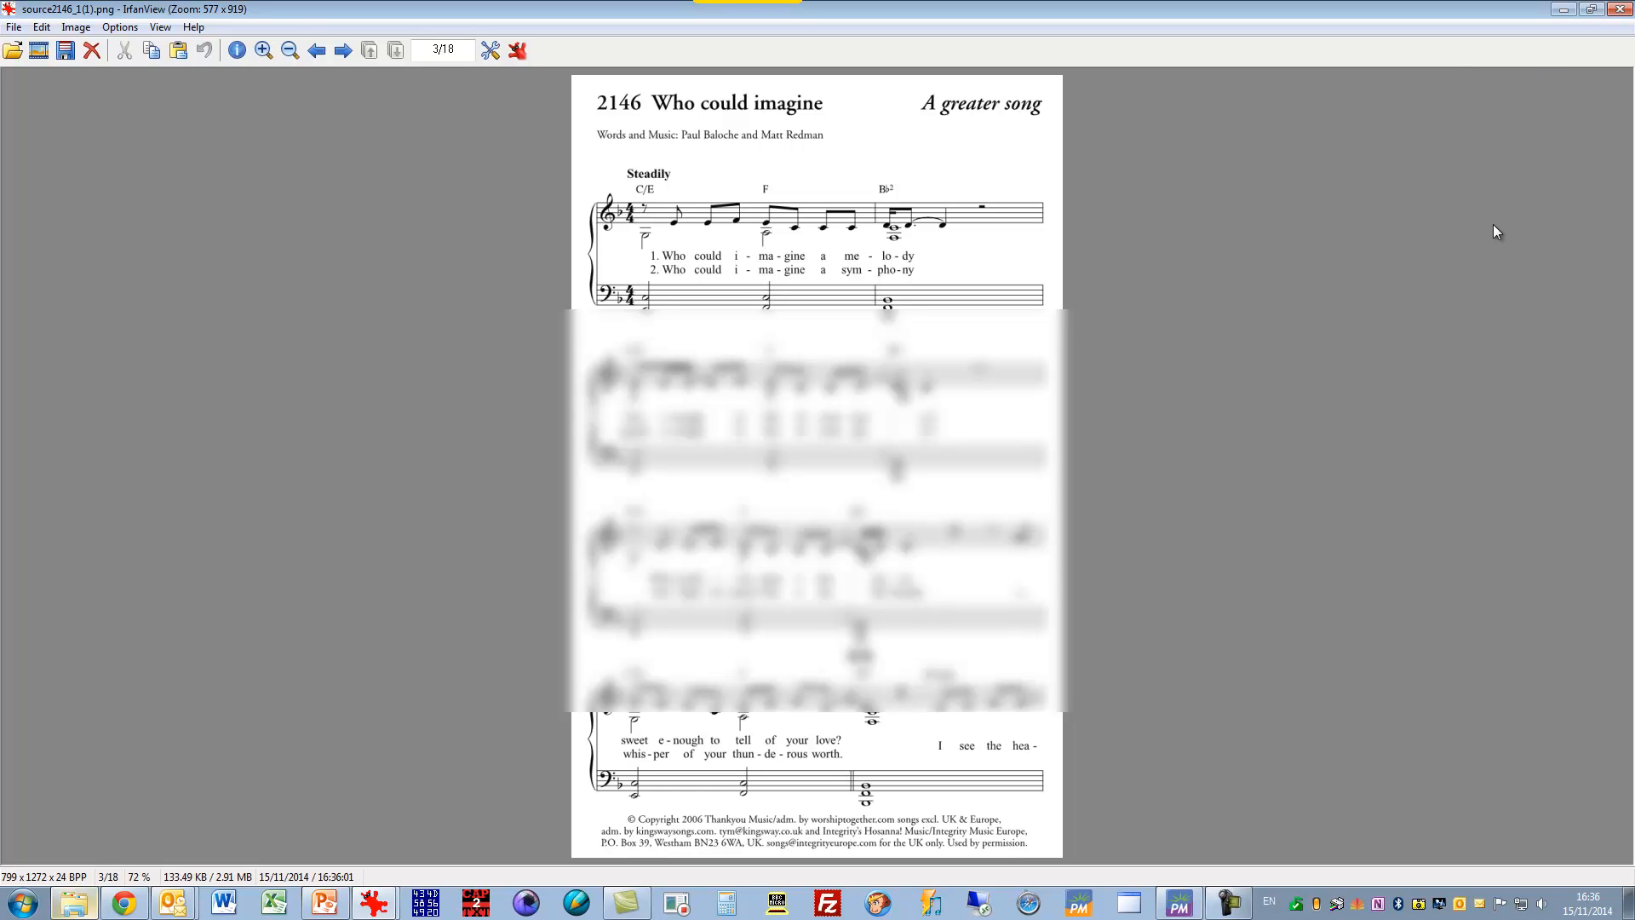